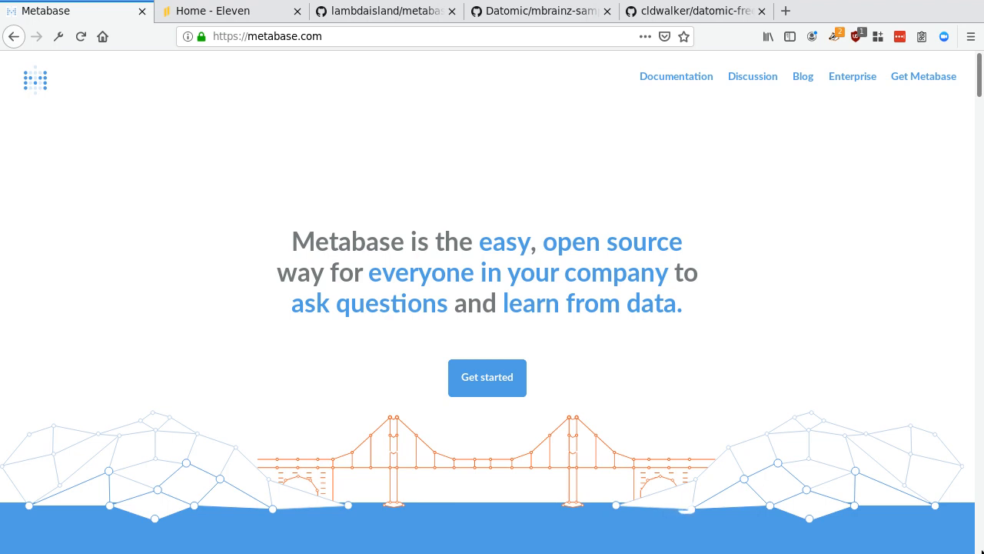
{"action": "mouse_move", "coordinate": [696, 509]}
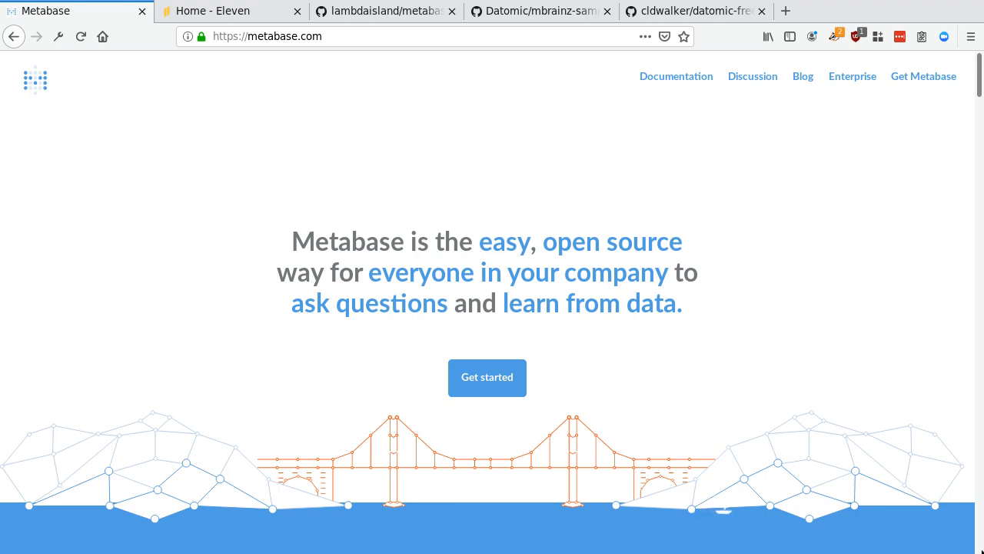
Switch from the Metabase homepage to the 'Home - Eleven' company homepage
{"action": "left_click", "coordinate": [223, 11]}
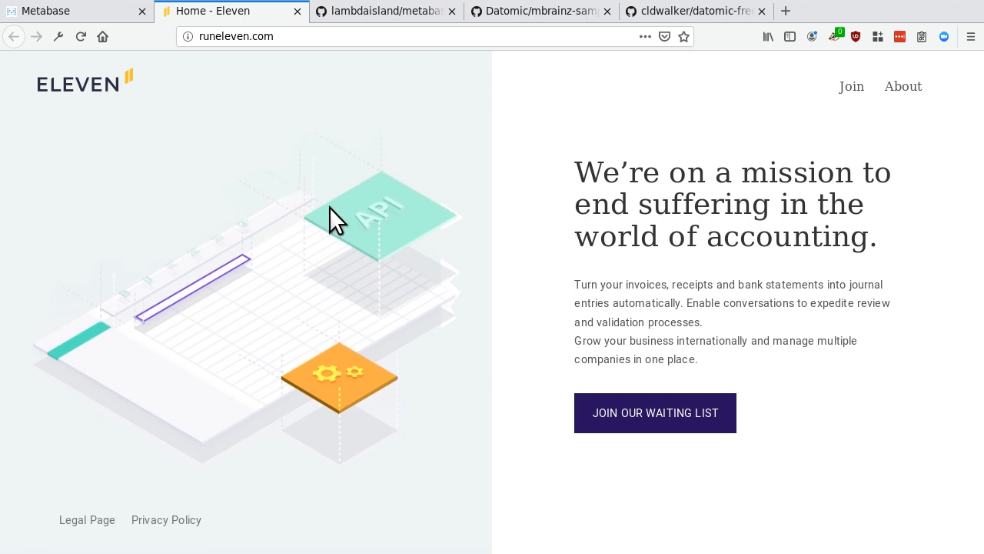
Find the lambdaisland/metabase-datomic image name in the README's docker run command
{"action": "left_click", "coordinate": [384, 10]}
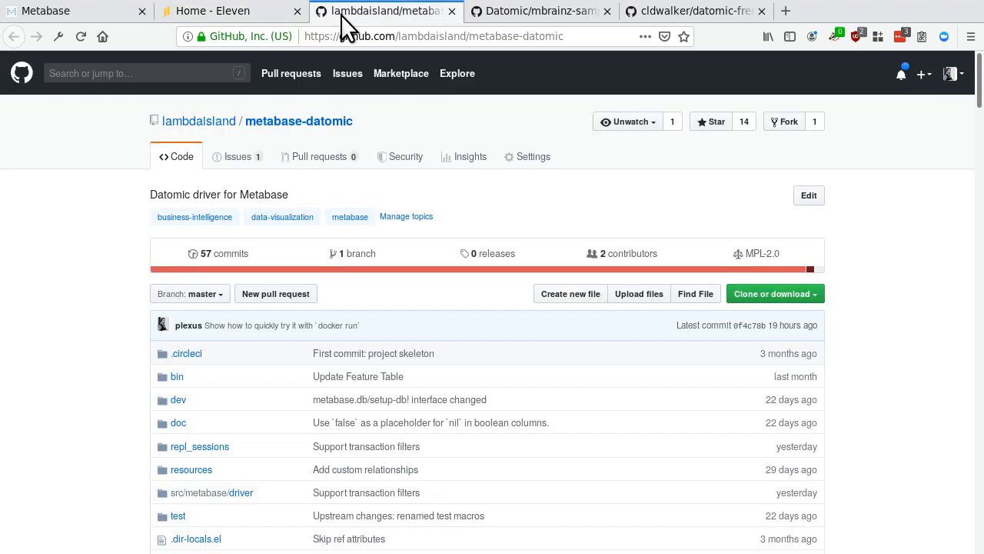
{"action": "mouse_move", "coordinate": [92, 312]}
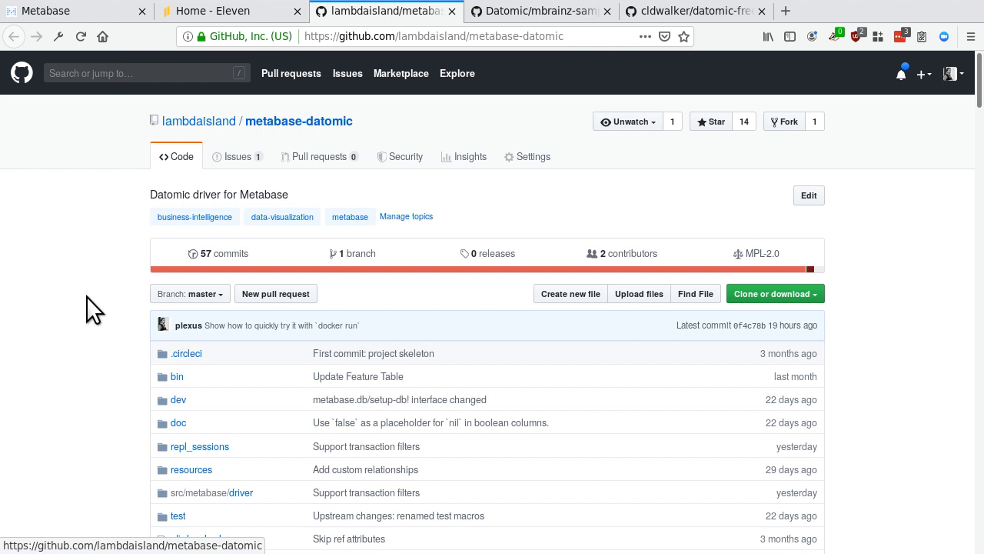
{"action": "mouse_move", "coordinate": [117, 310]}
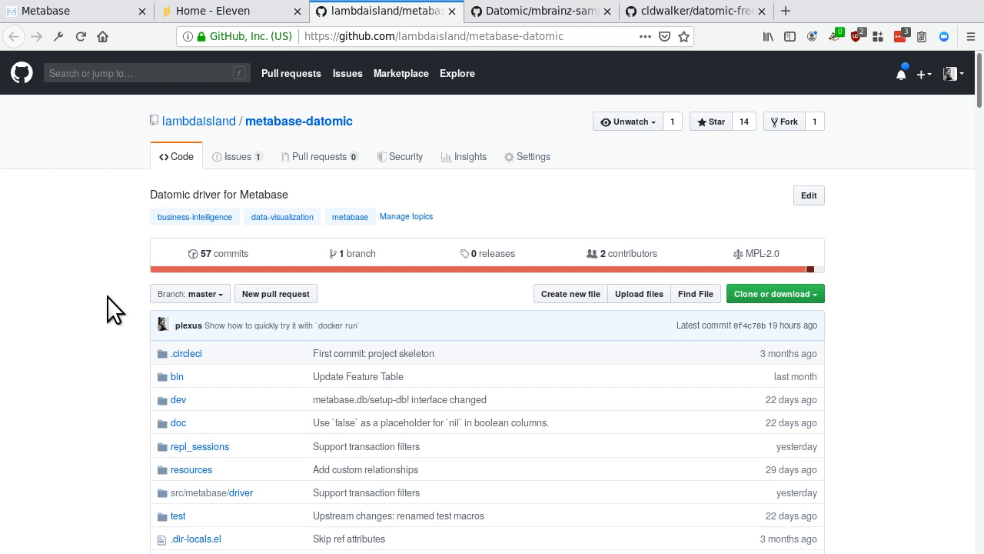
{"action": "mouse_move", "coordinate": [123, 277]}
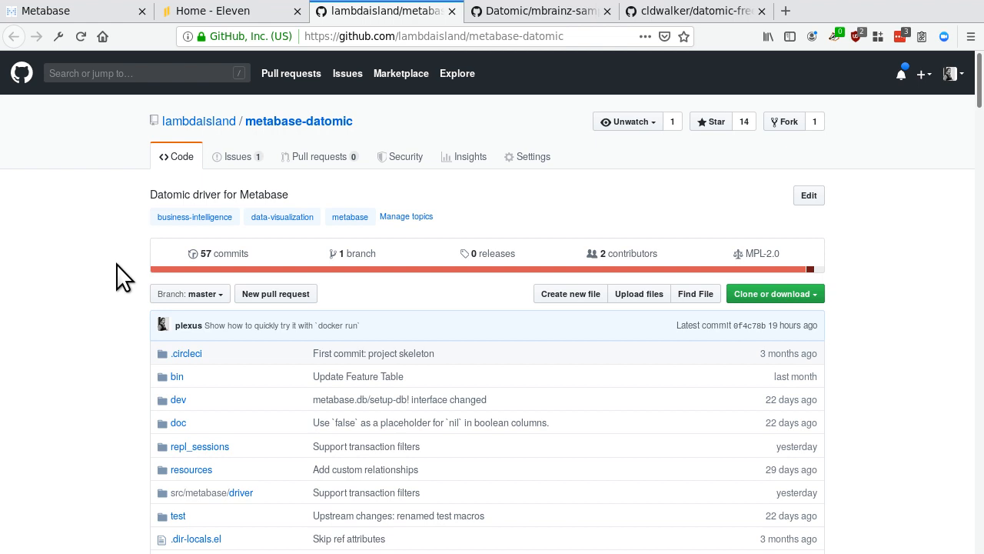
{"action": "scroll", "scroll_direction": "down", "scroll_amount": 3}
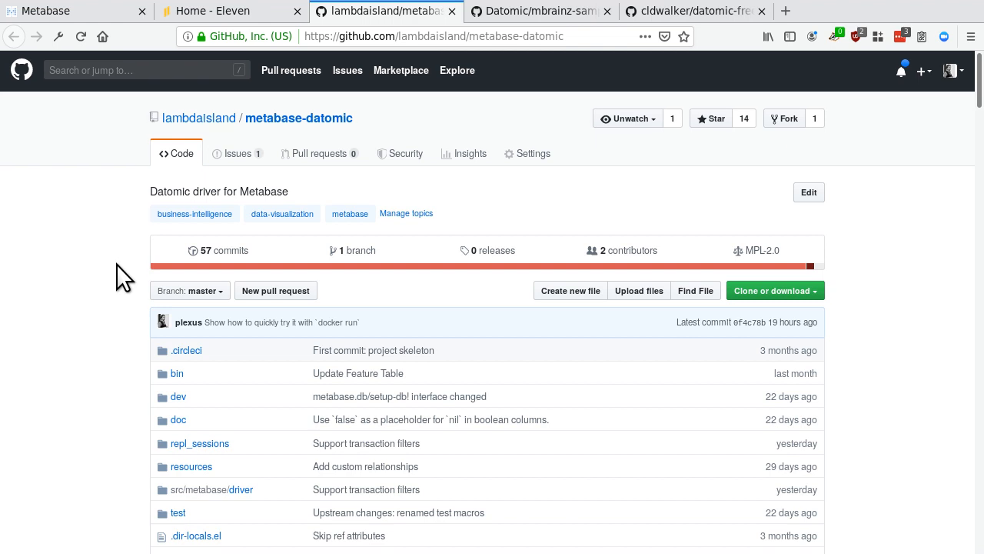
{"action": "scroll", "scroll_direction": "down", "scroll_amount": 3}
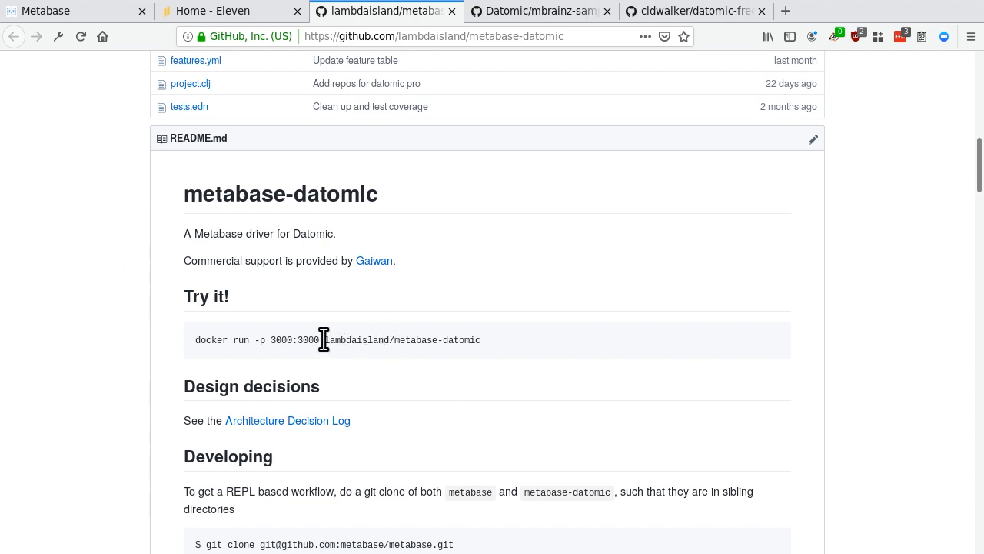
{"action": "double_click", "coordinate": [401, 339]}
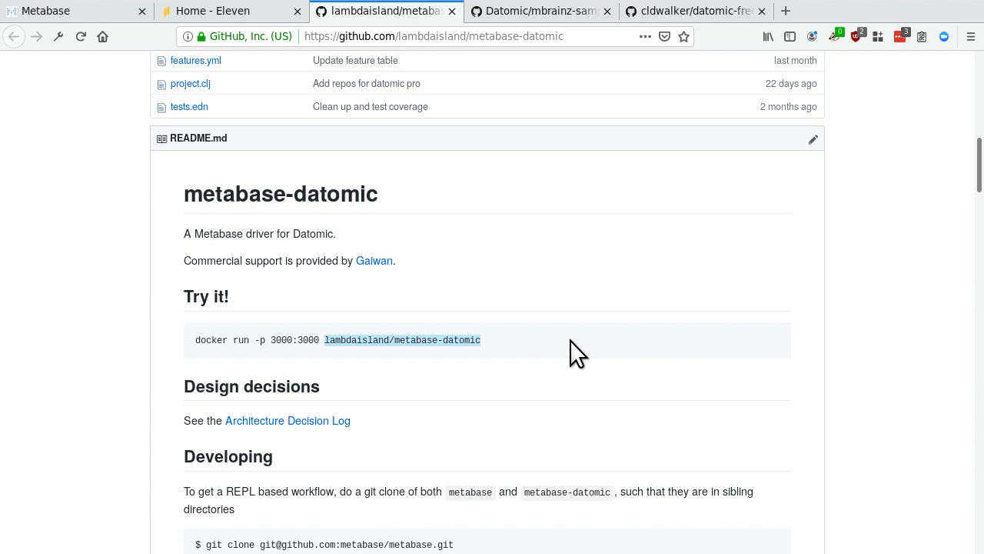
{"action": "mouse_move", "coordinate": [526, 355]}
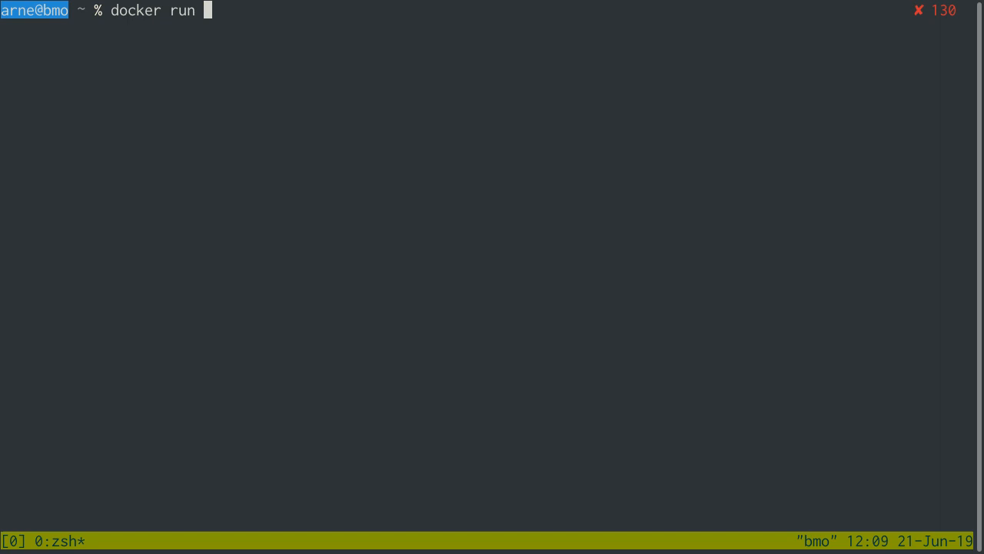
Type a docker run command for lambdaisland/metabase-datomic, using --net=host instead of -p 3000:3000
{"action": "type", "text": "metaba"}
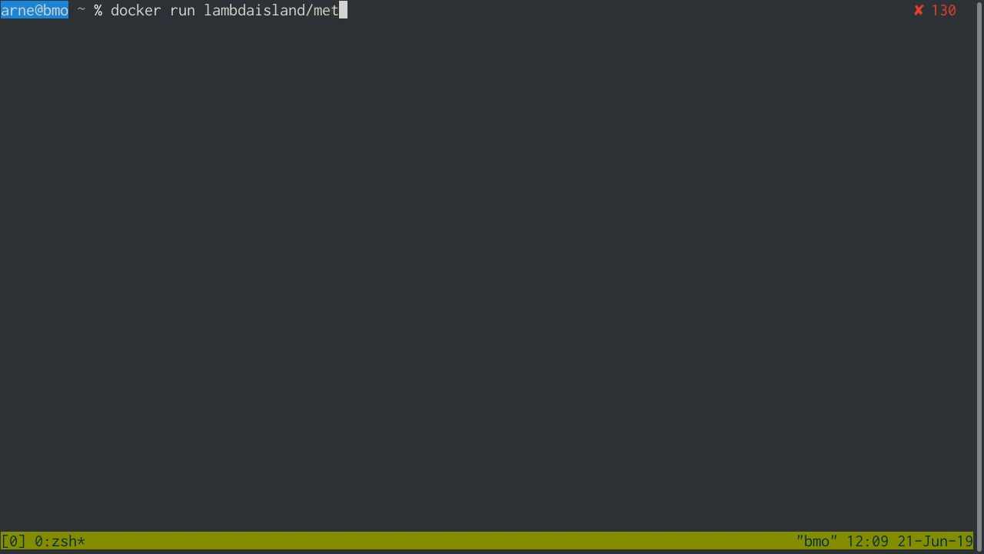
{"action": "type", "text": "abase-datomic"}
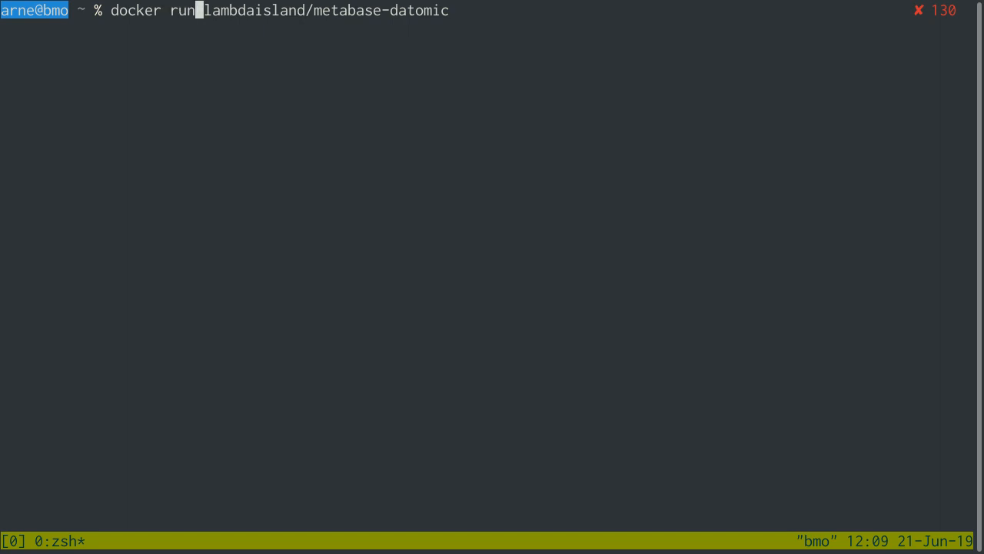
{"action": "mouse_move", "coordinate": [412, 259]}
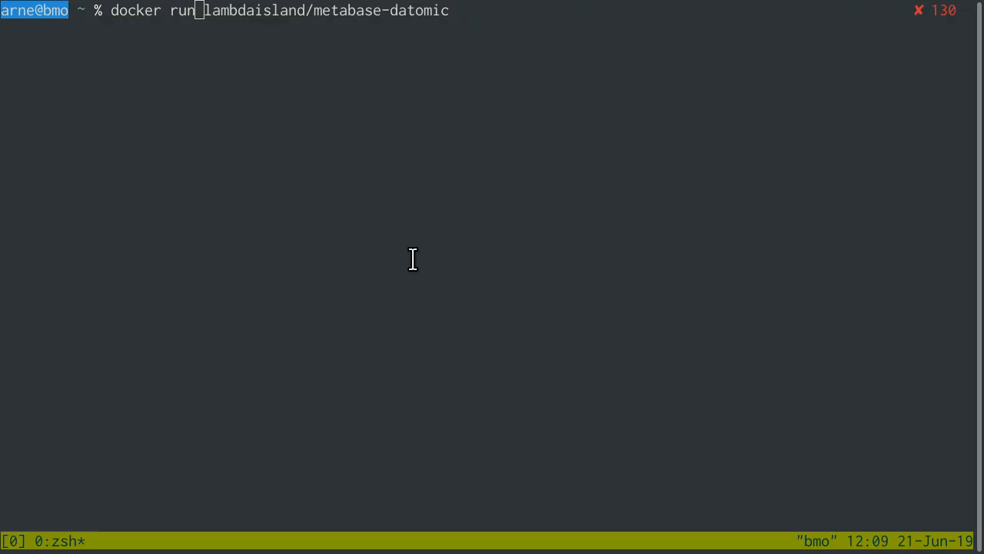
{"action": "type", "text": "-p 3000"}
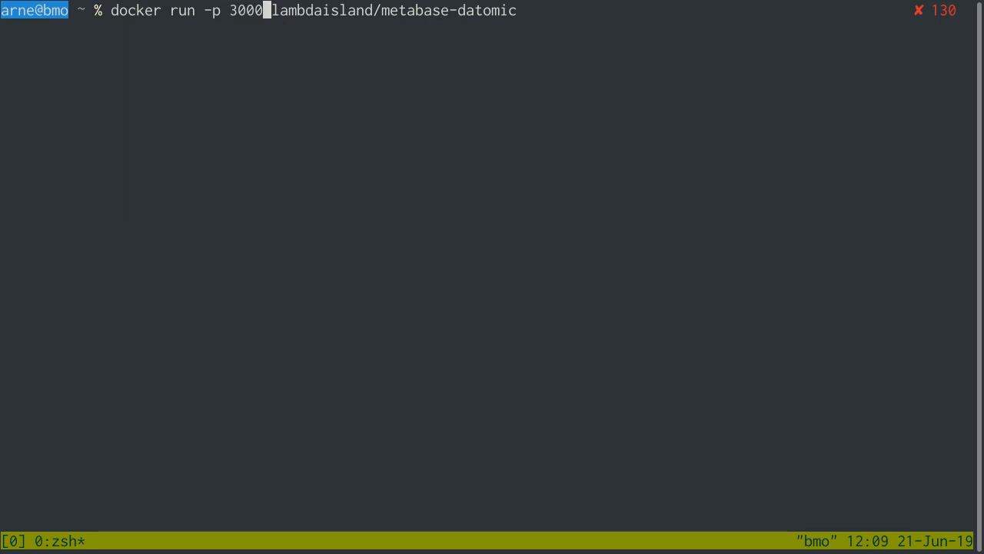
{"action": "type", "text": ":3000"}
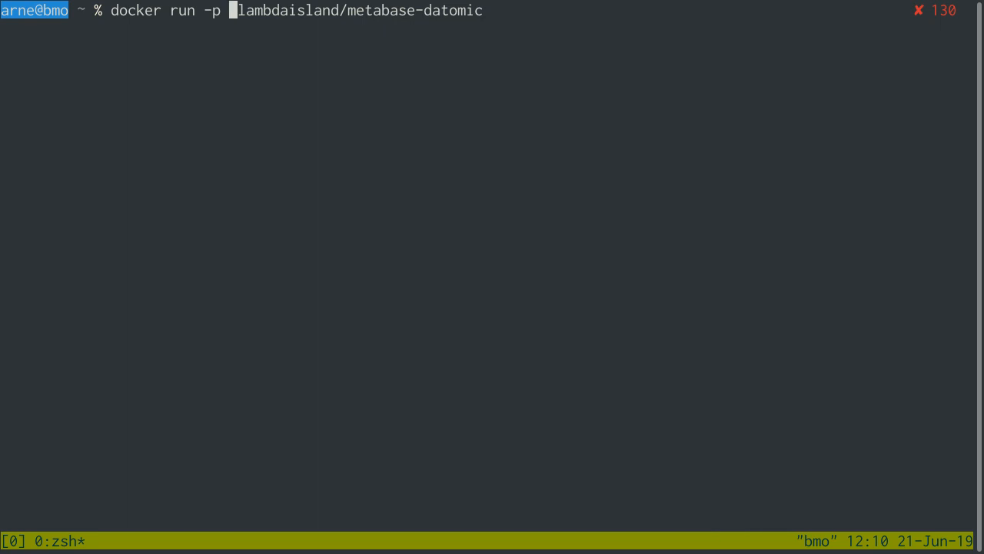
{"action": "type", "text": "-"}
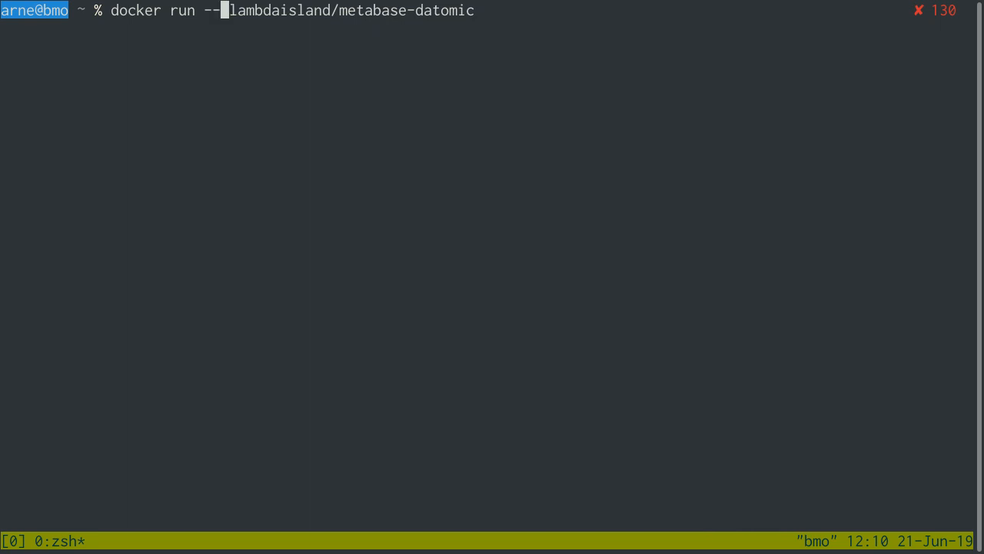
{"action": "type", "text": "net=host"}
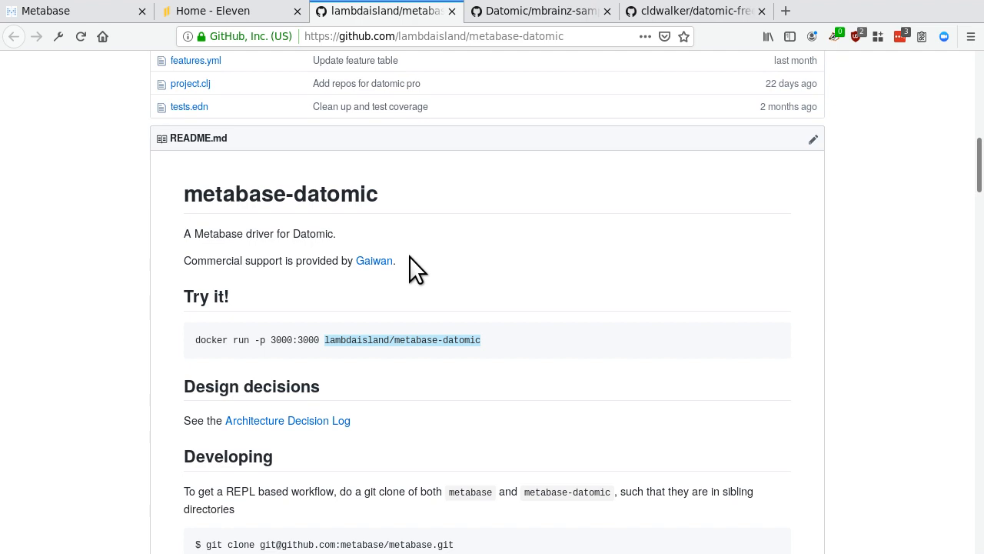
{"action": "mouse_move", "coordinate": [538, 11]}
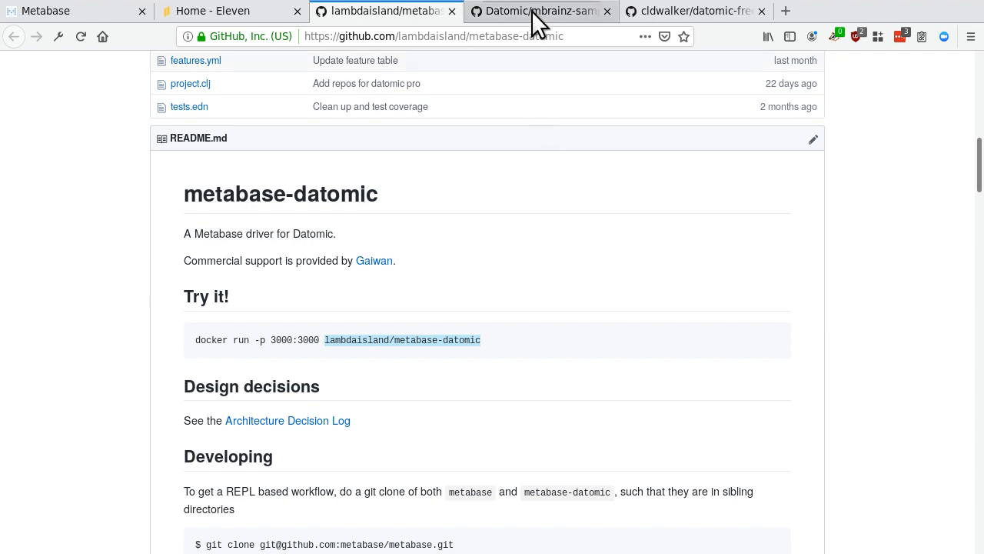
View the Datomic/mbrainz-sample repository, then switch to cldwalker/datomic-free
{"action": "left_click", "coordinate": [538, 10]}
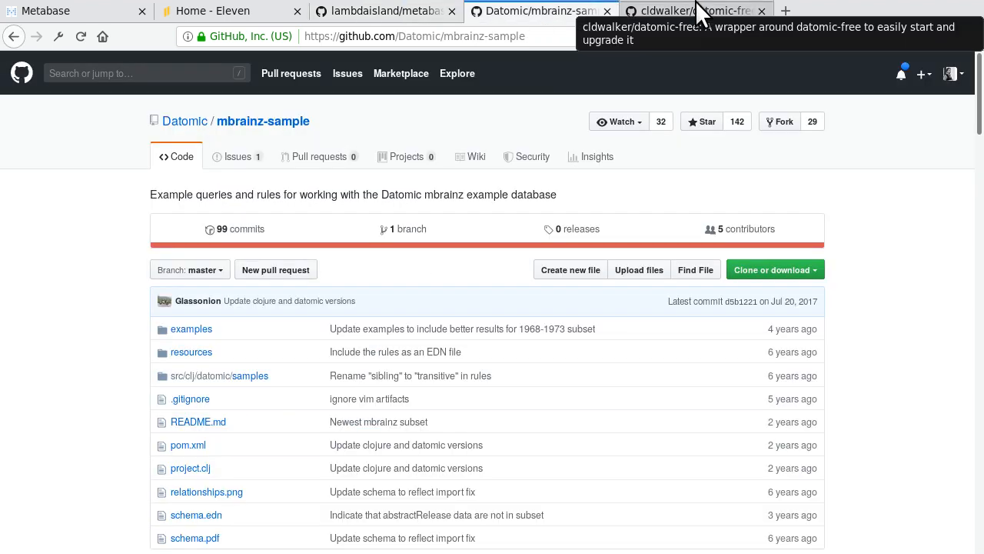
{"action": "left_click", "coordinate": [692, 11]}
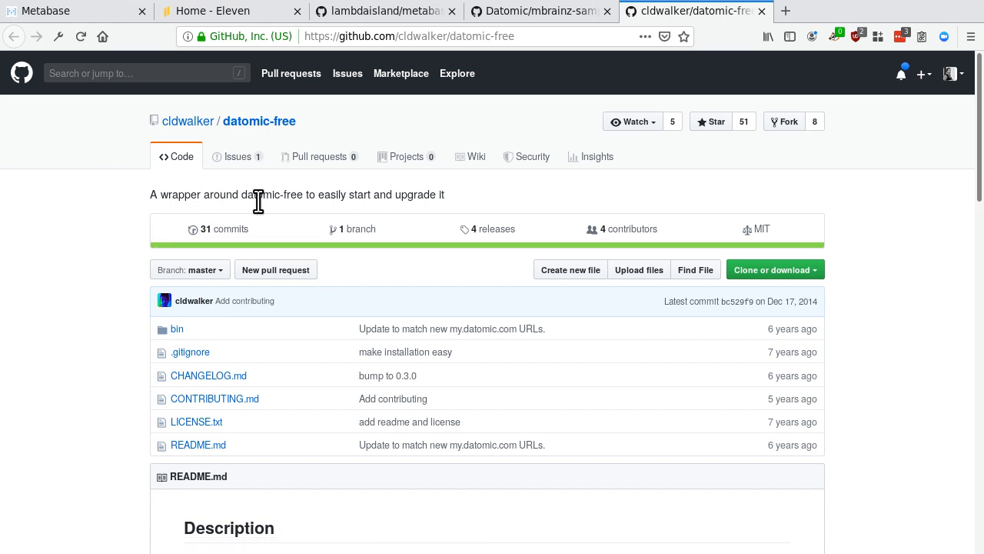
{"action": "mouse_move", "coordinate": [127, 323]}
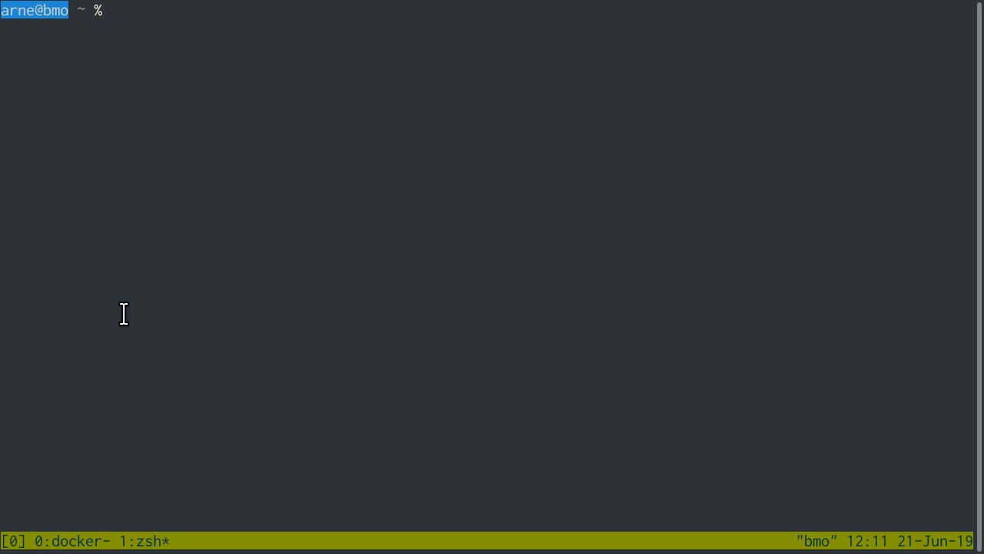
Start typing the ~/bin path in a new tmux shell window
{"action": "type", "text": "~/bin."}
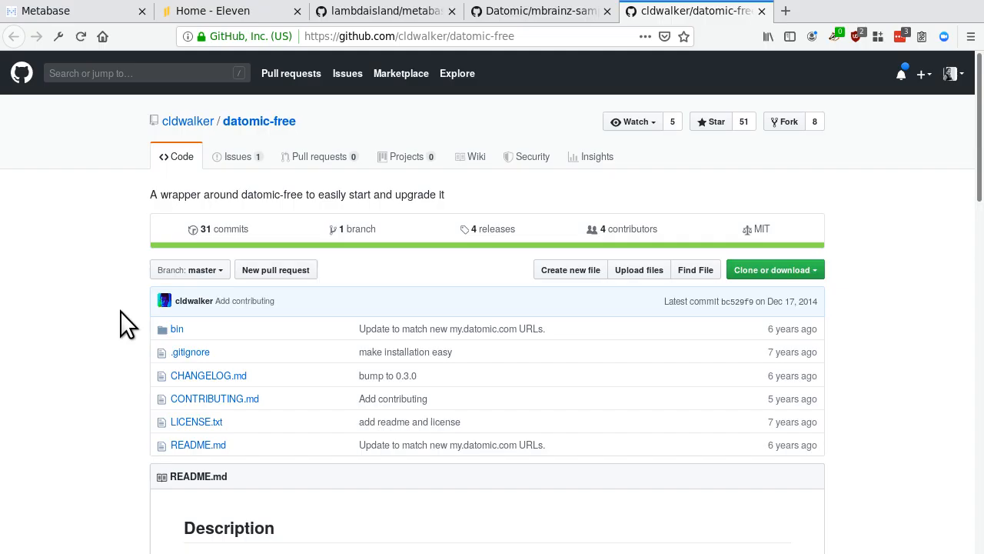
Scroll the mbrainz-sample README to the Getting the Data download and restore steps
{"action": "left_click", "coordinate": [538, 11]}
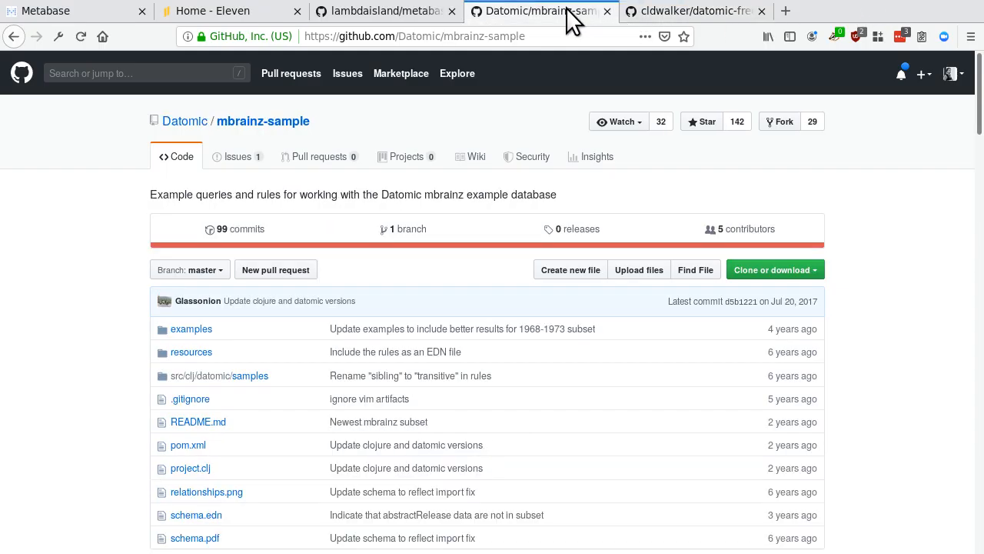
{"action": "mouse_move", "coordinate": [880, 375]}
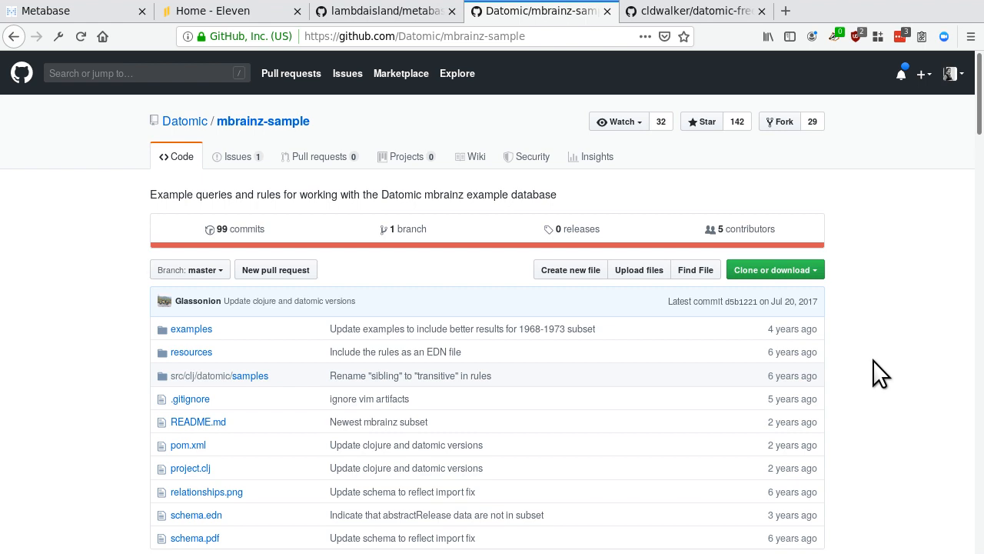
{"action": "mouse_move", "coordinate": [891, 366]}
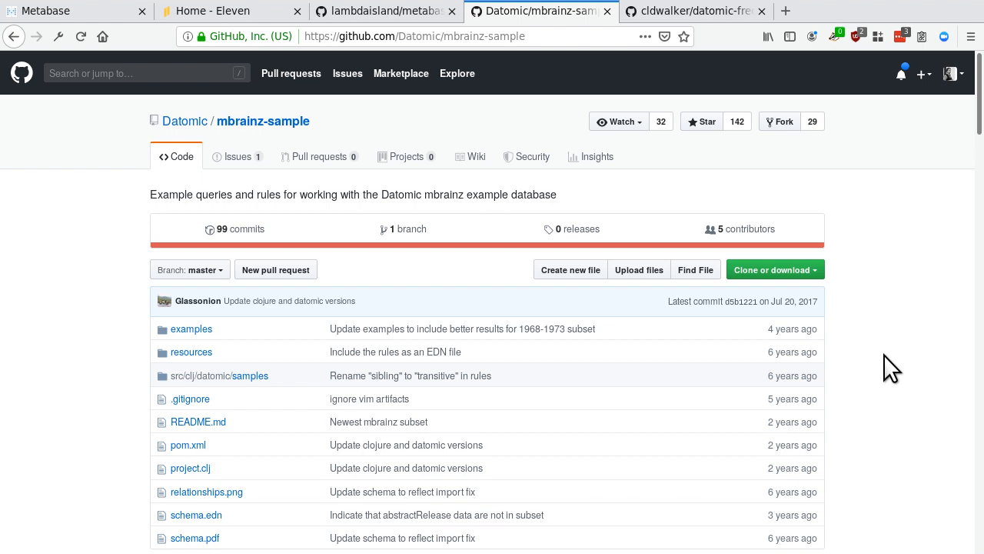
{"action": "scroll", "scroll_direction": "down", "scroll_amount": 3}
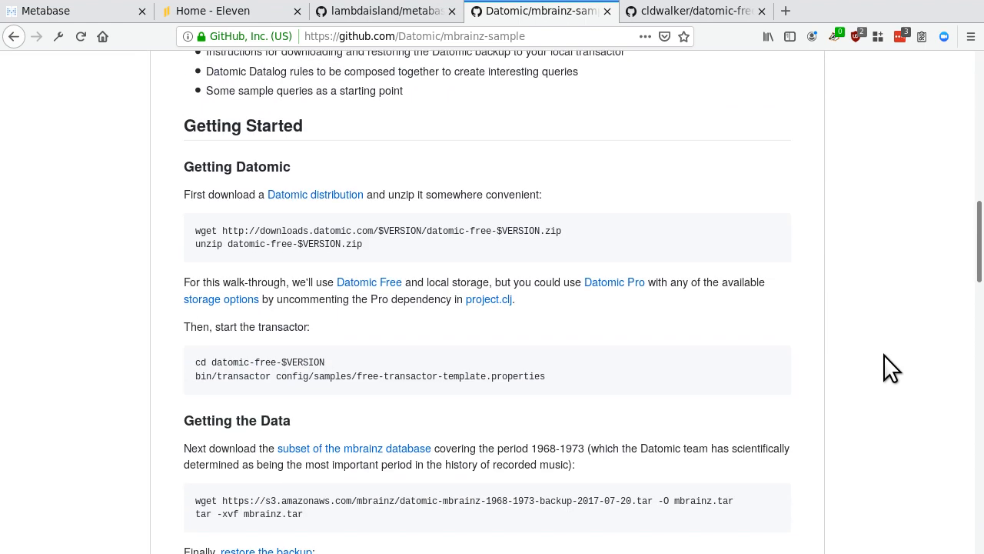
{"action": "scroll", "scroll_direction": "down", "scroll_amount": 3}
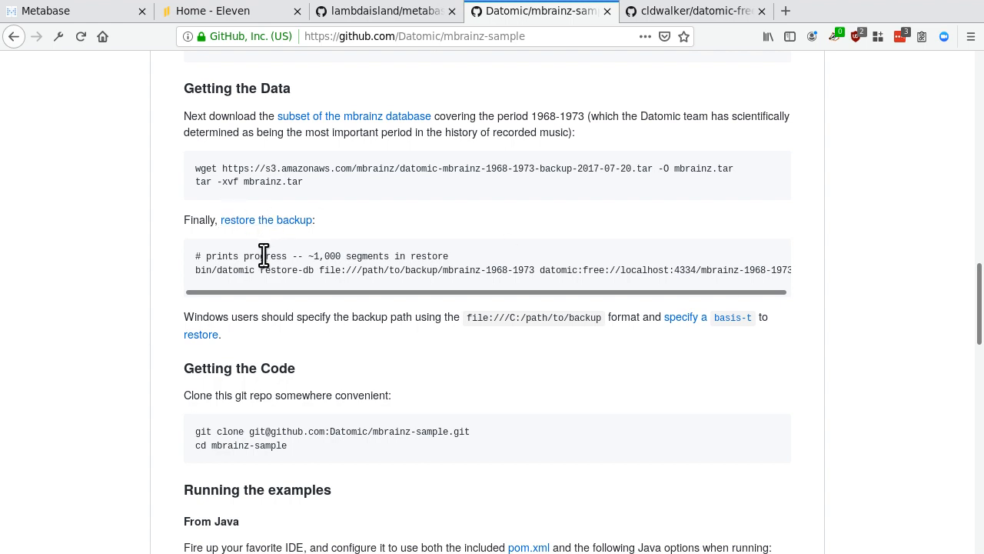
{"action": "mouse_move", "coordinate": [352, 267]}
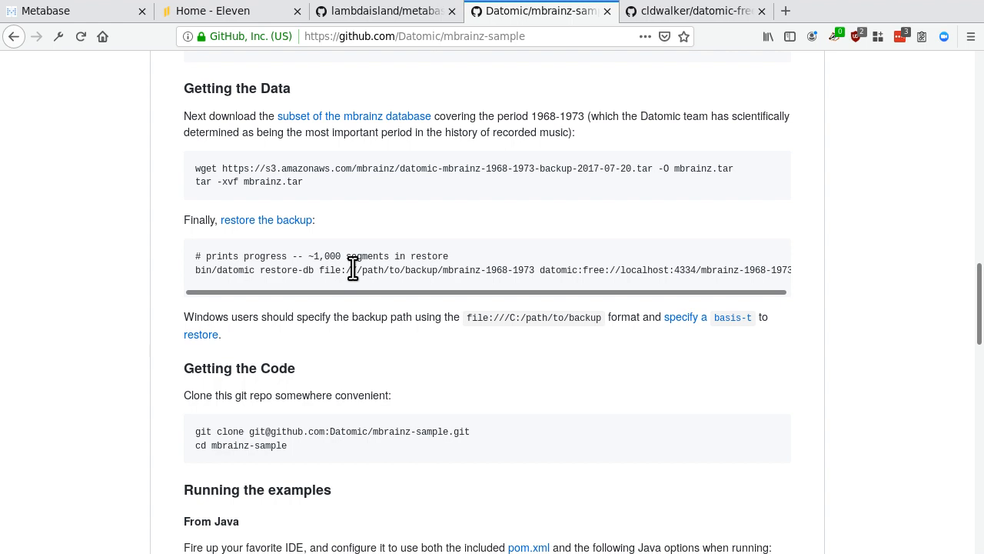
{"action": "mouse_move", "coordinate": [669, 150]}
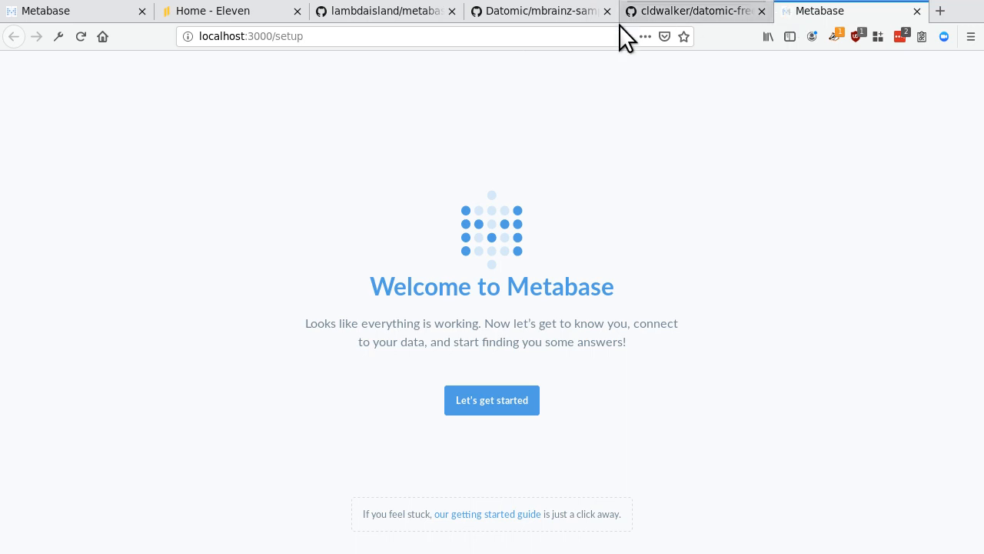
{"action": "mouse_move", "coordinate": [492, 400]}
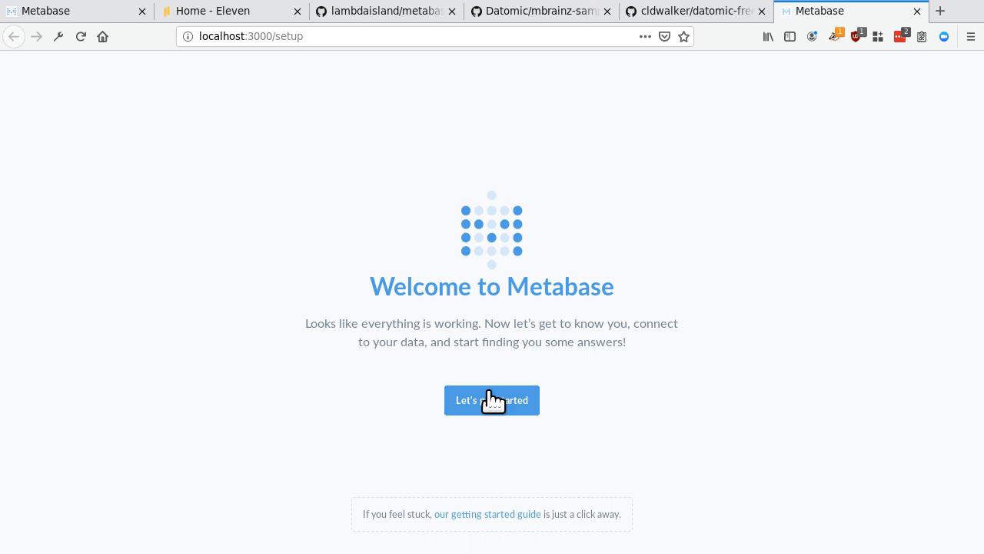
{"action": "mouse_move", "coordinate": [395, 514]}
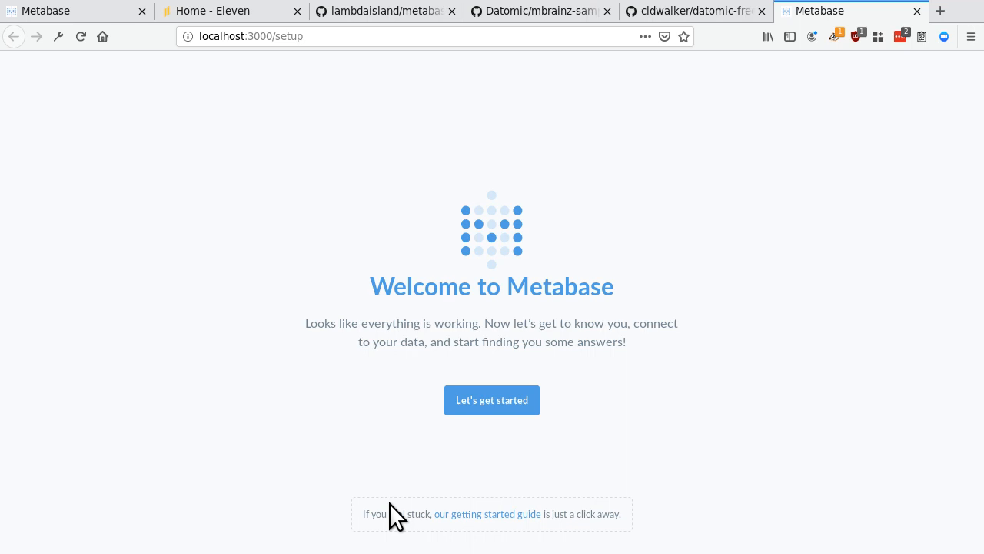
{"action": "mouse_move", "coordinate": [442, 426]}
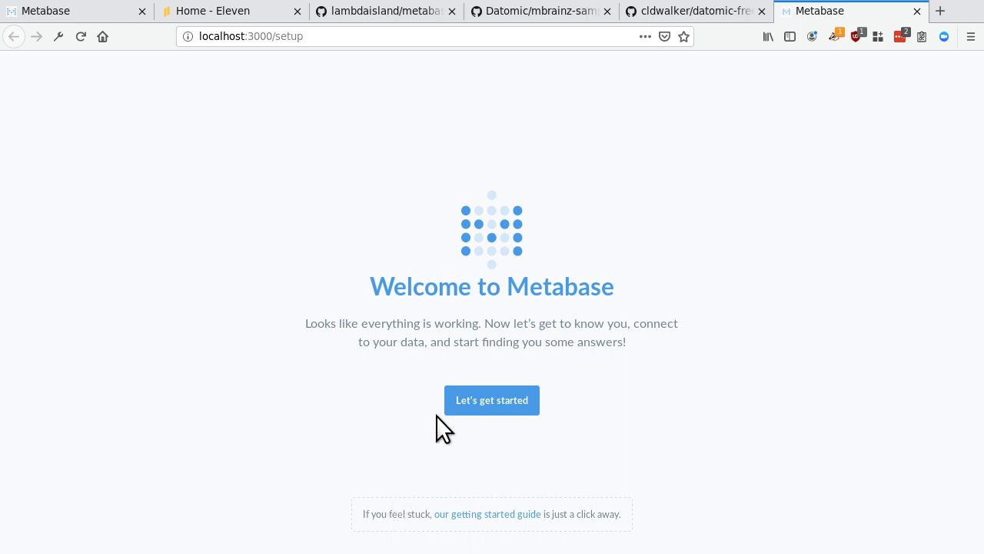
{"action": "left_click", "coordinate": [491, 400]}
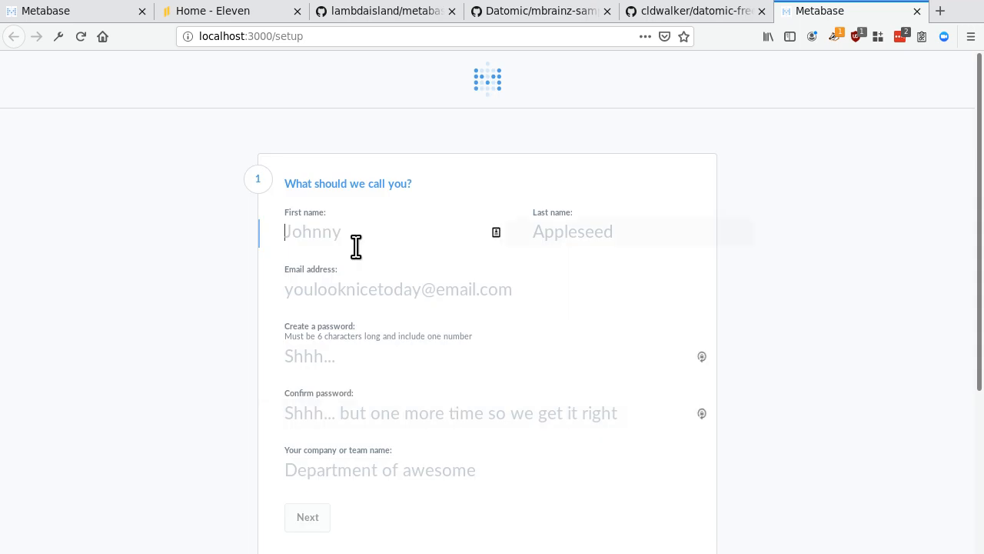
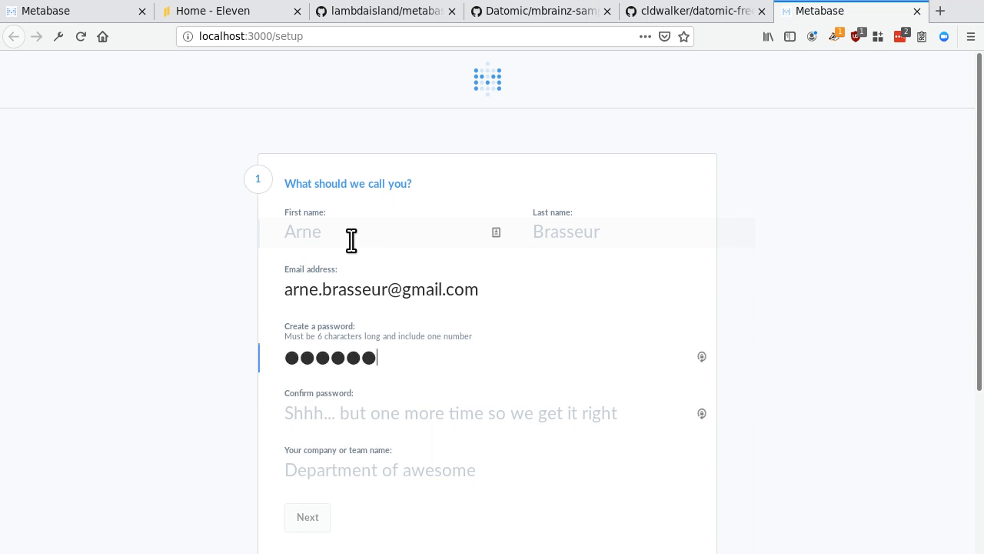
{"action": "type", "text": "xxx"}
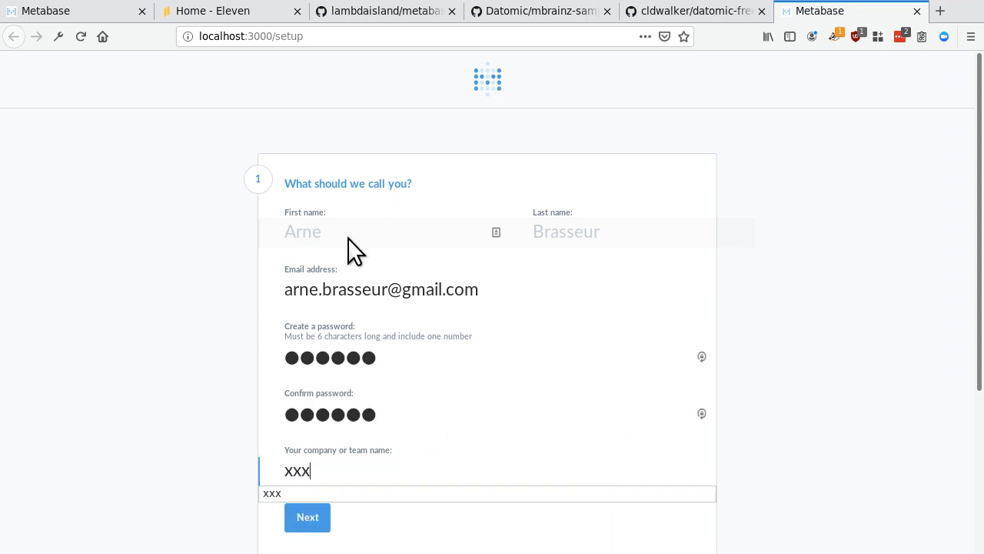
{"action": "left_click", "coordinate": [307, 517]}
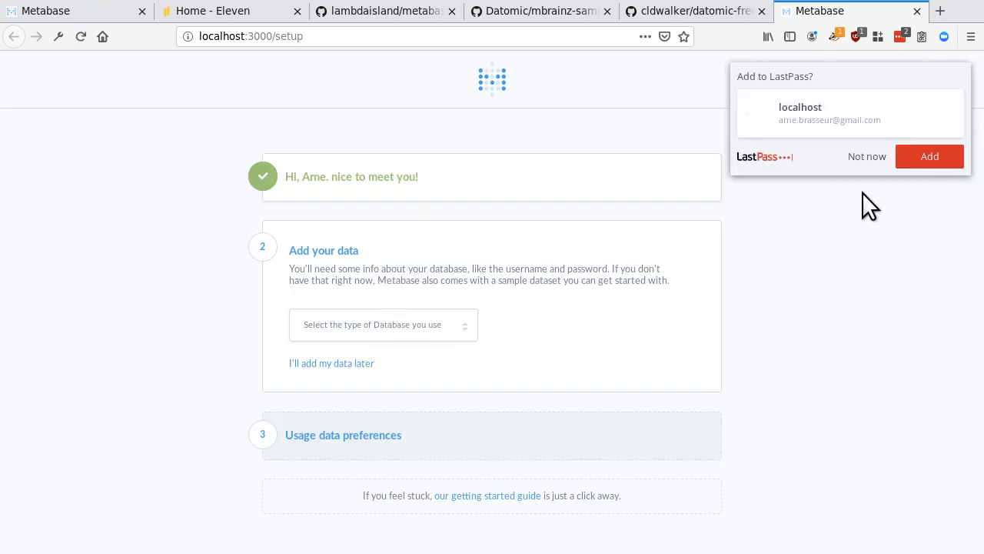
Add a Datomic database named MusicBrainz with its datomic:free connection URL
{"action": "left_click", "coordinate": [382, 324]}
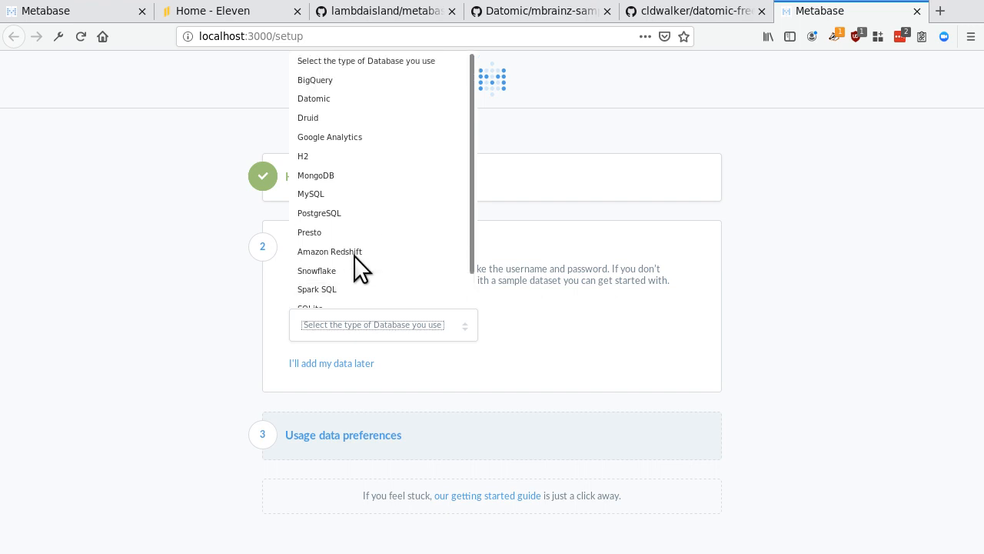
{"action": "mouse_move", "coordinate": [354, 122]}
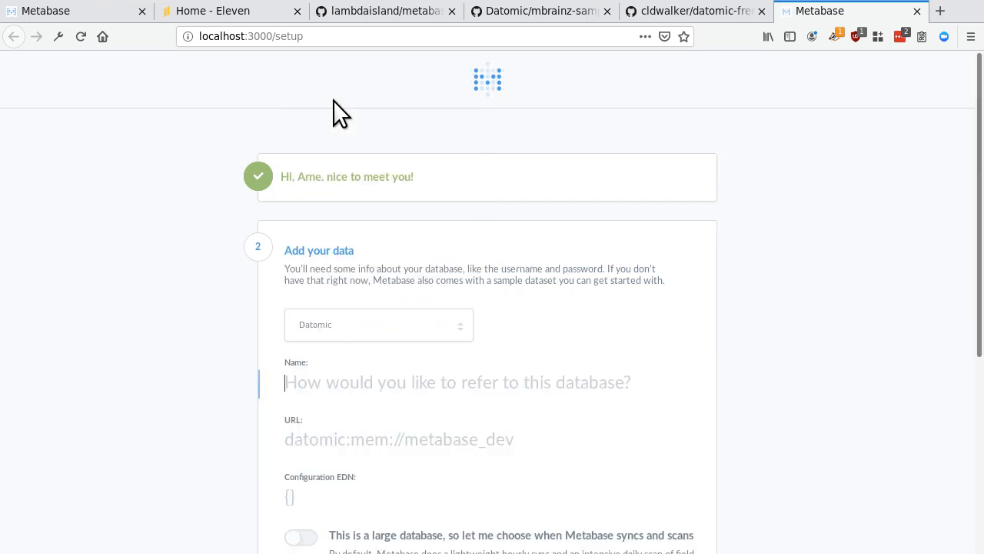
{"action": "scroll", "scroll_direction": "down", "scroll_amount": 3}
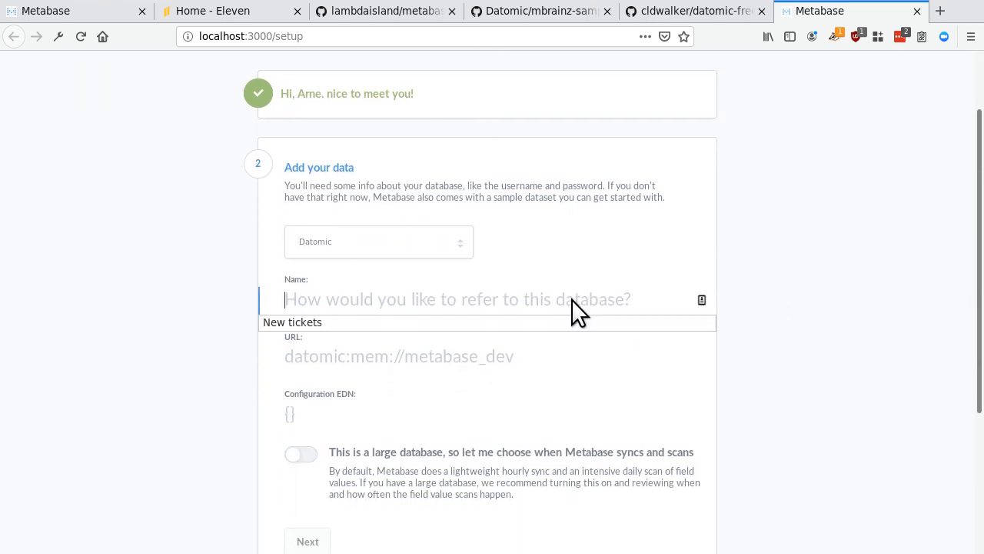
{"action": "type", "text": "MusicB"}
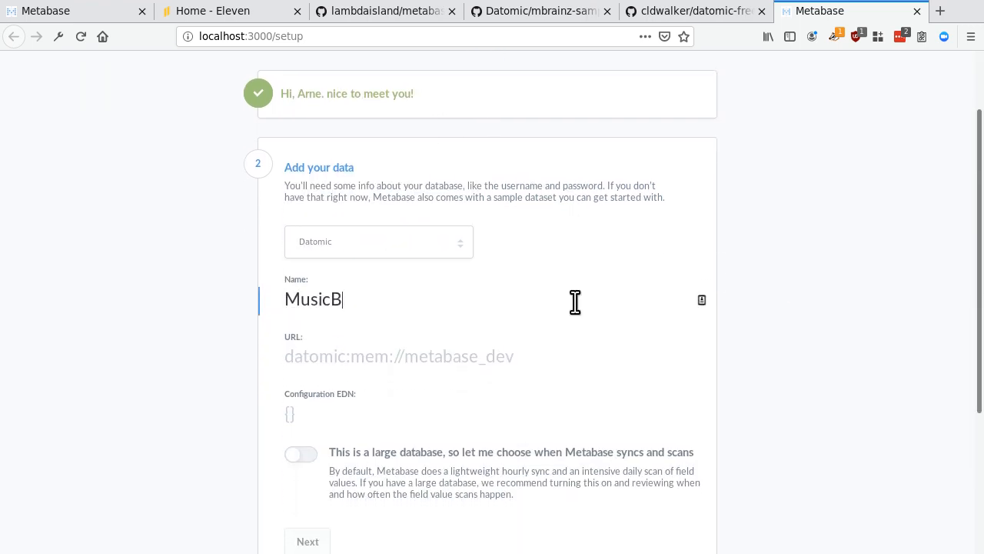
{"action": "type", "text": "rainz"}
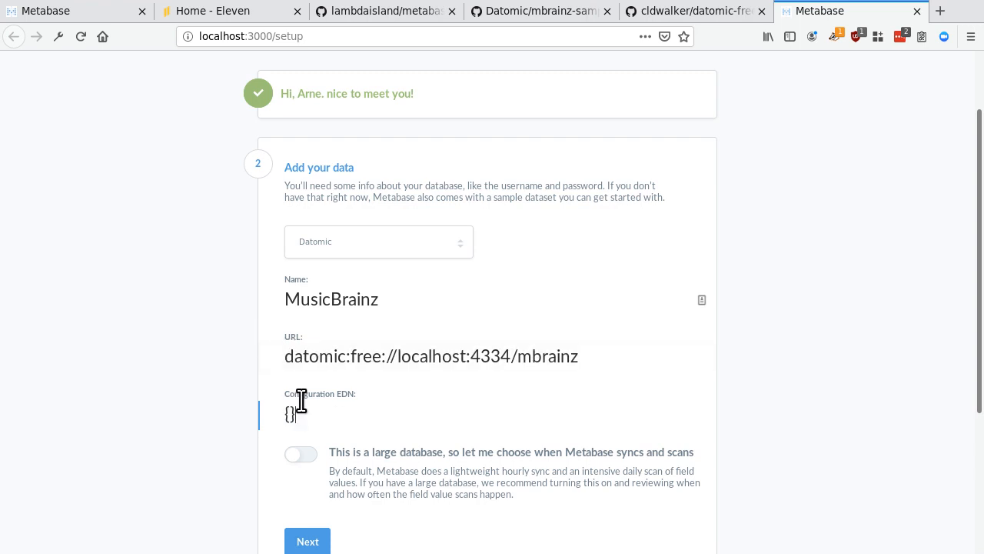
{"action": "scroll", "scroll_direction": "down", "scroll_amount": 3}
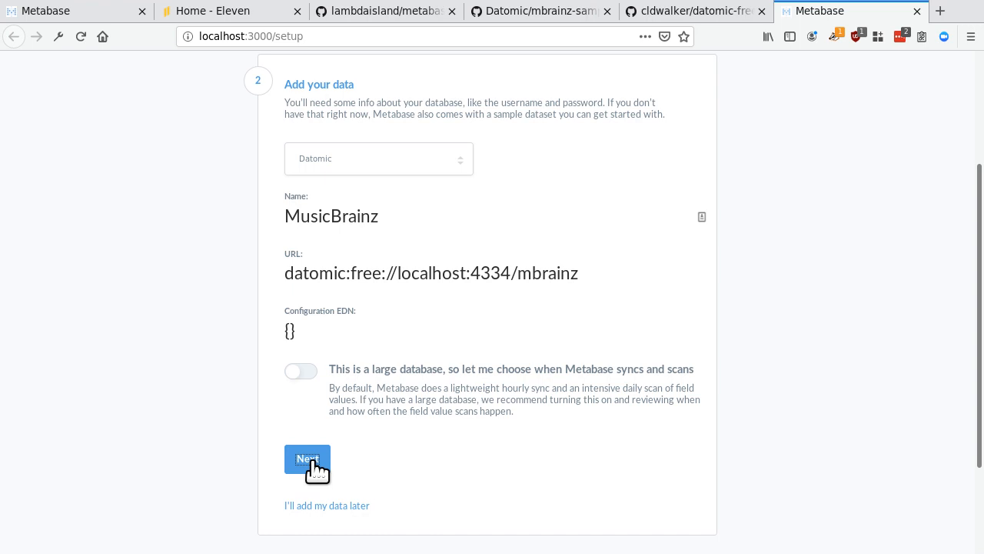
{"action": "left_click", "coordinate": [307, 460]}
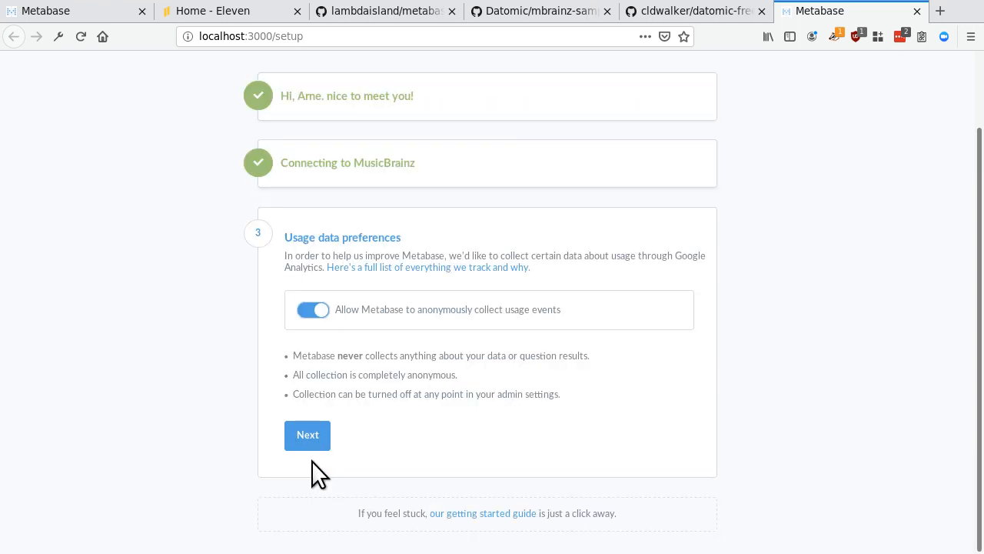
Turn off anonymous usage data collection and finish setup
{"action": "left_click", "coordinate": [313, 309]}
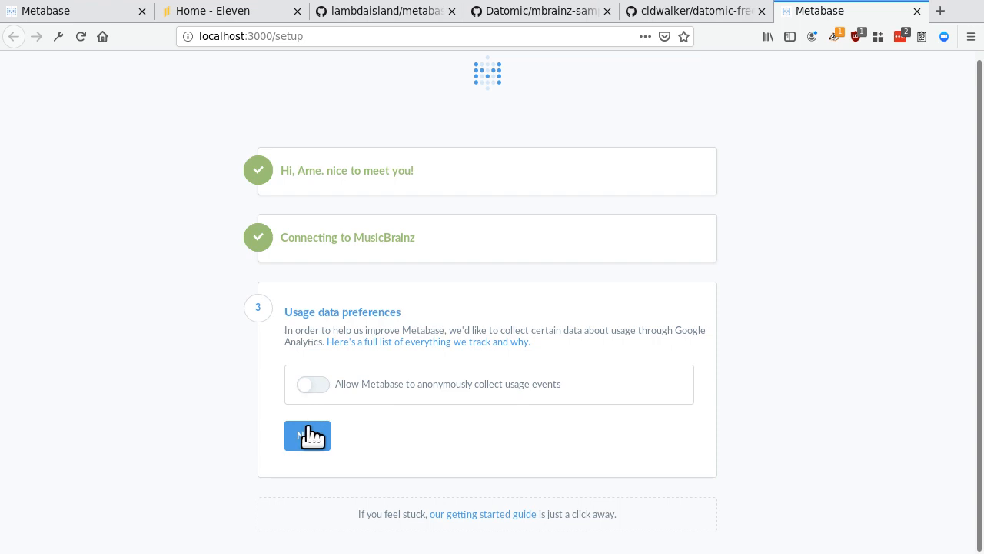
{"action": "left_click", "coordinate": [307, 435]}
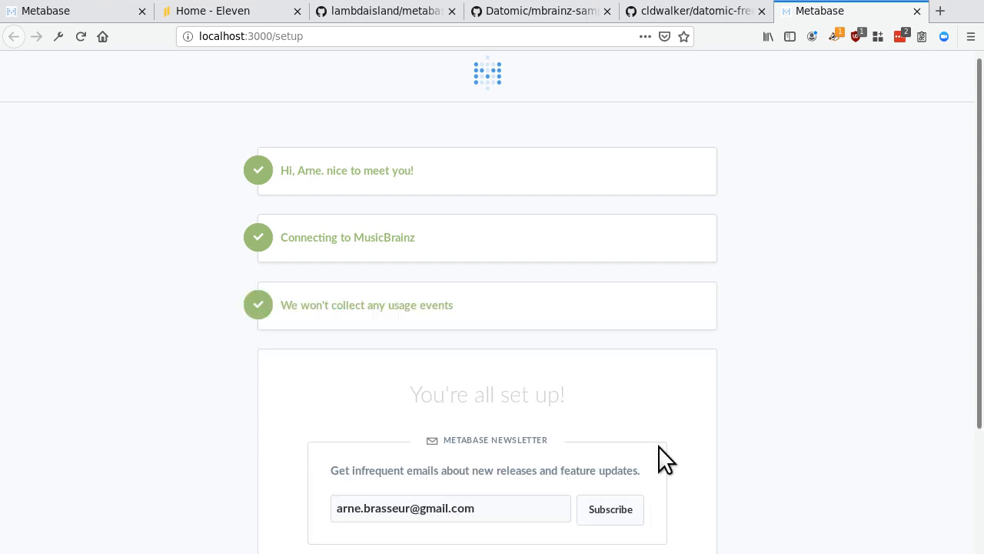
{"action": "mouse_move", "coordinate": [765, 421]}
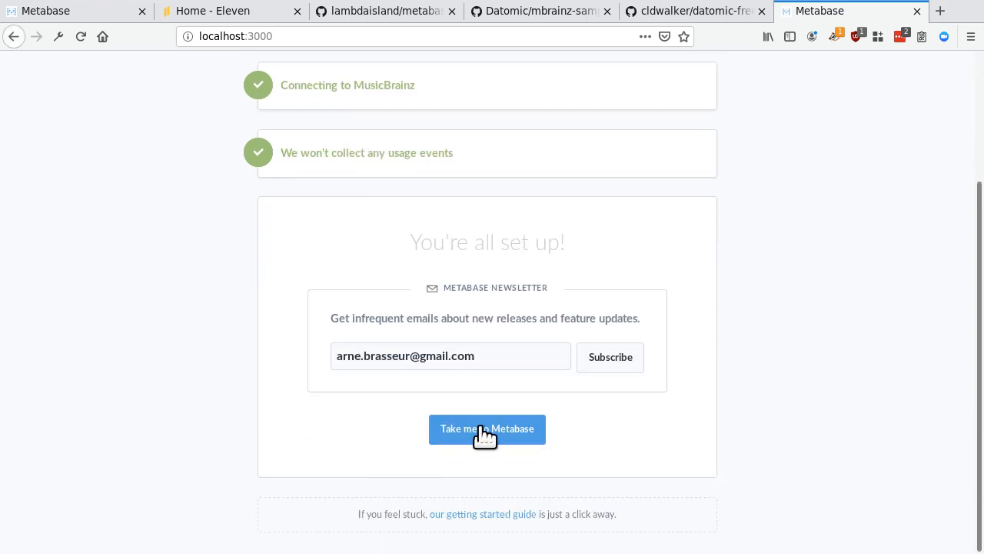
Enter Metabase and browse the MusicBrainz tables, including Artist, Label, Release and Track
{"action": "left_click", "coordinate": [487, 428]}
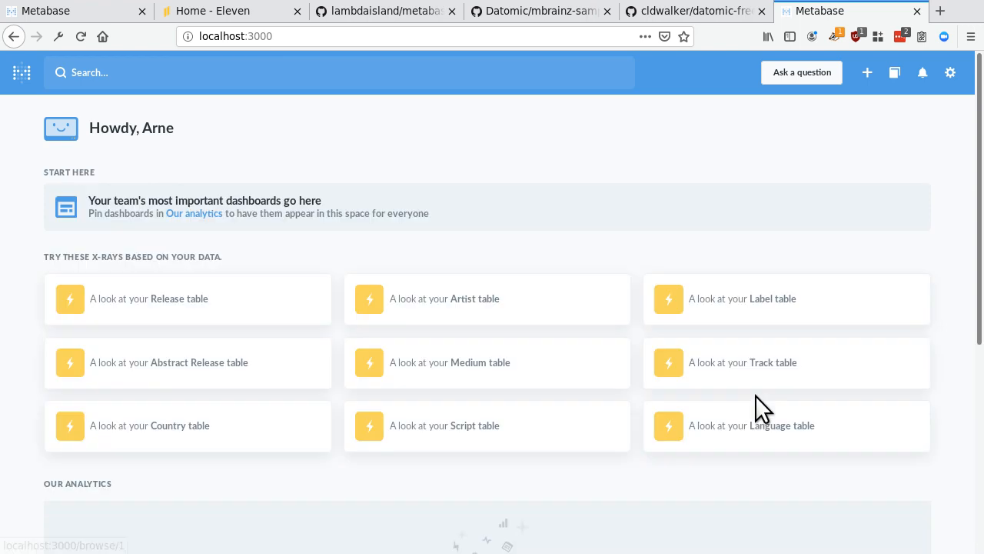
{"action": "mouse_move", "coordinate": [529, 400]}
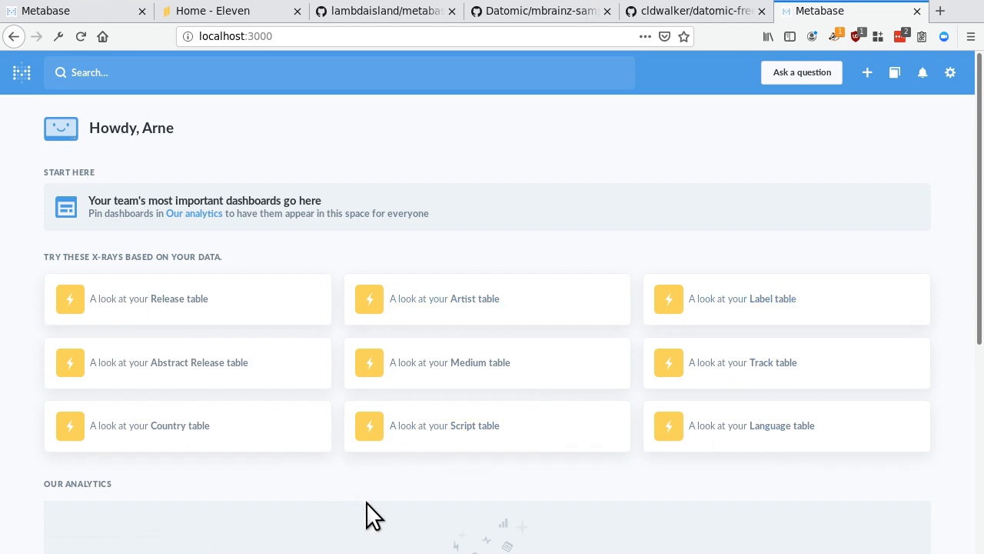
{"action": "mouse_move", "coordinate": [438, 340]}
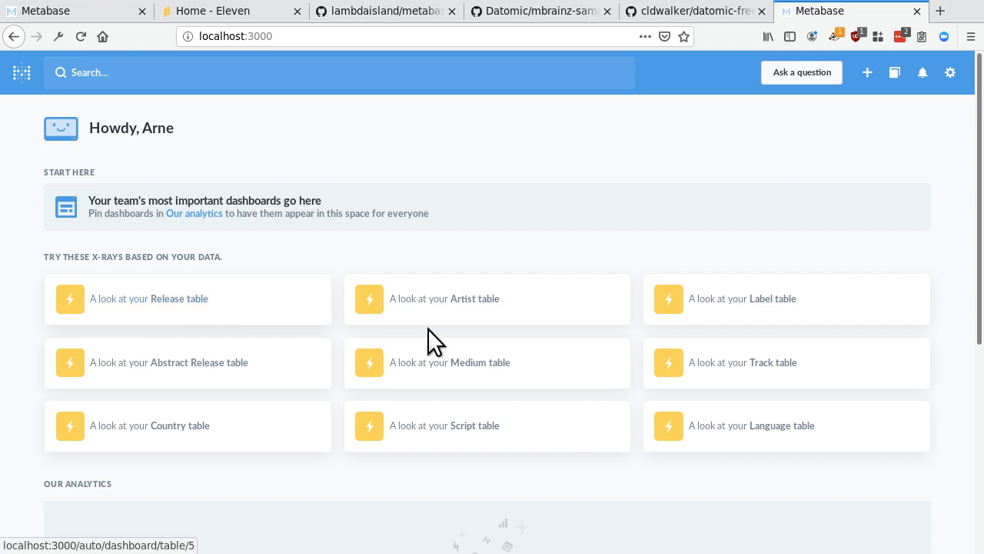
{"action": "mouse_move", "coordinate": [782, 363]}
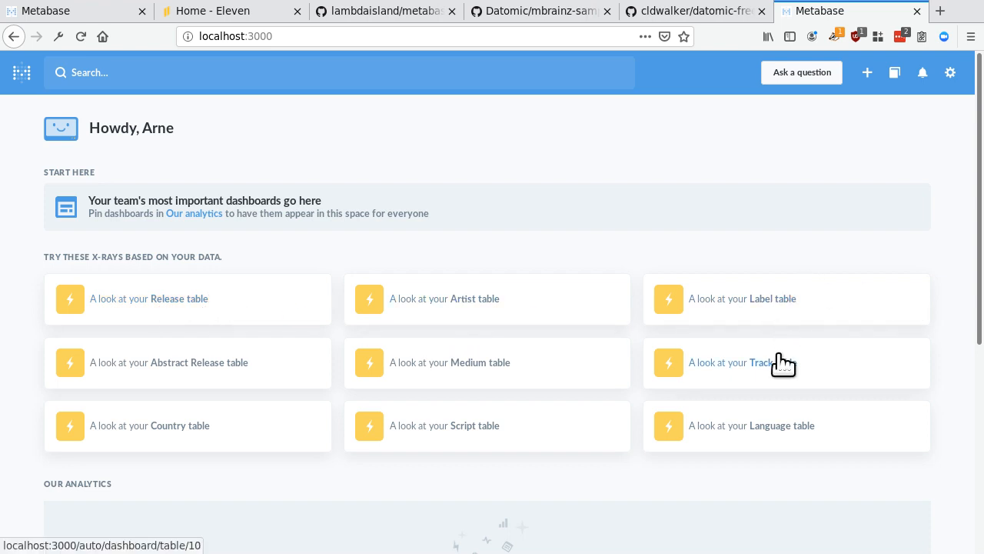
{"action": "mouse_move", "coordinate": [567, 456]}
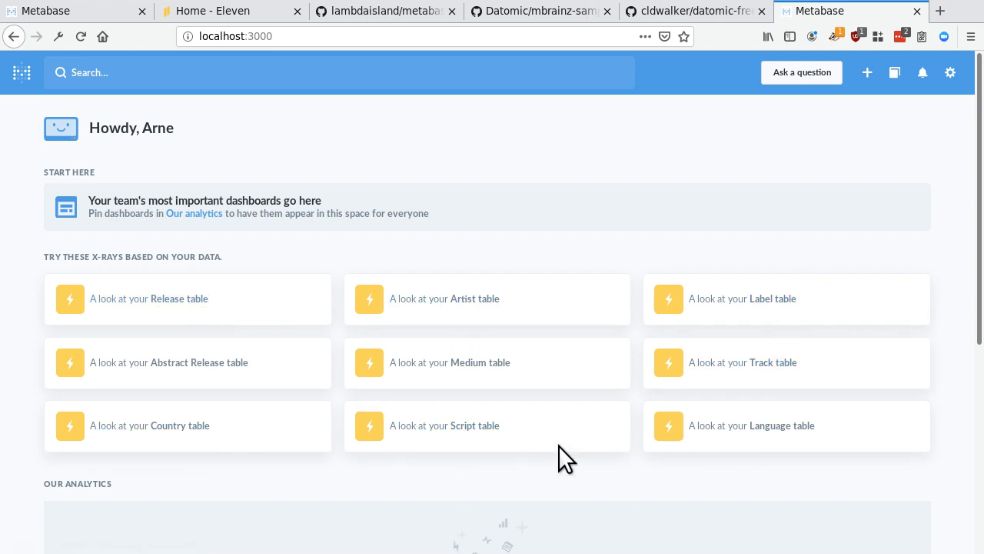
{"action": "scroll", "scroll_direction": "down", "scroll_amount": 3}
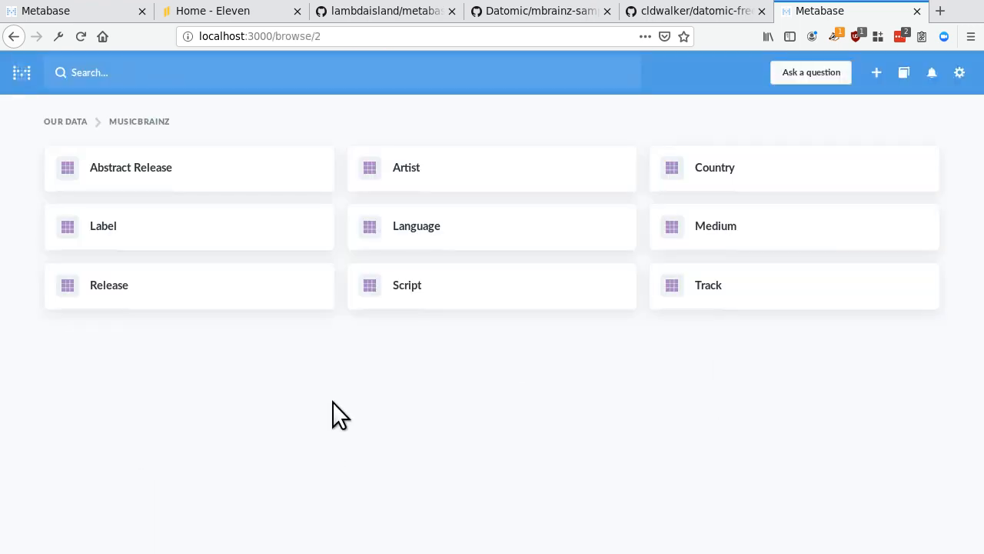
Open the Artist table's raw data and show options for the country/ES value
{"action": "left_click", "coordinate": [405, 167]}
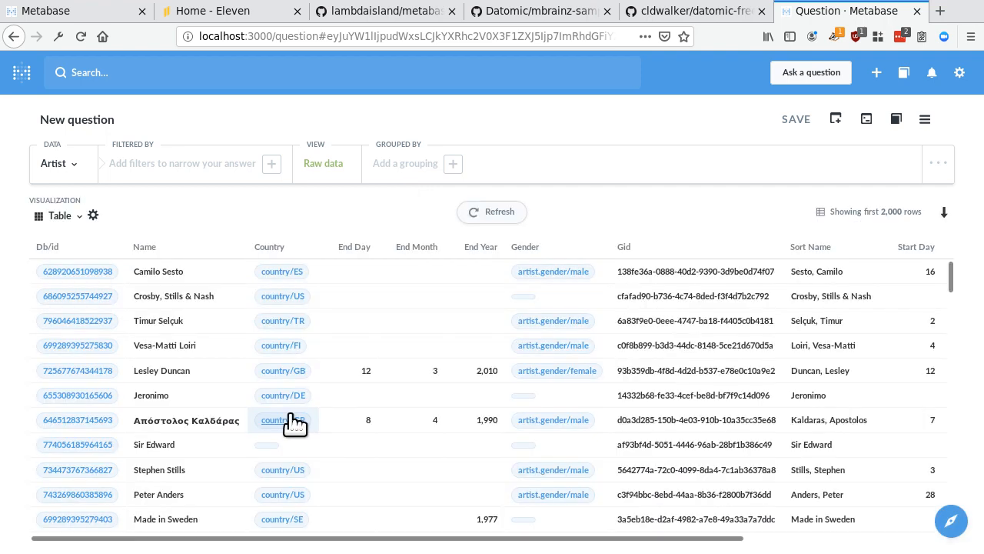
{"action": "scroll", "scroll_direction": "down", "scroll_amount": 3}
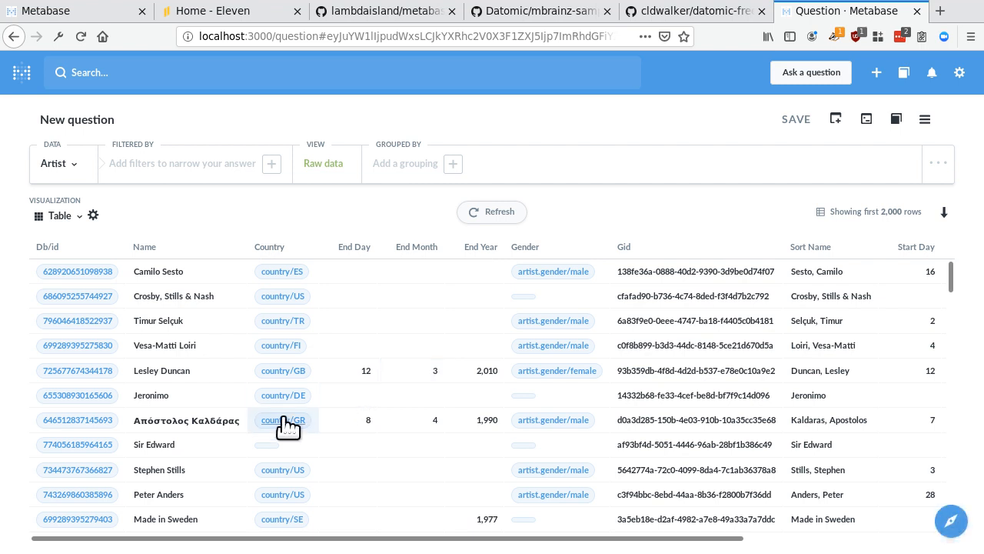
{"action": "mouse_move", "coordinate": [269, 453]}
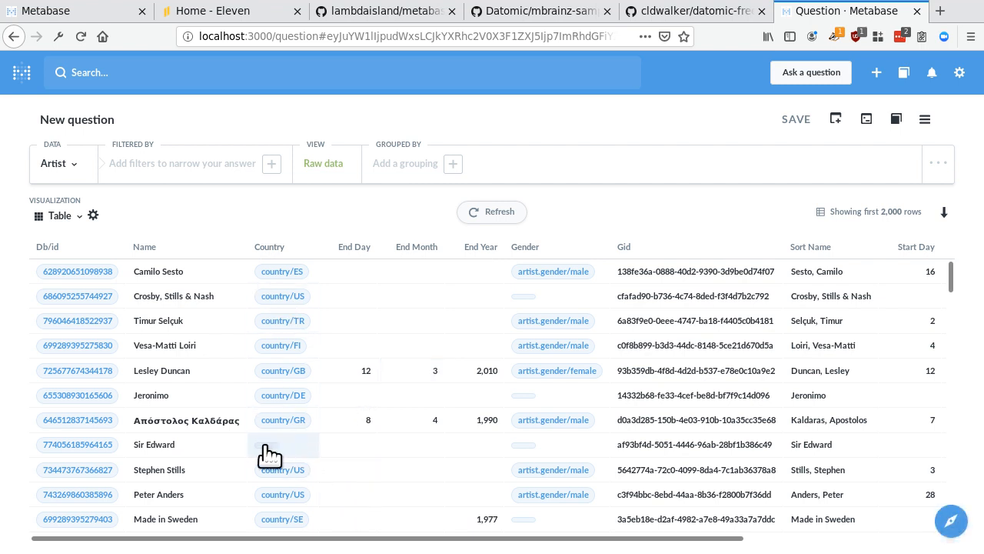
{"action": "mouse_move", "coordinate": [531, 451]}
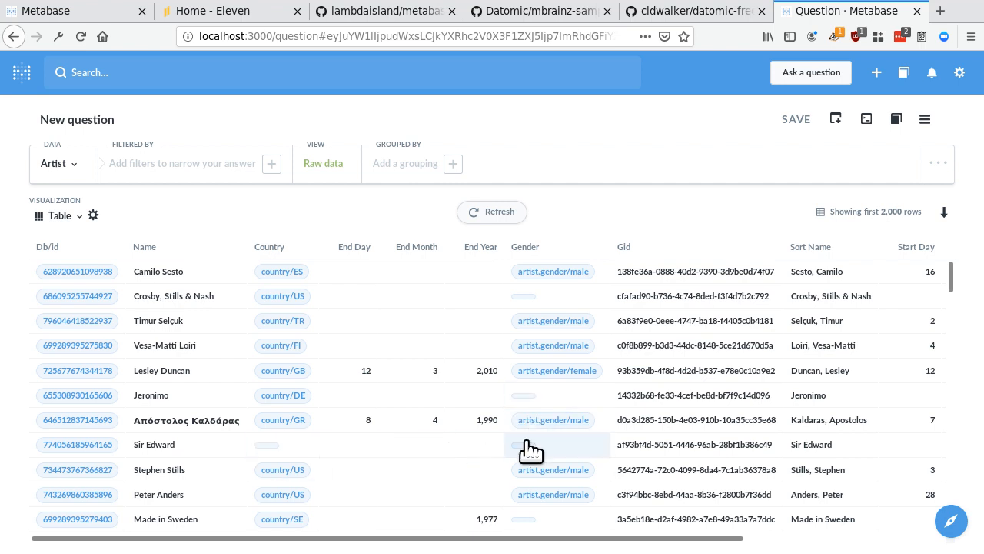
{"action": "mouse_move", "coordinate": [452, 466]}
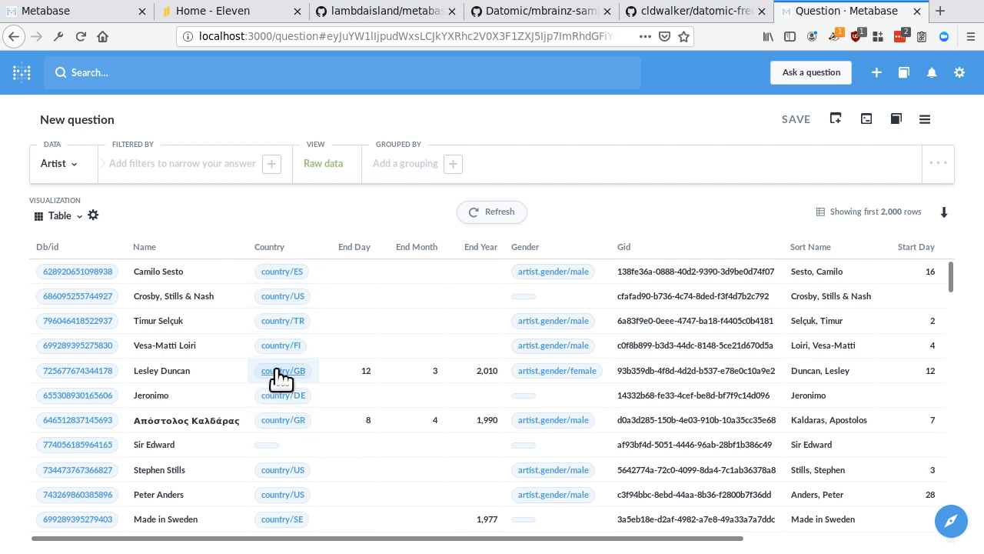
{"action": "mouse_move", "coordinate": [281, 270]}
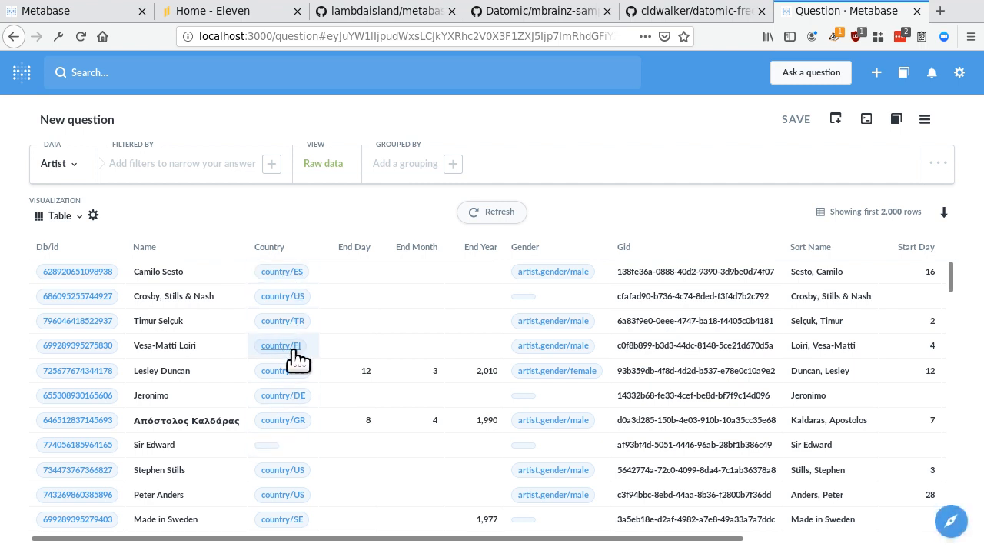
{"action": "scroll", "scroll_direction": "down", "scroll_amount": 3}
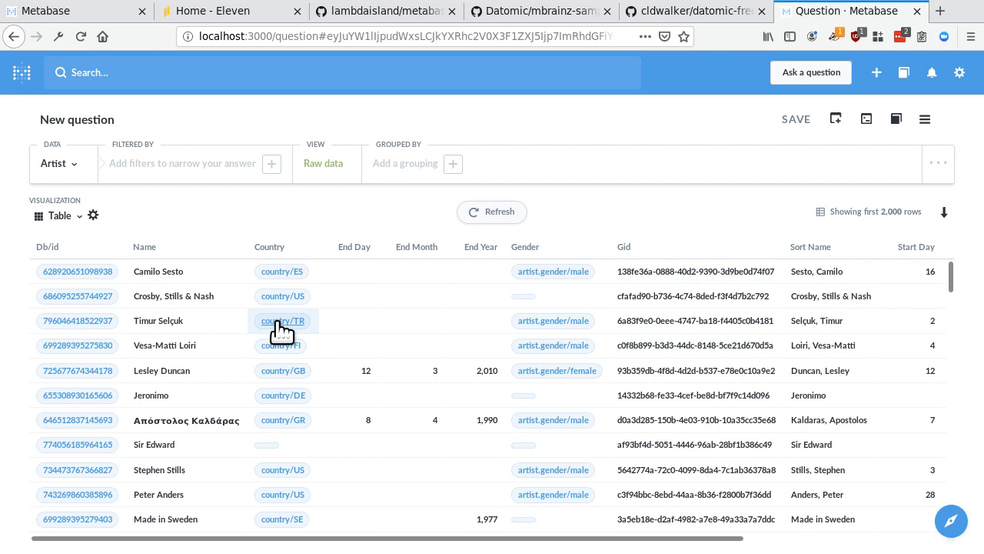
{"action": "left_click", "coordinate": [283, 271]}
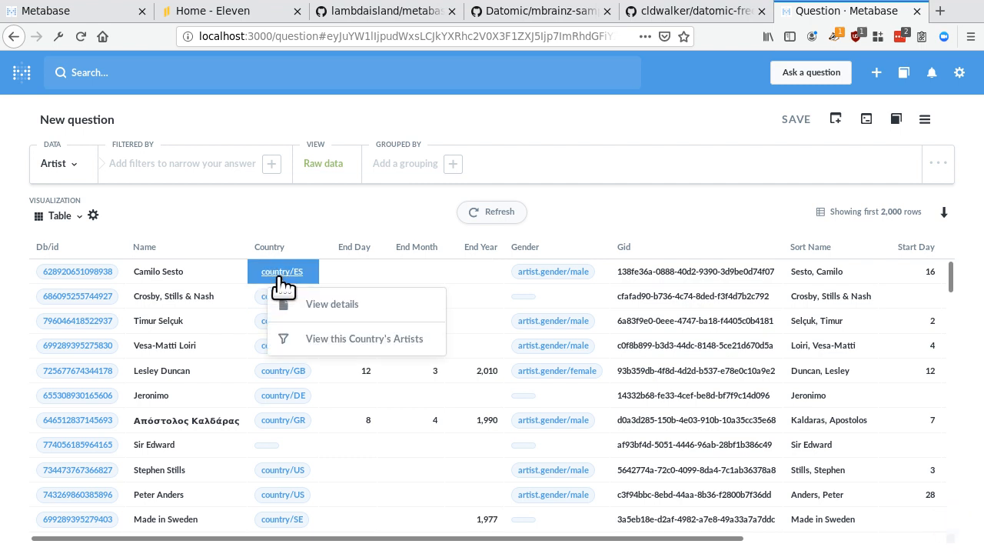
Count Spanish artists and group the count by Gender (10 female, 24 male, 24 unspecified)
{"action": "left_click", "coordinate": [364, 339]}
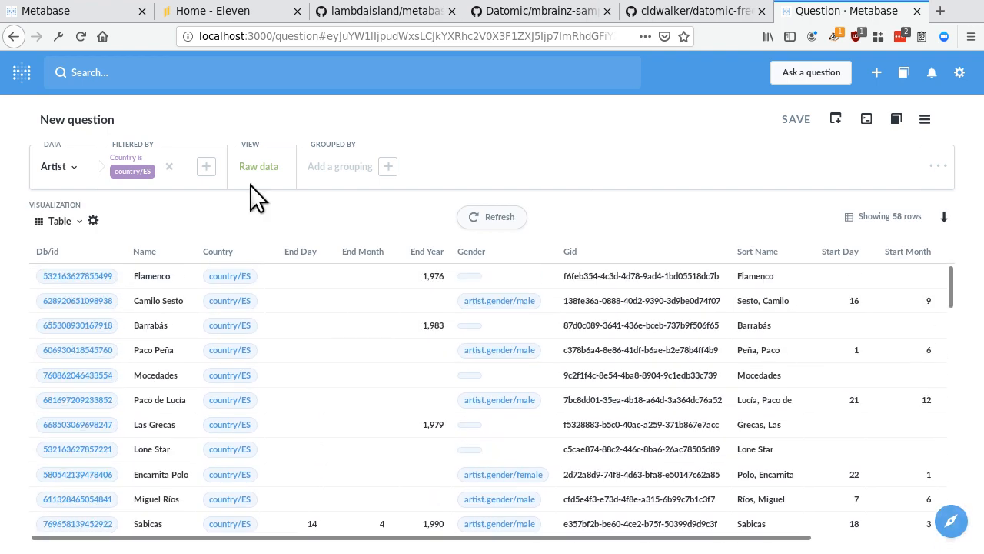
{"action": "left_click", "coordinate": [259, 166]}
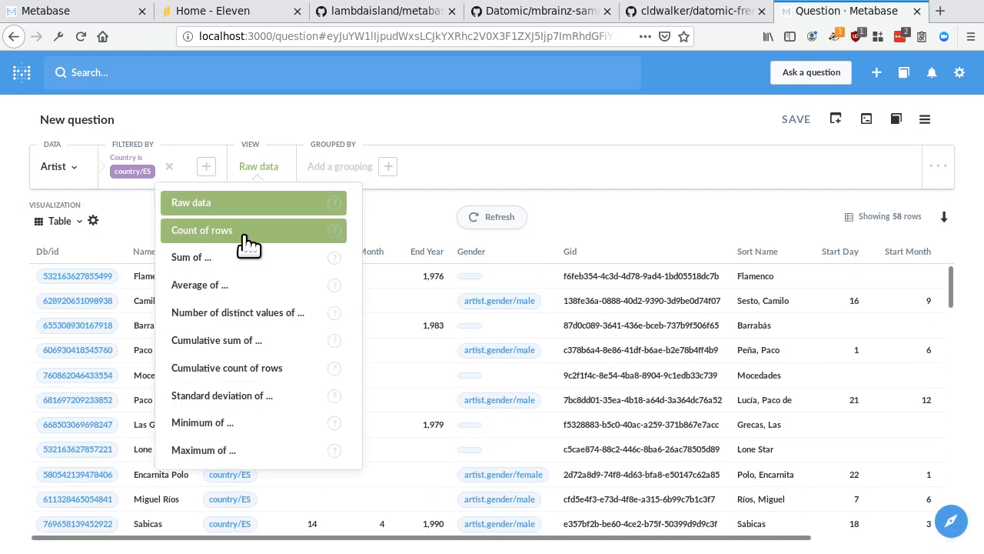
{"action": "left_click", "coordinate": [202, 230]}
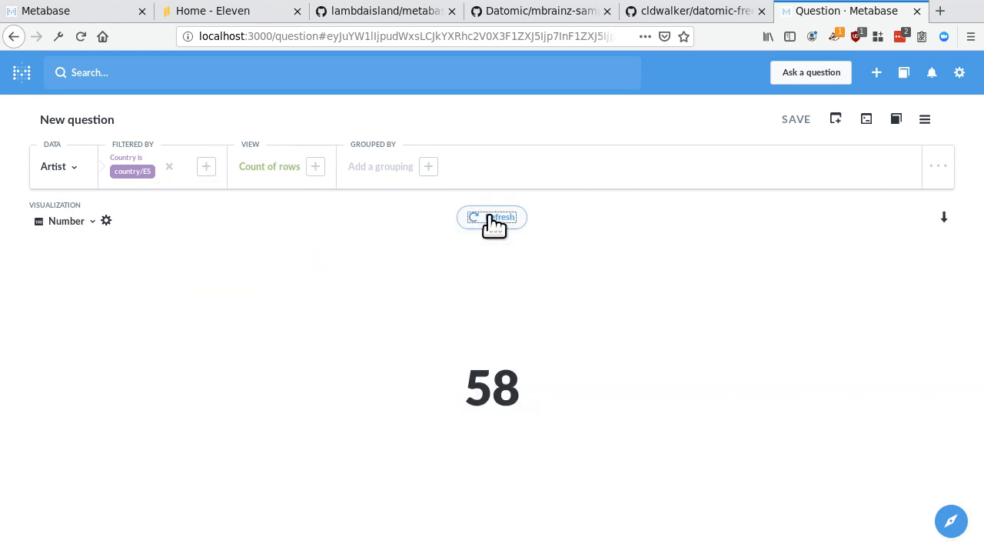
{"action": "left_click", "coordinate": [428, 166]}
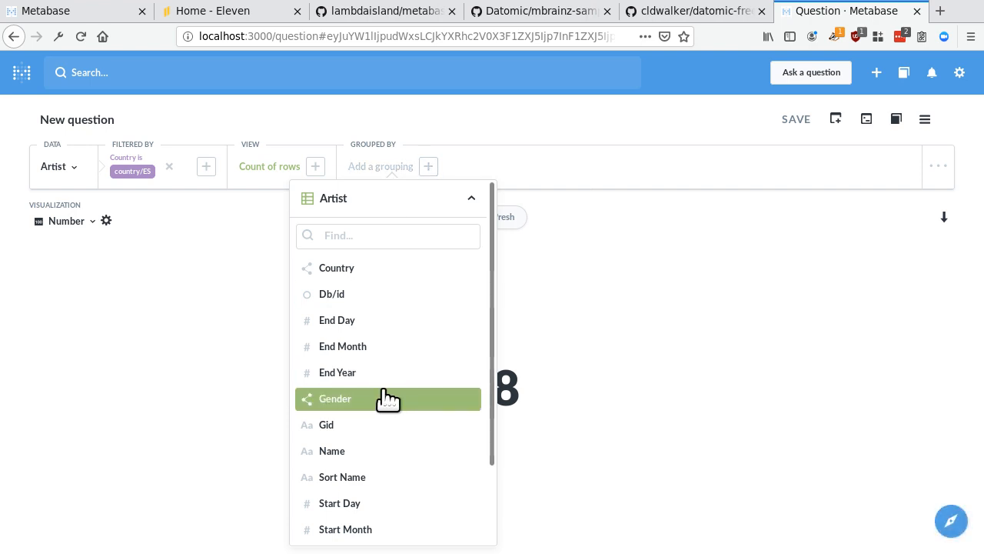
{"action": "left_click", "coordinate": [334, 399]}
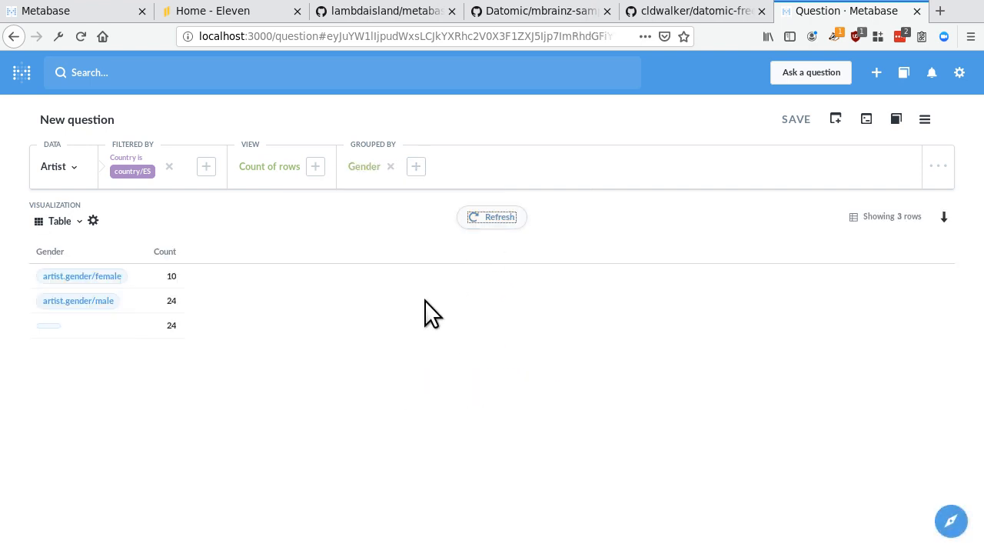
{"action": "mouse_move", "coordinate": [192, 282]}
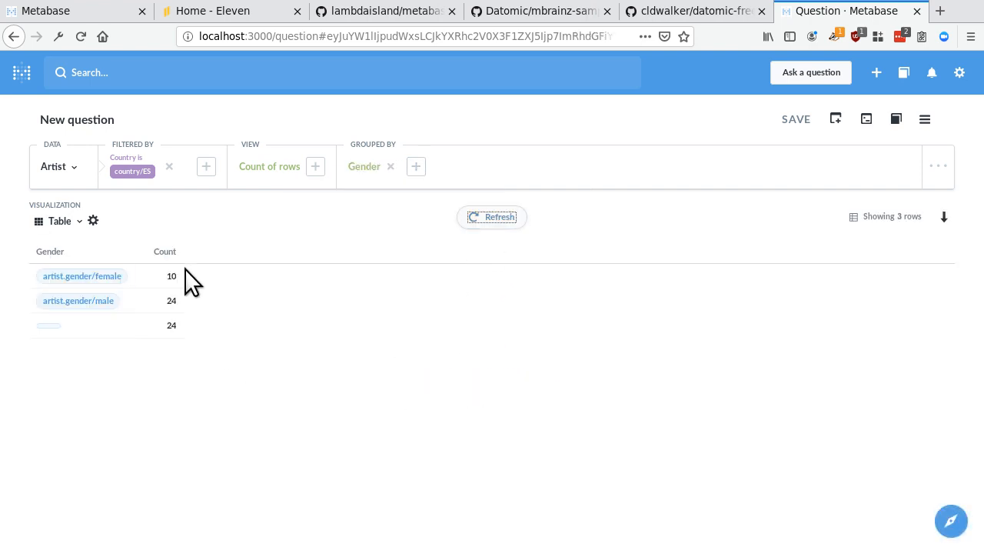
{"action": "mouse_move", "coordinate": [199, 335]}
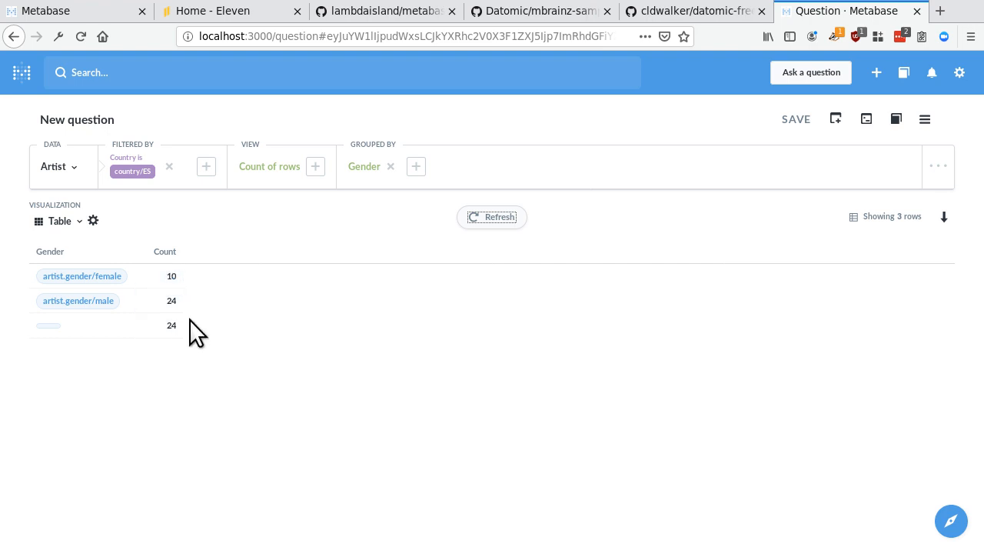
{"action": "mouse_move", "coordinate": [378, 386]}
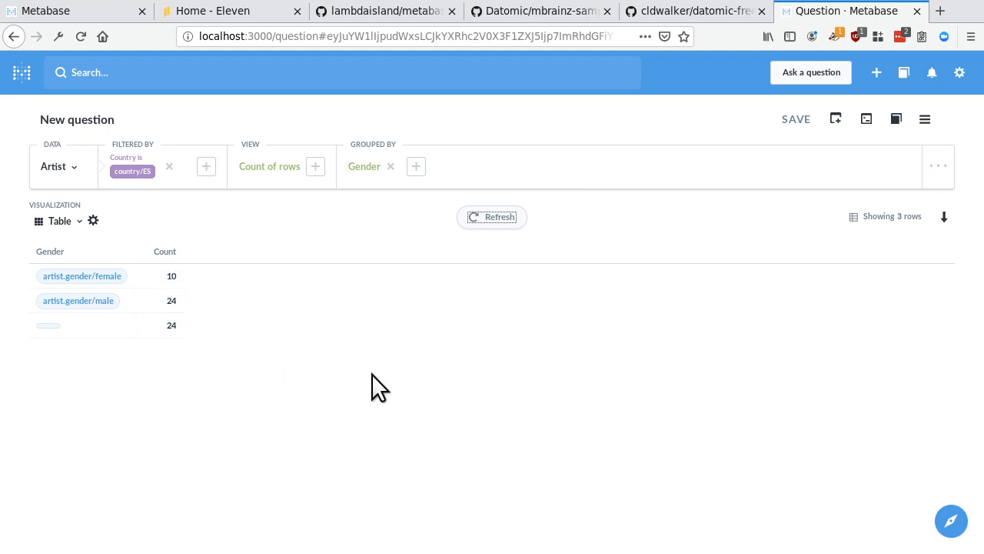
{"action": "mouse_move", "coordinate": [413, 206]}
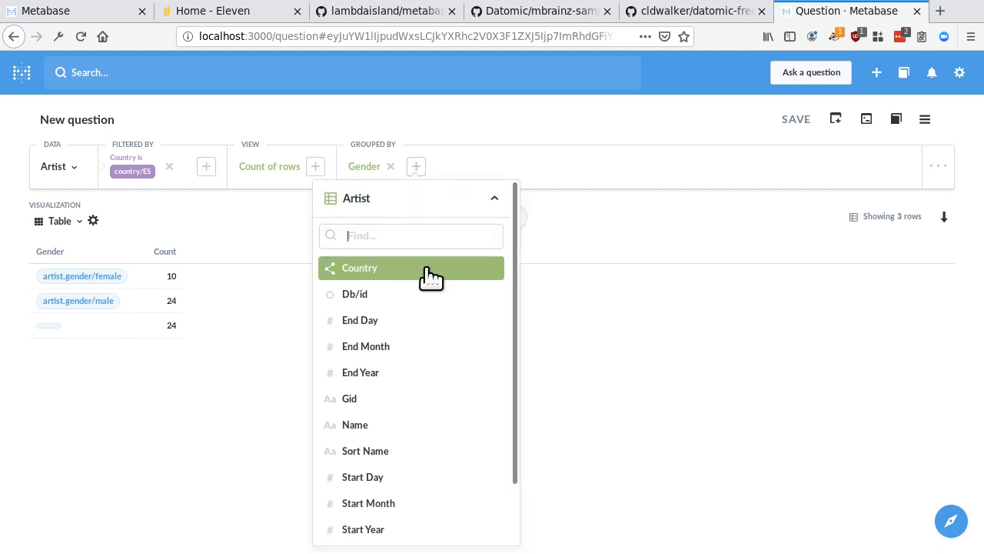
{"action": "mouse_move", "coordinate": [420, 372]}
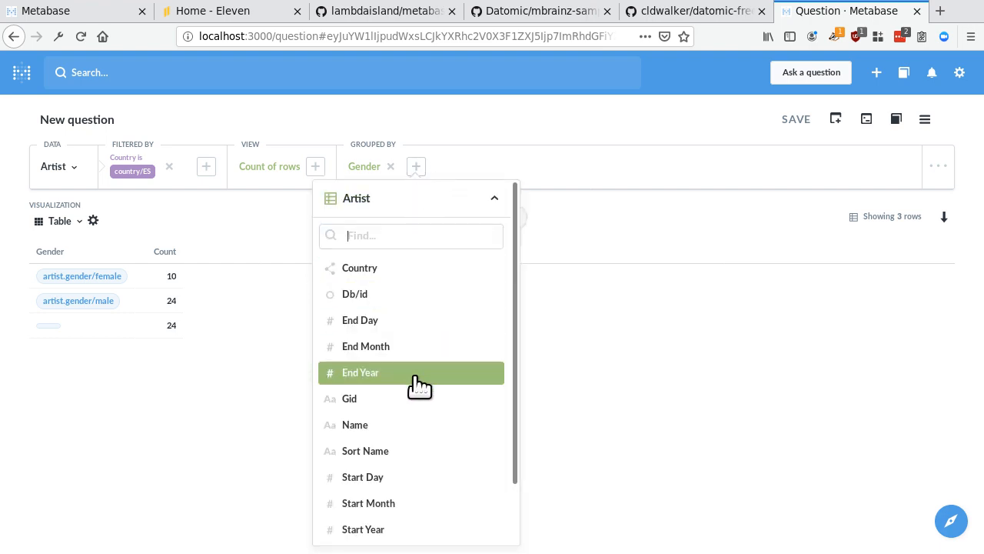
Add artist Type as a second grouping and rerun the Spanish artist count
{"action": "scroll", "scroll_direction": "down", "scroll_amount": 3}
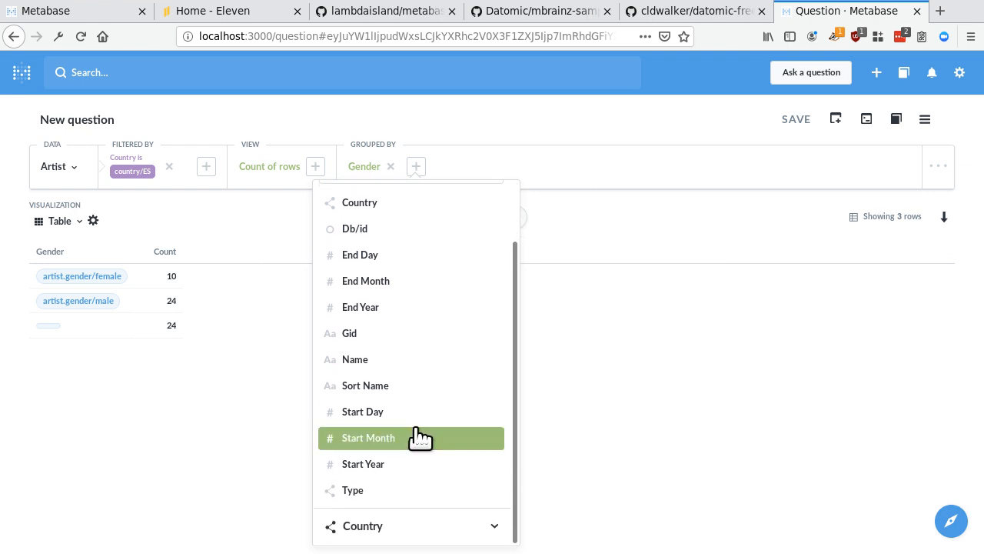
{"action": "mouse_move", "coordinate": [415, 464]}
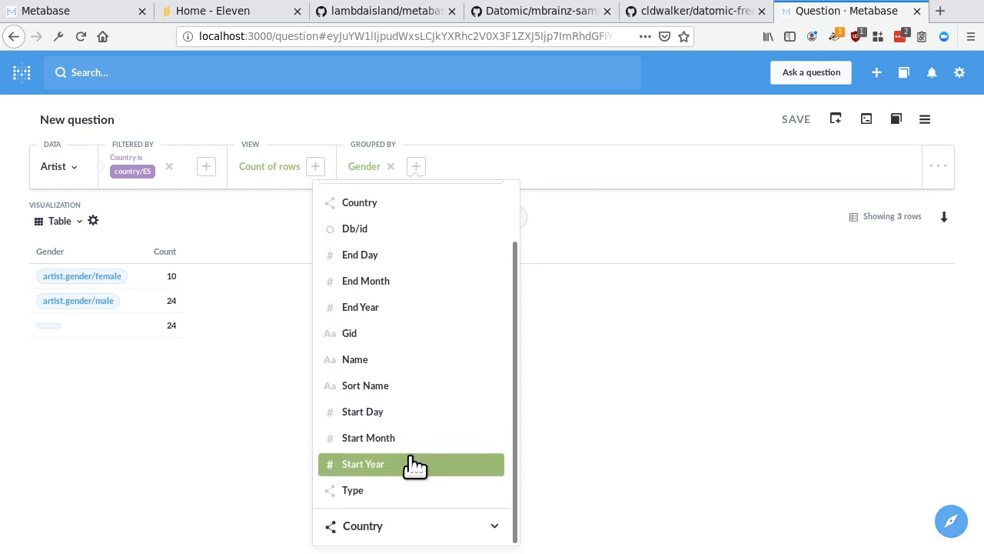
{"action": "left_click", "coordinate": [352, 490]}
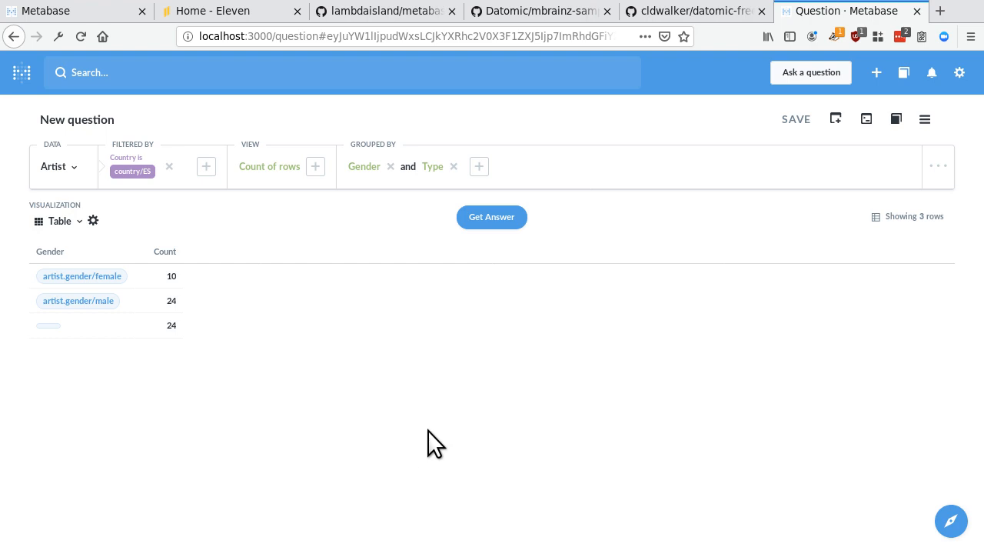
{"action": "left_click", "coordinate": [491, 216]}
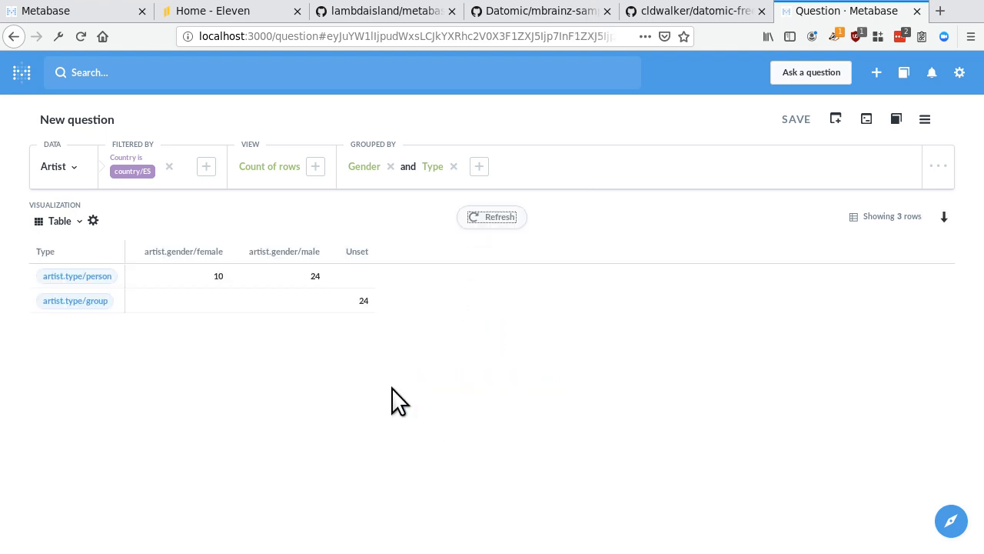
{"action": "mouse_move", "coordinate": [117, 341]}
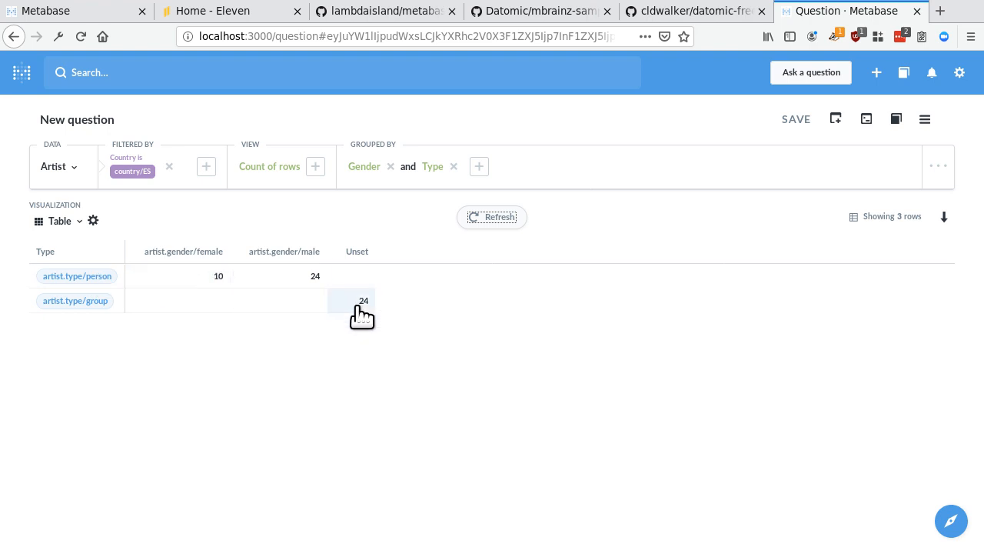
{"action": "mouse_move", "coordinate": [82, 310]}
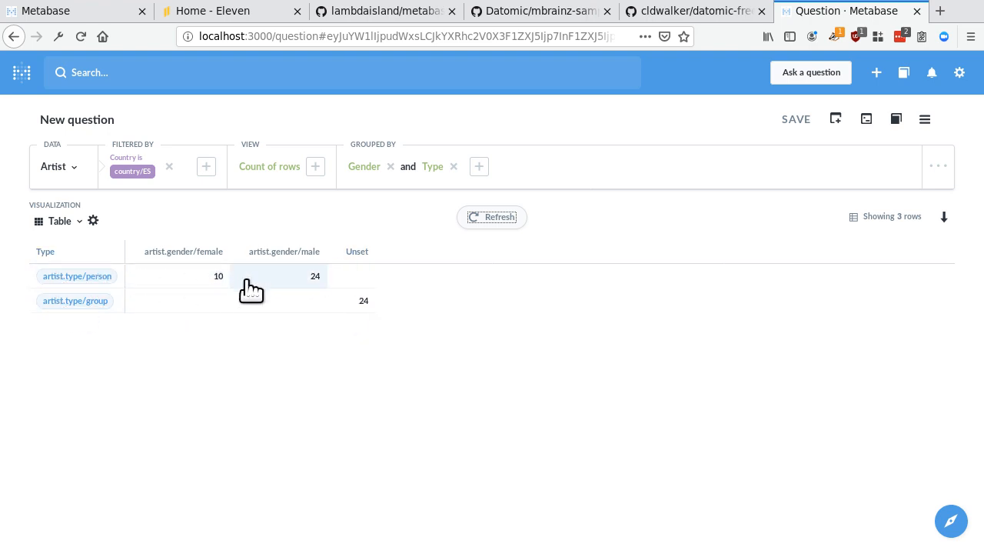
{"action": "mouse_move", "coordinate": [223, 368]}
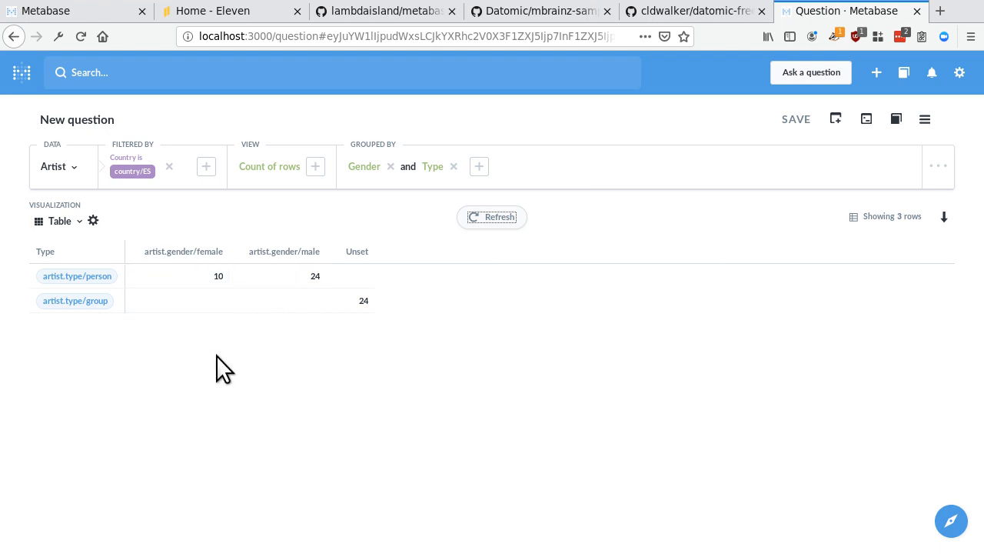
{"action": "mouse_move", "coordinate": [458, 170]}
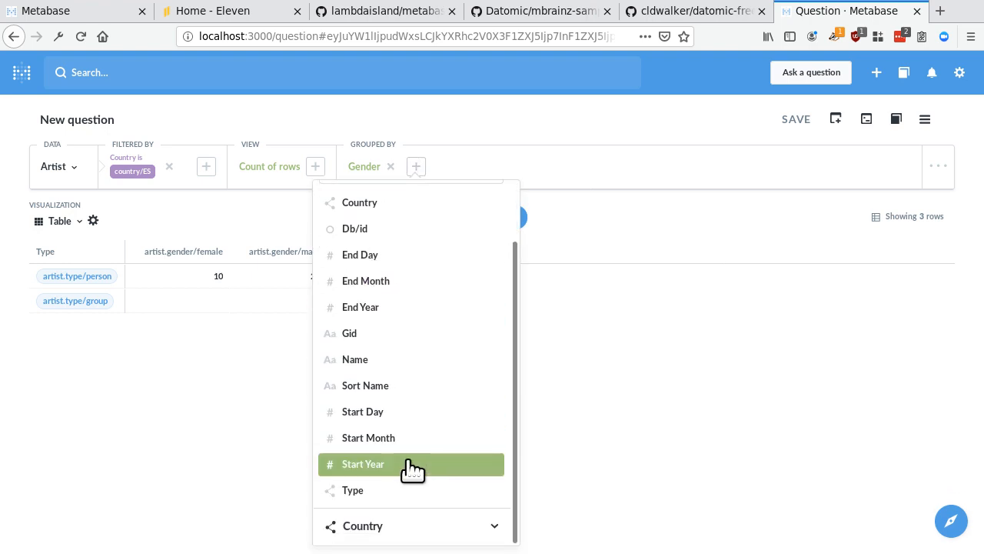
Group the Spanish artist counts by Start Year and display them as a line chart
{"action": "left_click", "coordinate": [363, 463]}
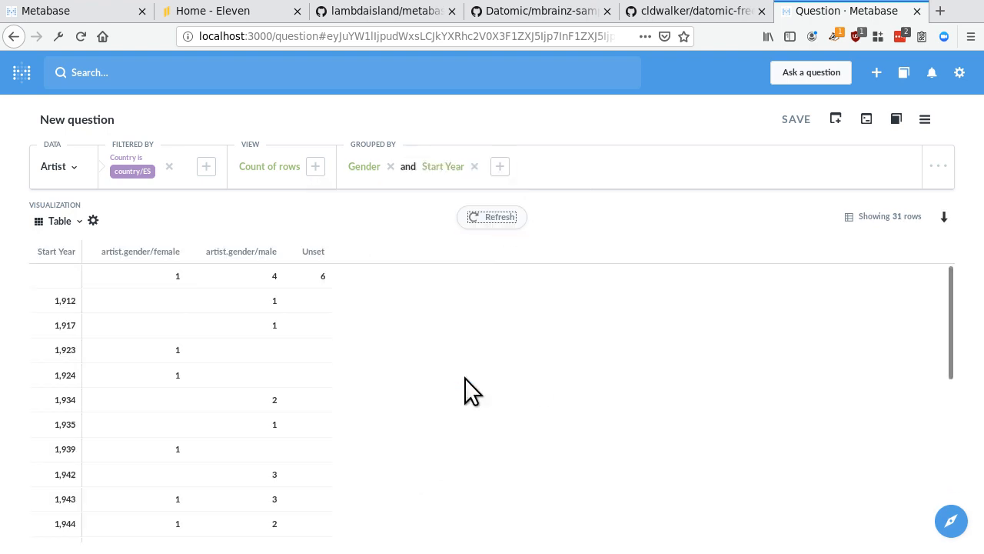
{"action": "mouse_move", "coordinate": [394, 352]}
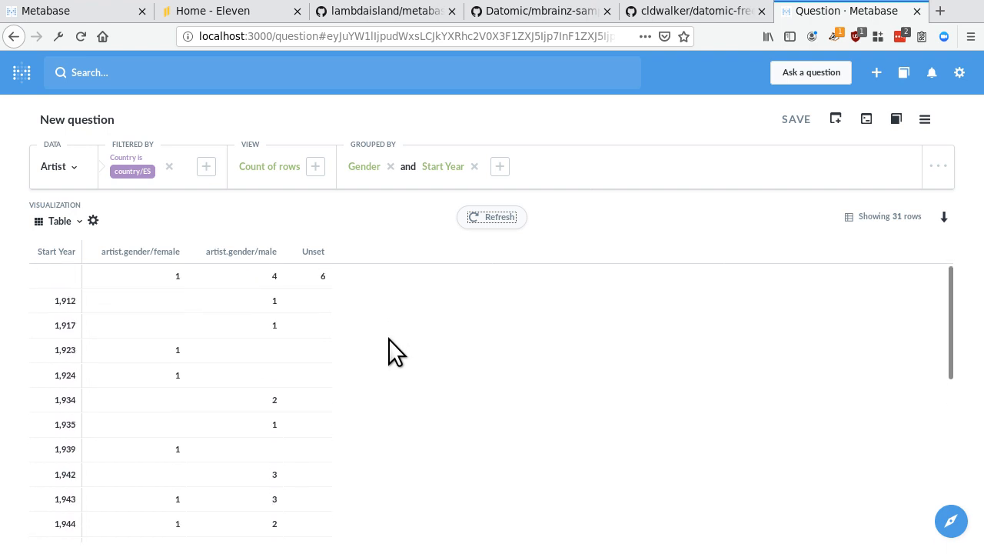
{"action": "left_click", "coordinate": [60, 221]}
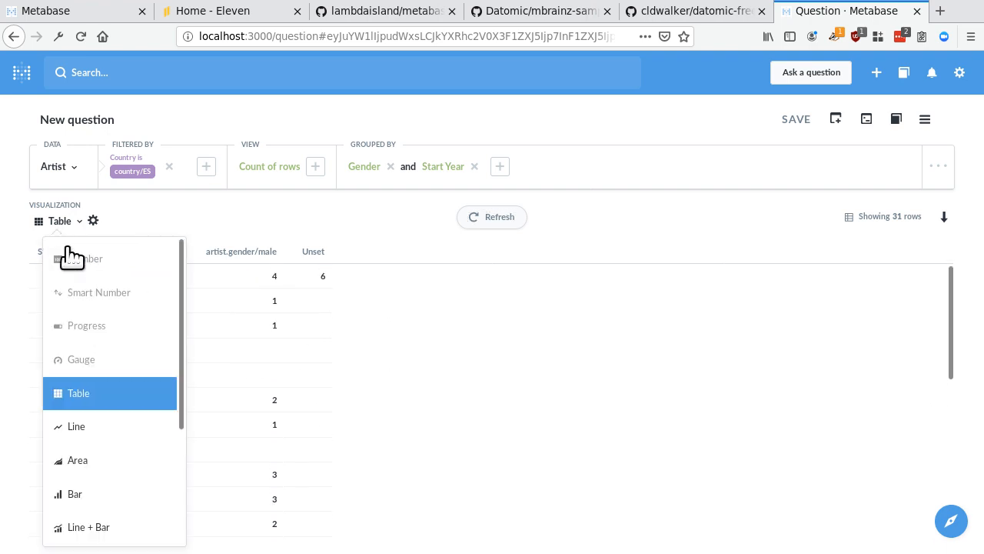
{"action": "left_click", "coordinate": [76, 426]}
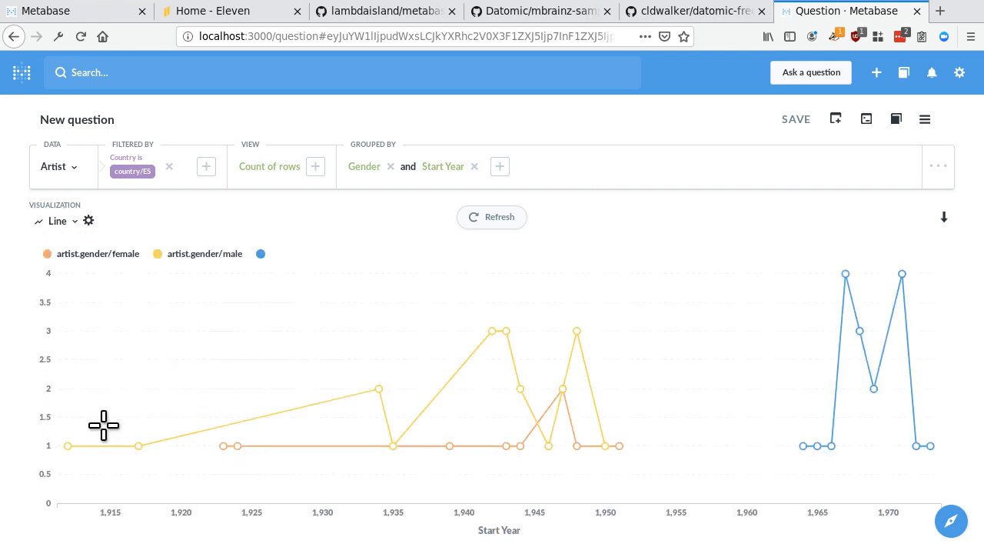
{"action": "mouse_move", "coordinate": [254, 491]}
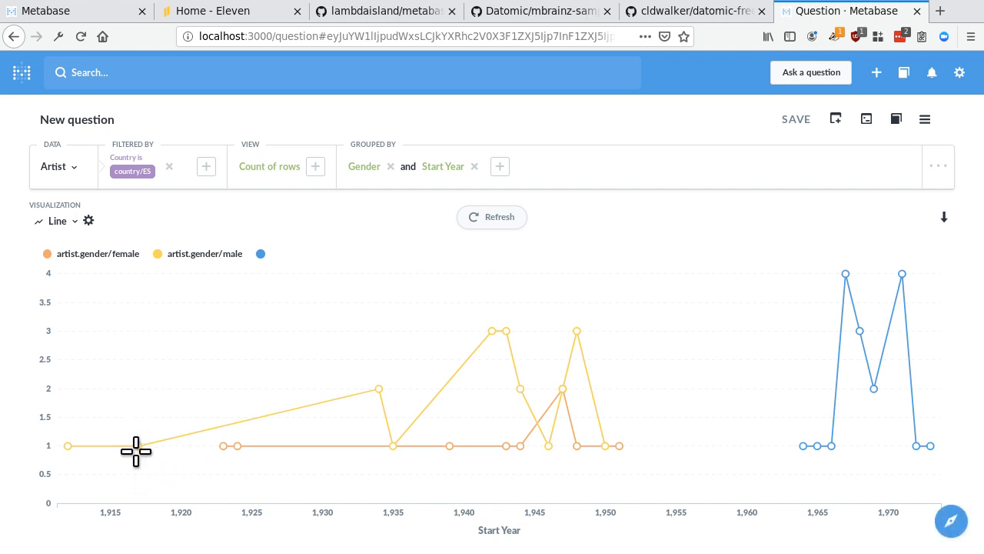
{"action": "mouse_move", "coordinate": [529, 384]}
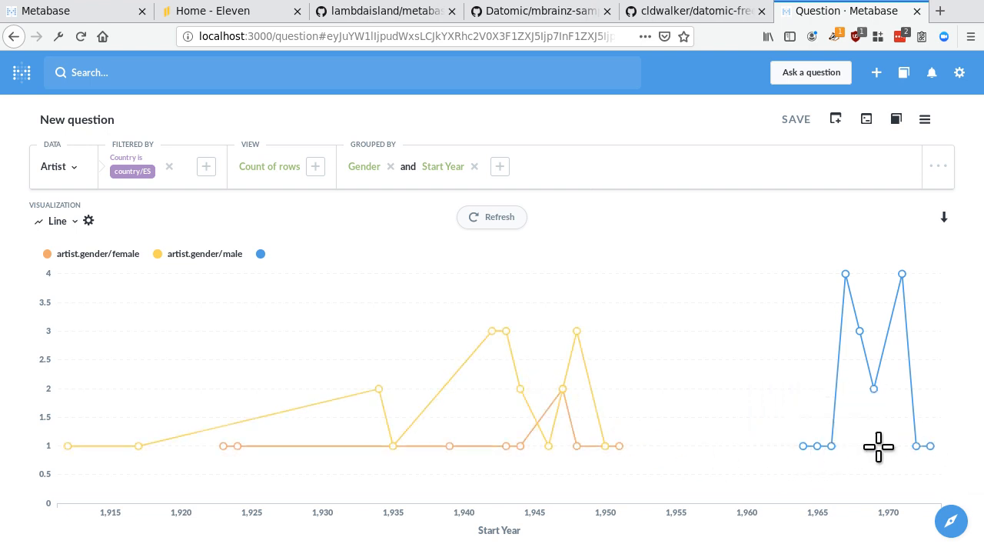
{"action": "mouse_move", "coordinate": [635, 444]}
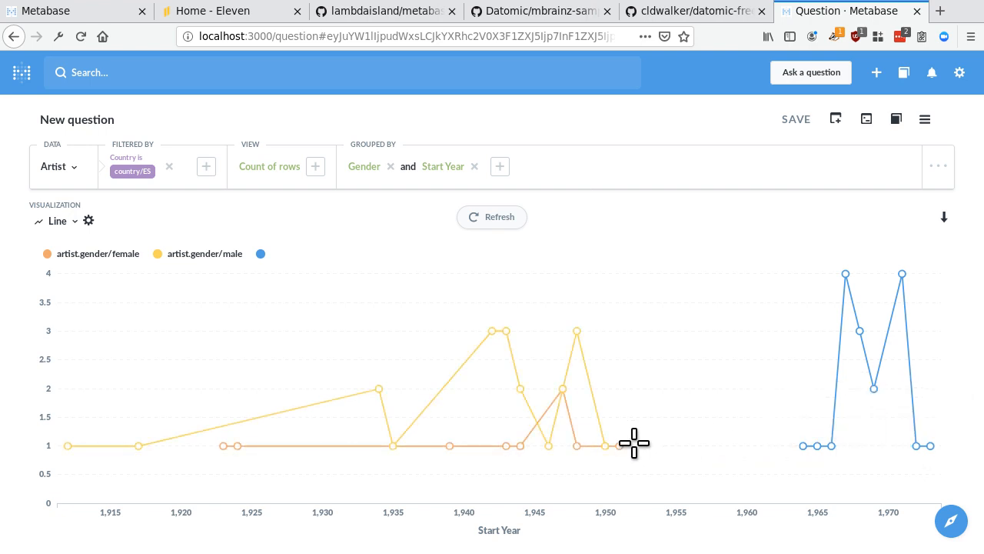
{"action": "mouse_move", "coordinate": [623, 449]}
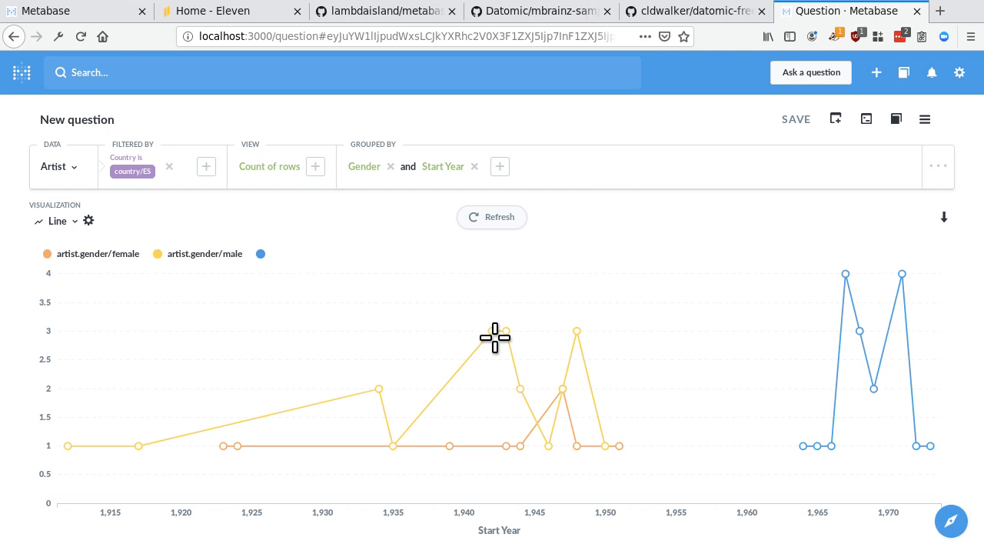
{"action": "mouse_move", "coordinate": [69, 446]}
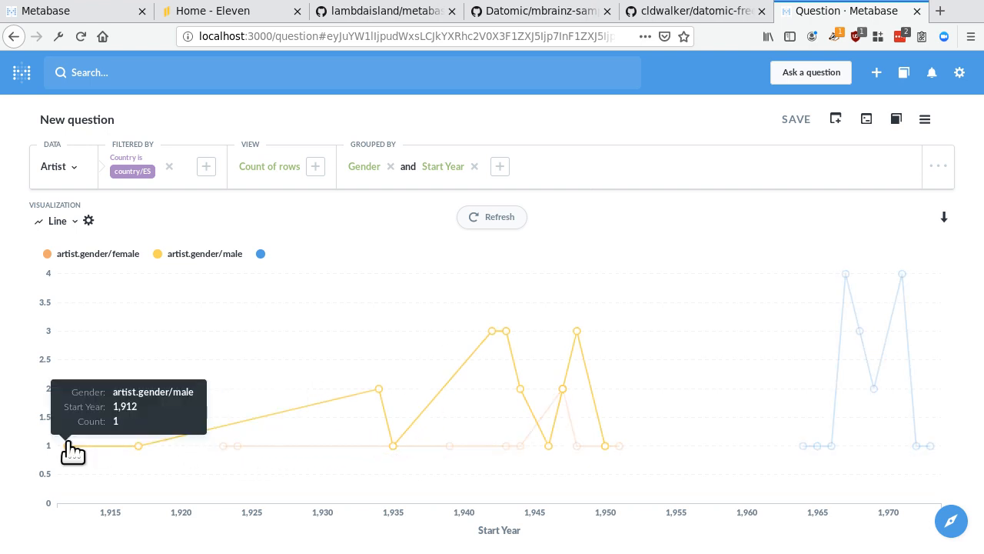
{"action": "mouse_move", "coordinate": [506, 446]}
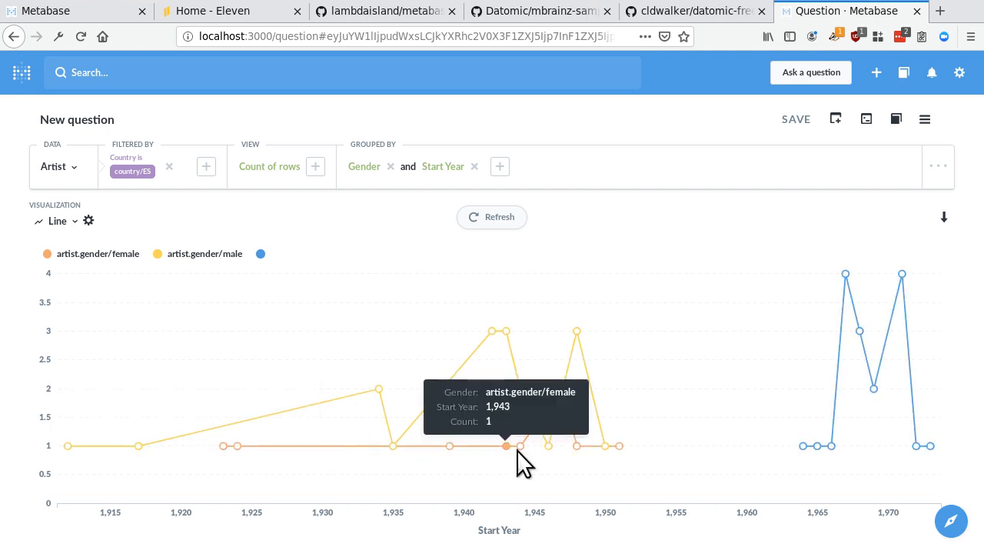
{"action": "mouse_move", "coordinate": [619, 491]}
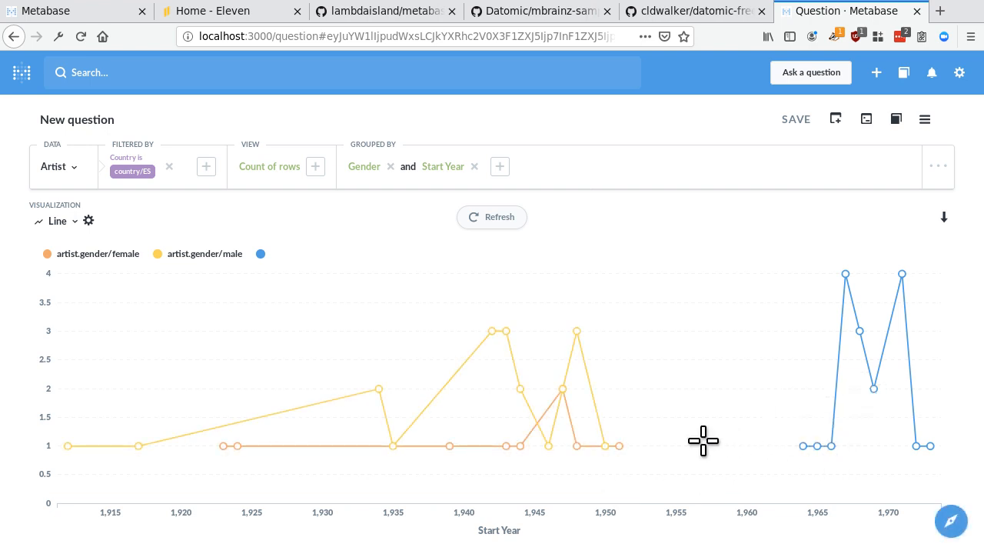
{"action": "mouse_move", "coordinate": [521, 469]}
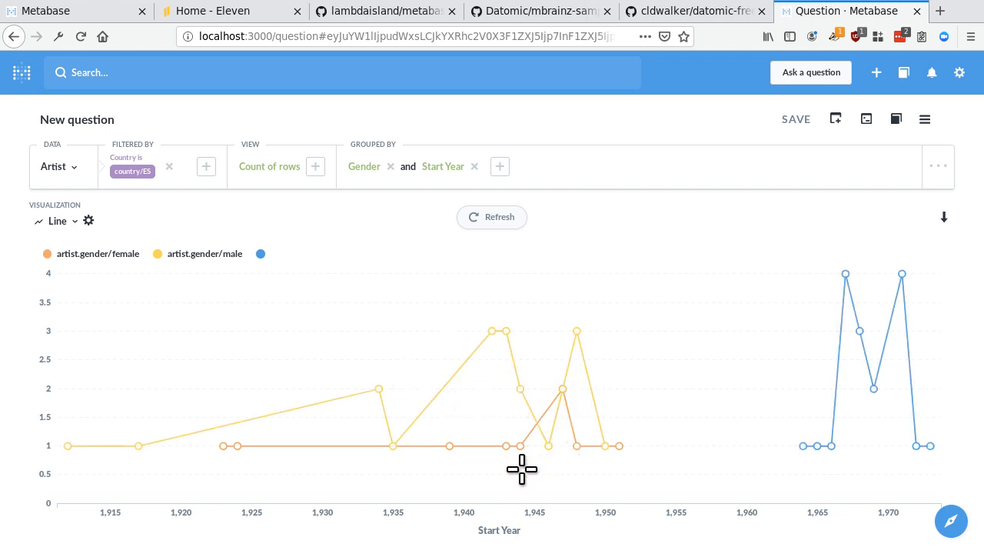
{"action": "mouse_move", "coordinate": [274, 292]}
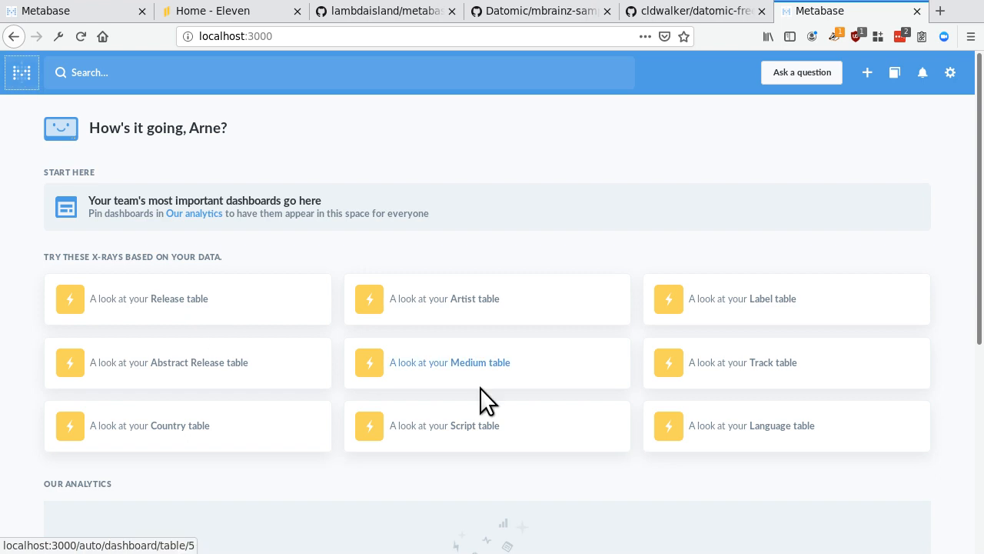
{"action": "scroll", "scroll_direction": "down", "scroll_amount": 3}
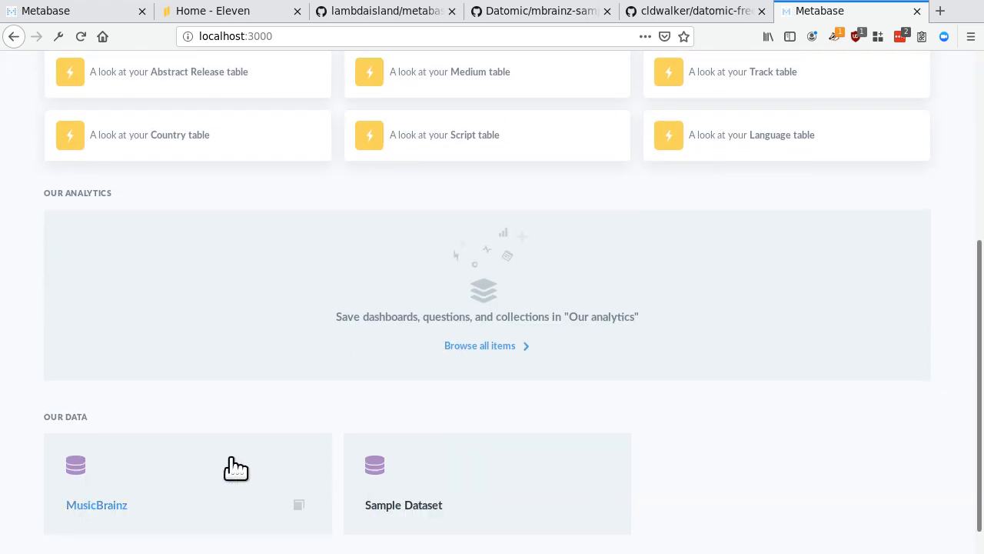
{"action": "mouse_move", "coordinate": [290, 429]}
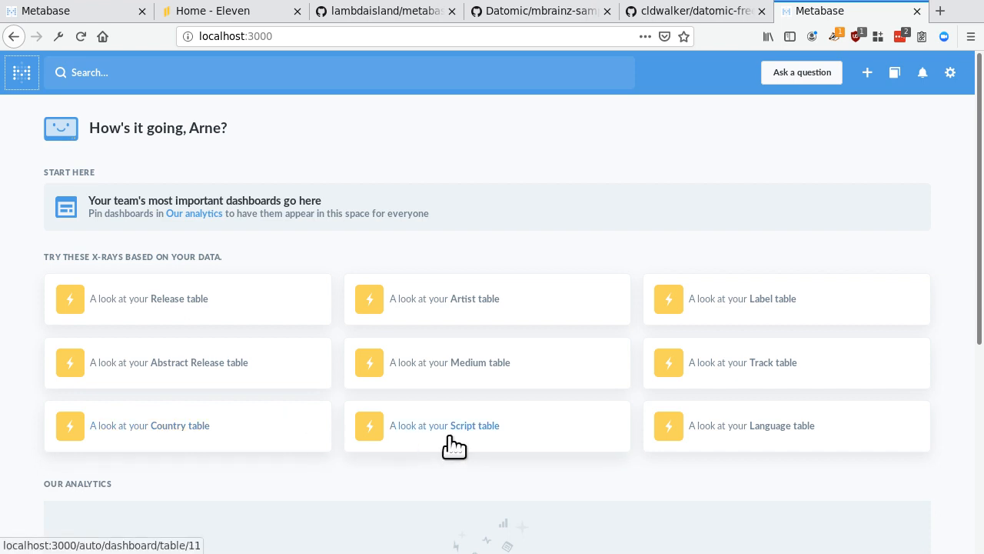
{"action": "mouse_move", "coordinate": [180, 298]}
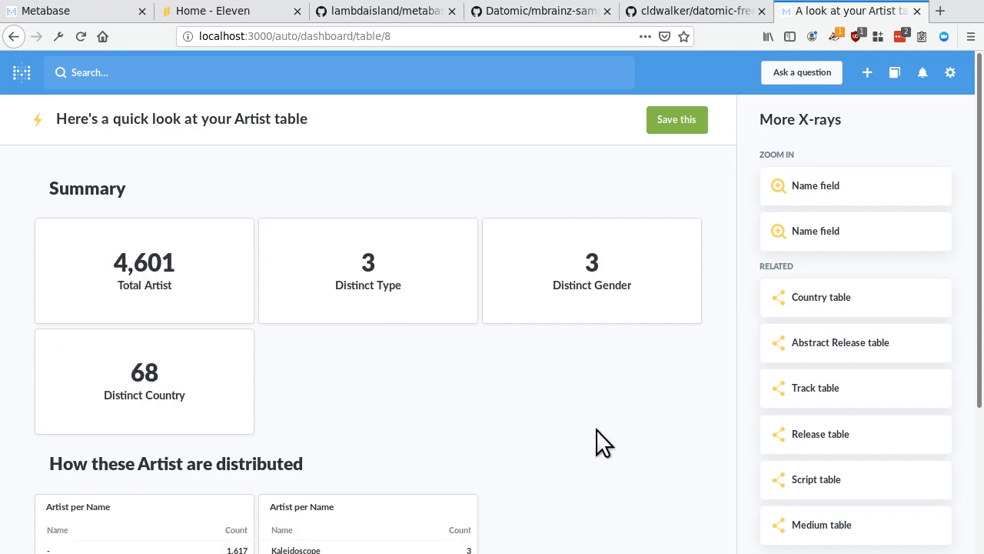
{"action": "mouse_move", "coordinate": [557, 458]}
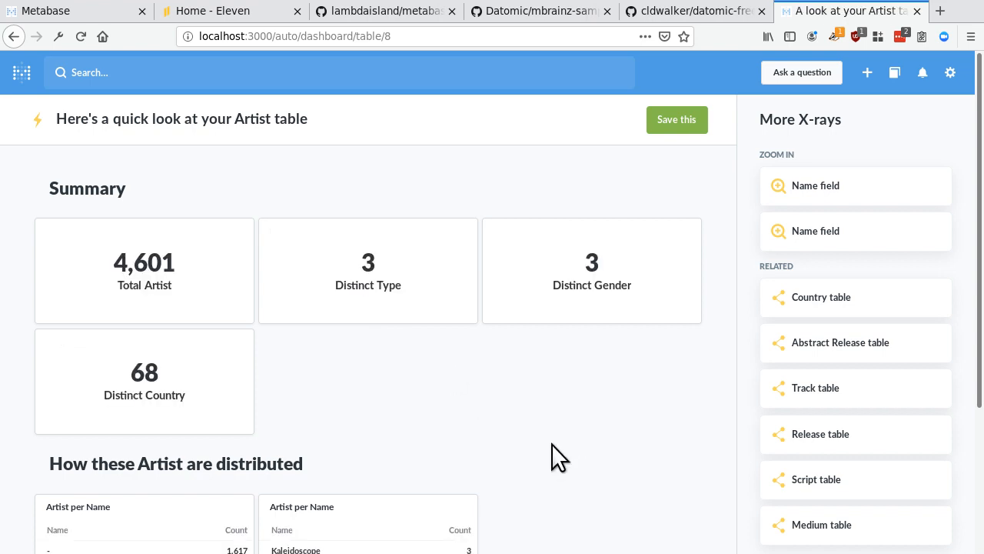
{"action": "mouse_move", "coordinate": [190, 306]}
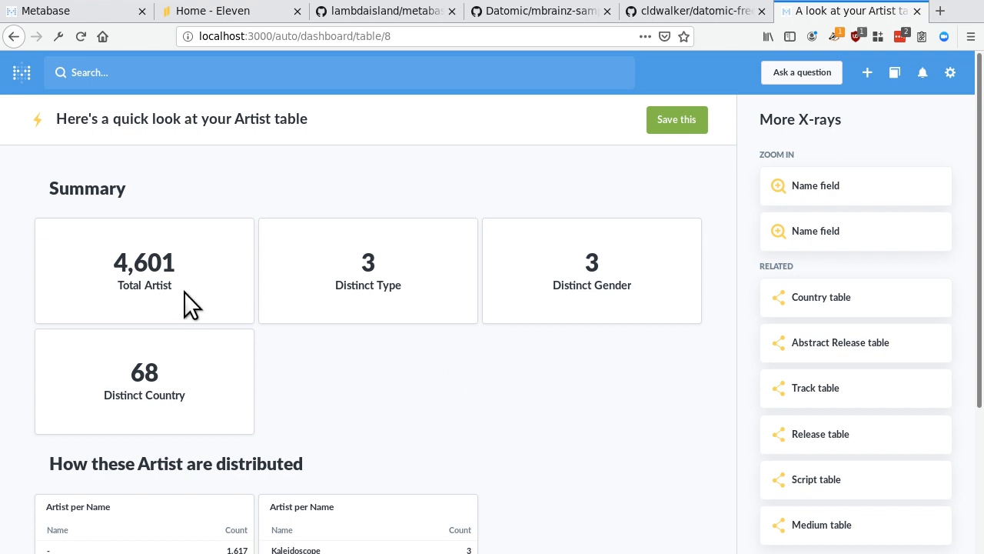
{"action": "mouse_move", "coordinate": [365, 346]}
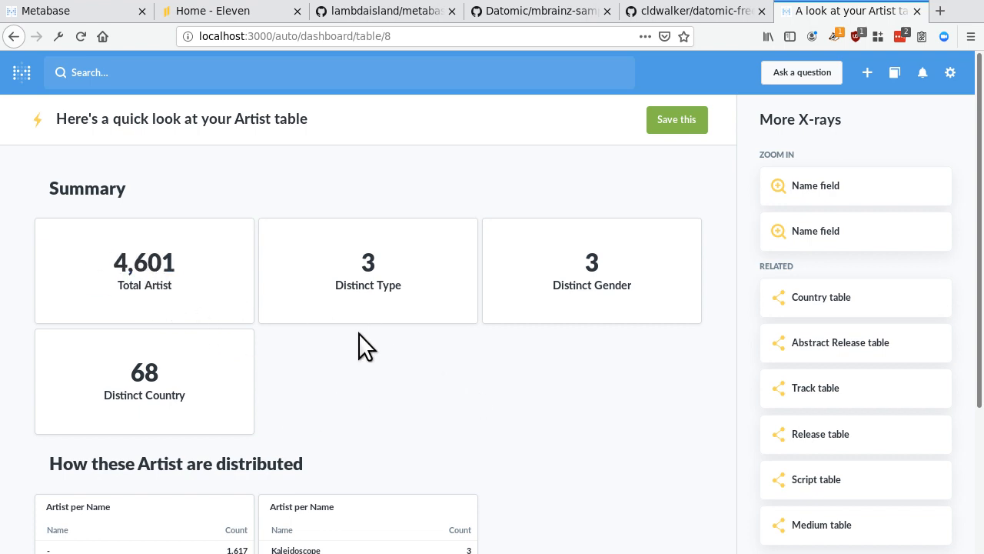
Scroll through the Artist X-ray, then open the Release table X-ray from Related
{"action": "scroll", "scroll_direction": "down", "scroll_amount": 3}
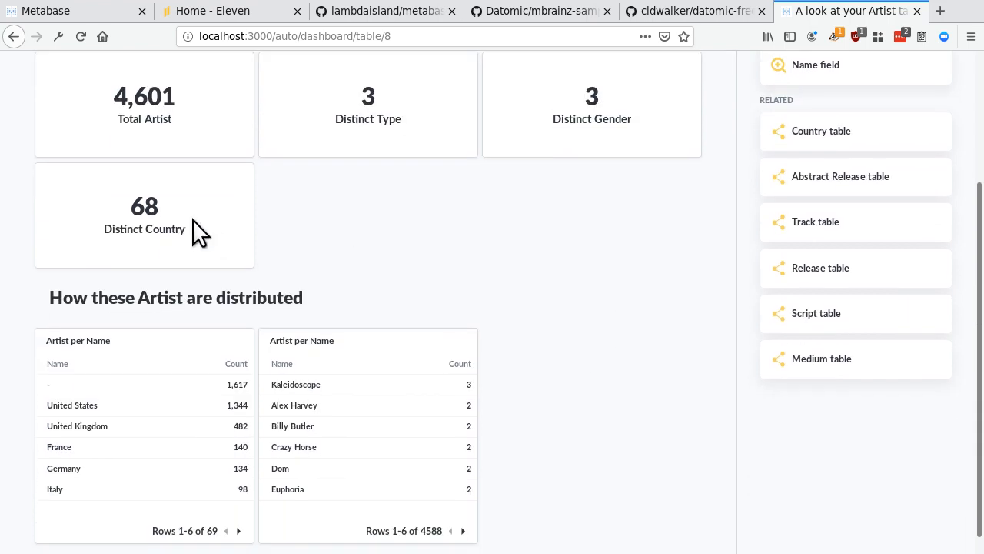
{"action": "scroll", "scroll_direction": "down", "scroll_amount": 3}
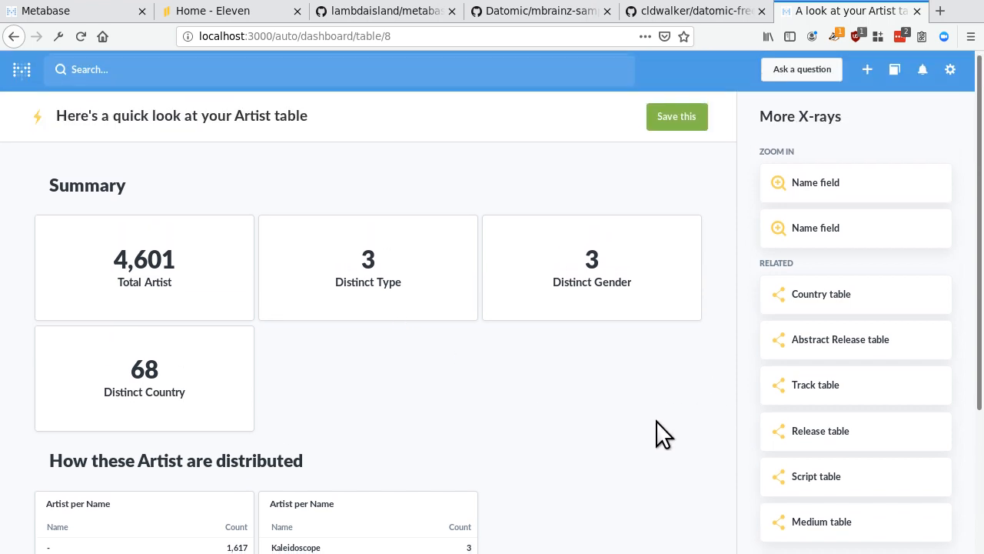
{"action": "scroll", "scroll_direction": "down", "scroll_amount": 3}
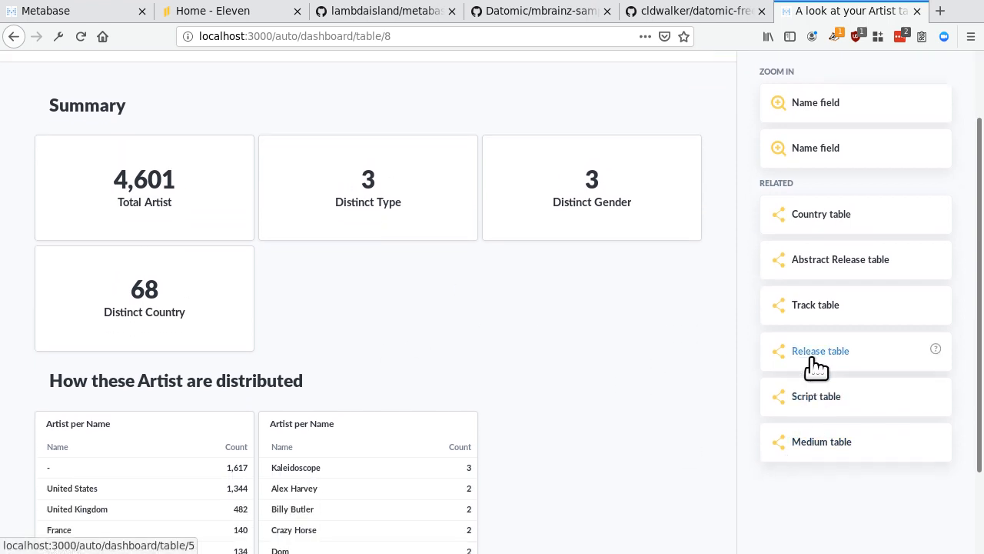
{"action": "left_click", "coordinate": [820, 351]}
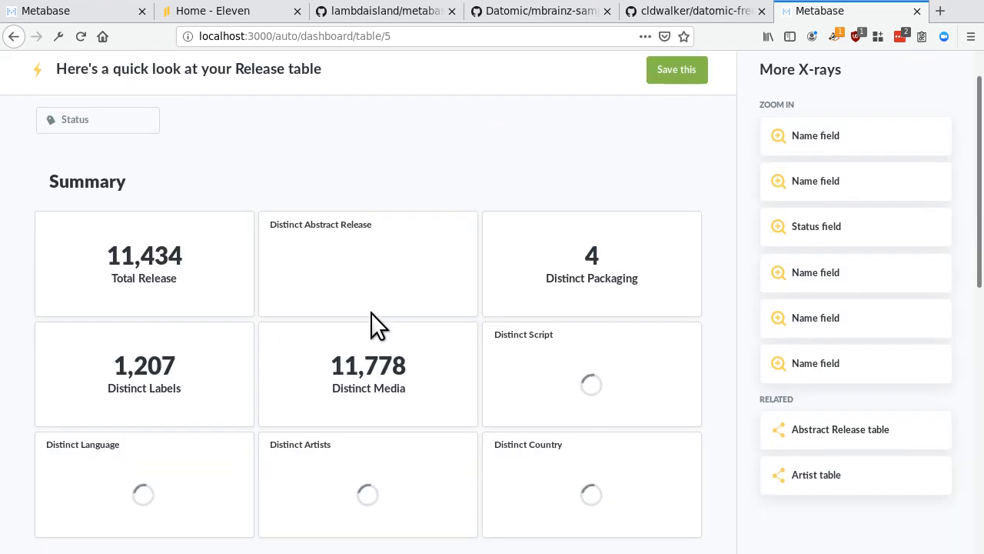
Break down the Distinct Script card by release Name
{"action": "scroll", "scroll_direction": "down", "scroll_amount": 3}
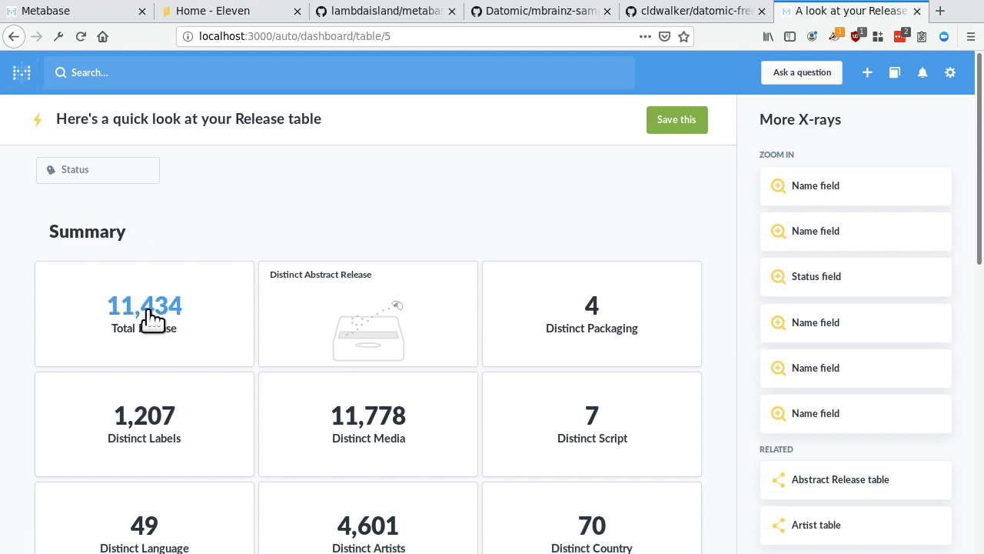
{"action": "mouse_move", "coordinate": [593, 420]}
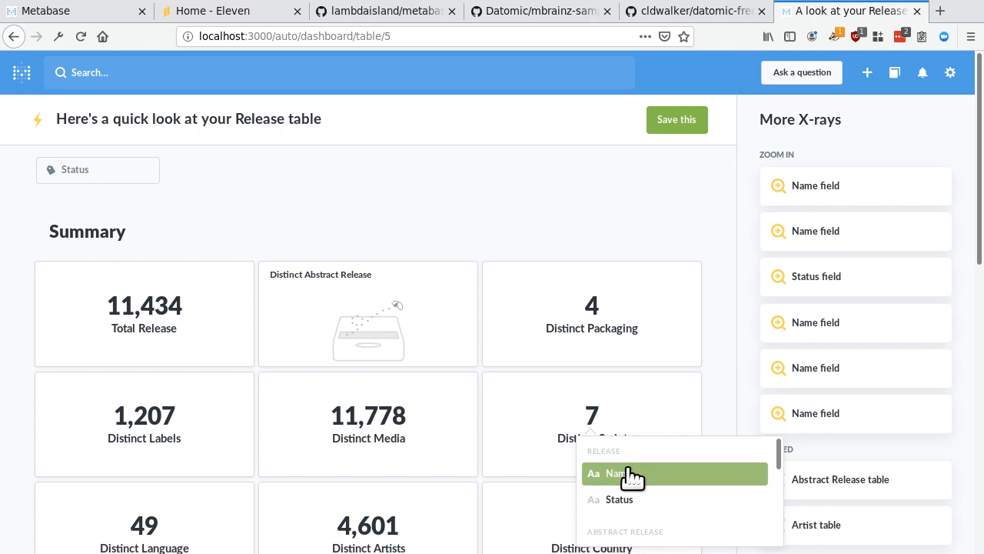
{"action": "left_click", "coordinate": [617, 472]}
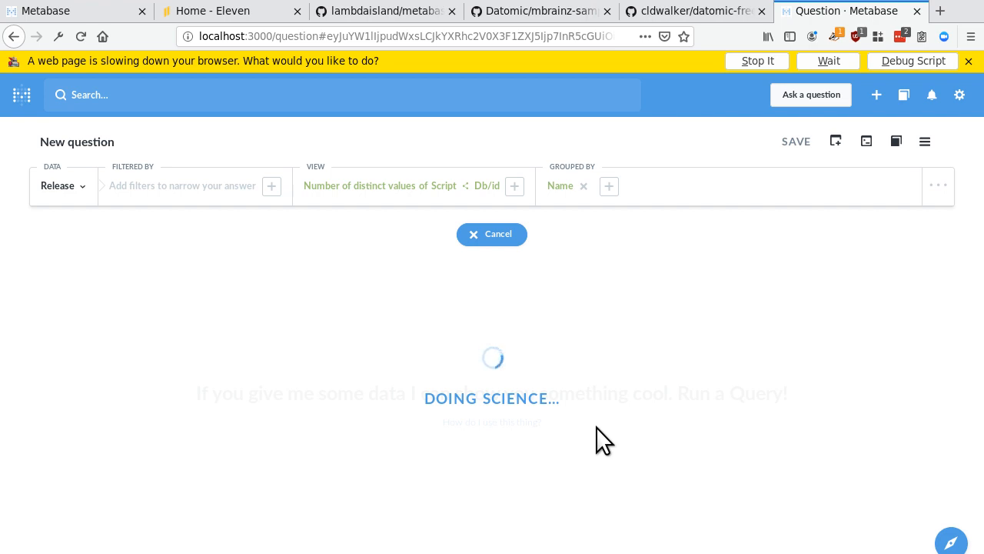
{"action": "mouse_move", "coordinate": [572, 346]}
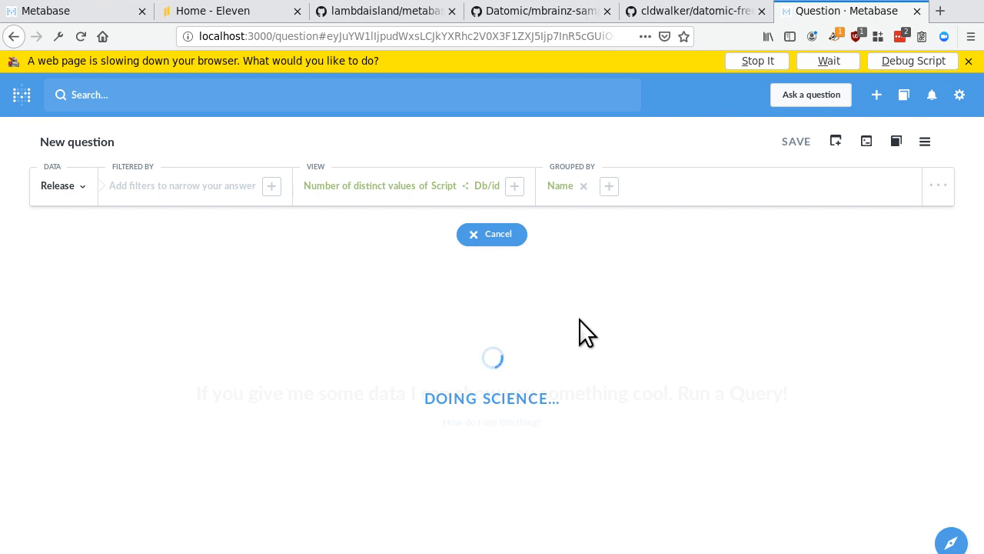
{"action": "mouse_move", "coordinate": [806, 68]}
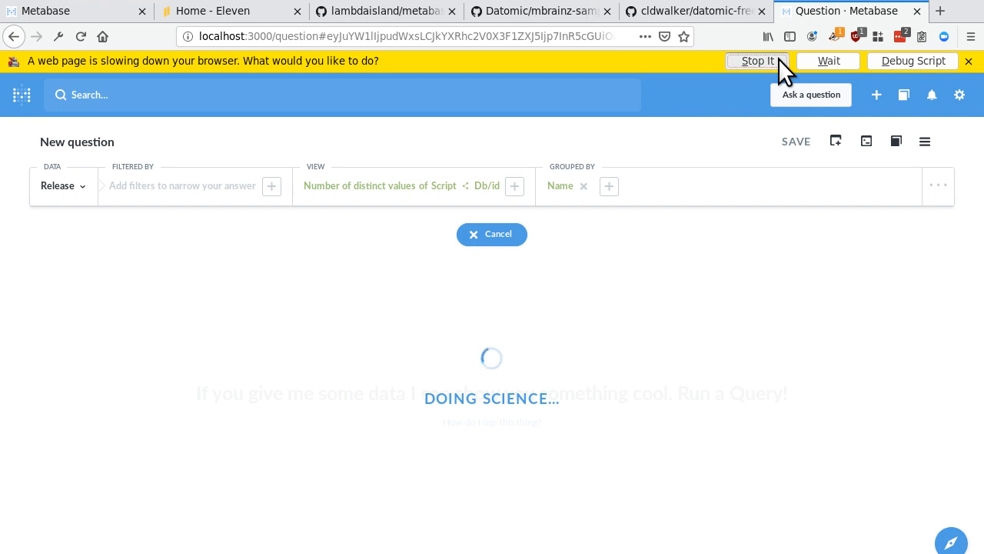
Stop the slow-script browser warning so the distinct-script bar chart renders
{"action": "left_click", "coordinate": [757, 61]}
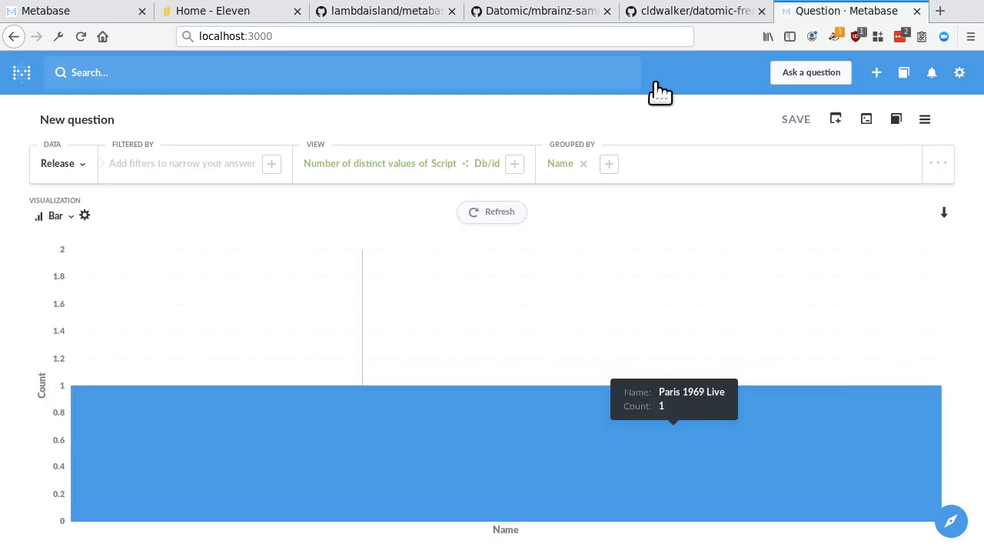
{"action": "mouse_move", "coordinate": [357, 77]}
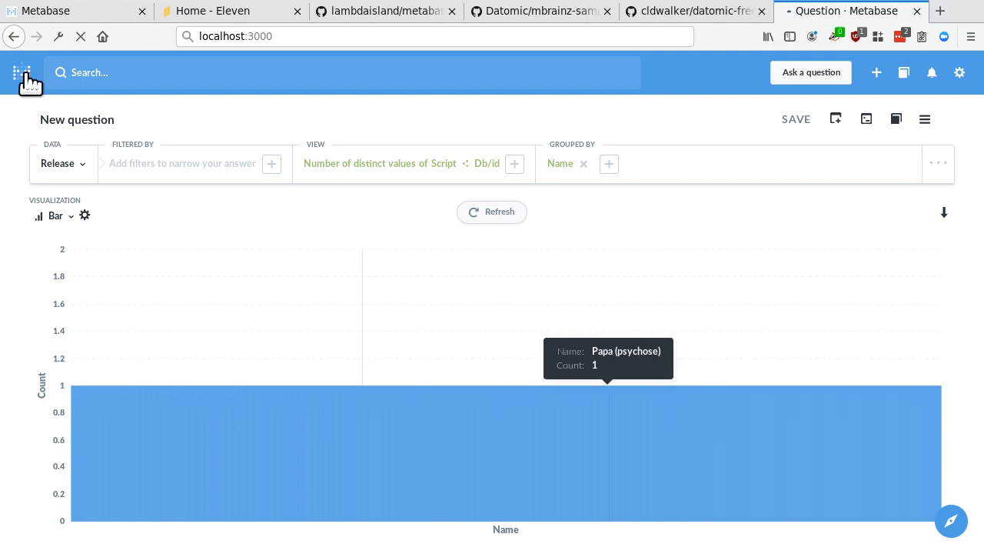
Go back to the Metabase home page and scroll to the MusicBrainz data
{"action": "left_click", "coordinate": [22, 73]}
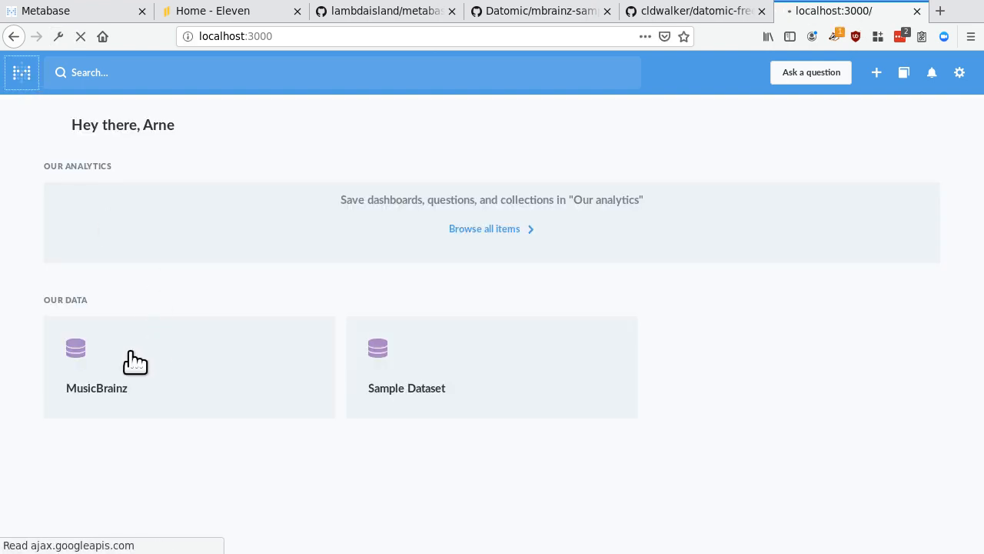
{"action": "mouse_move", "coordinate": [75, 356]}
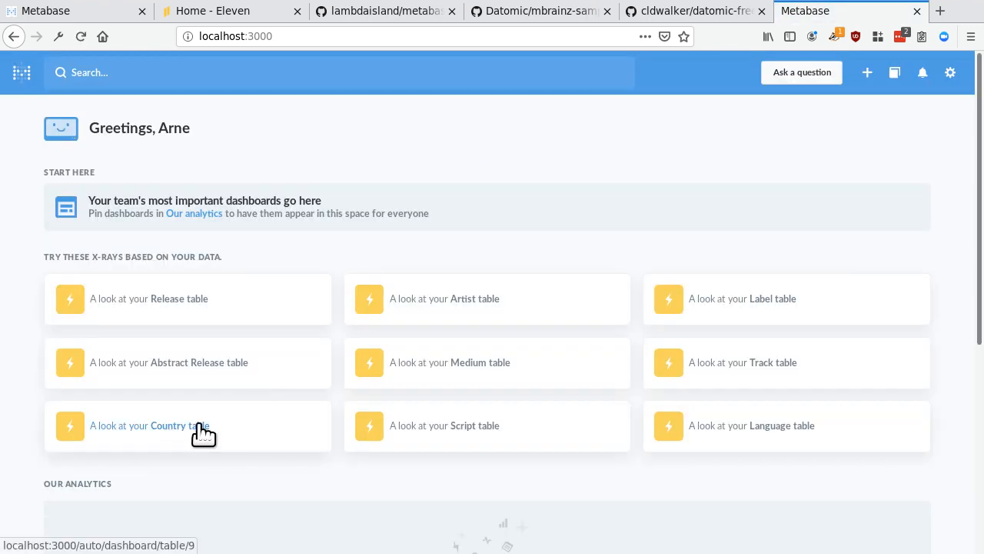
{"action": "scroll", "scroll_direction": "down", "scroll_amount": 3}
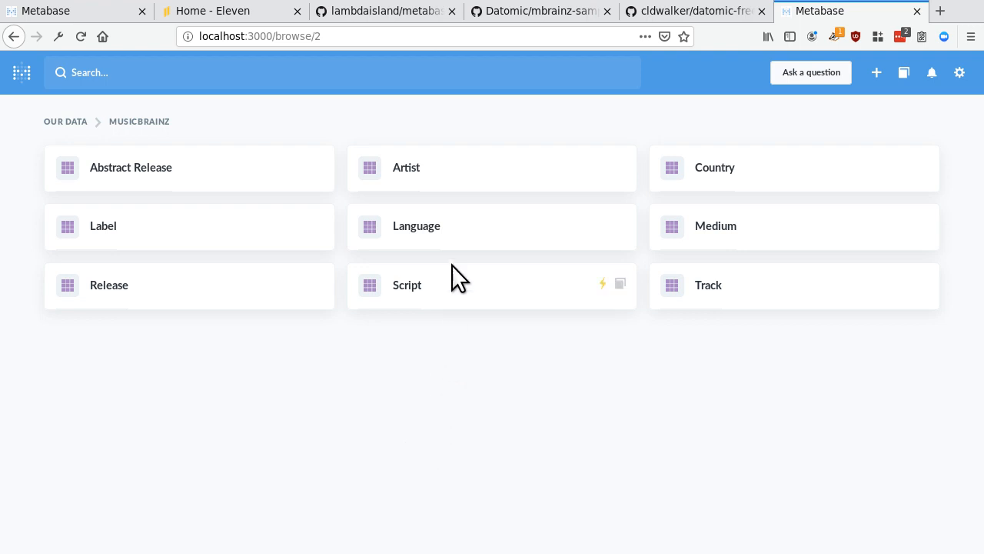
{"action": "mouse_move", "coordinate": [438, 201]}
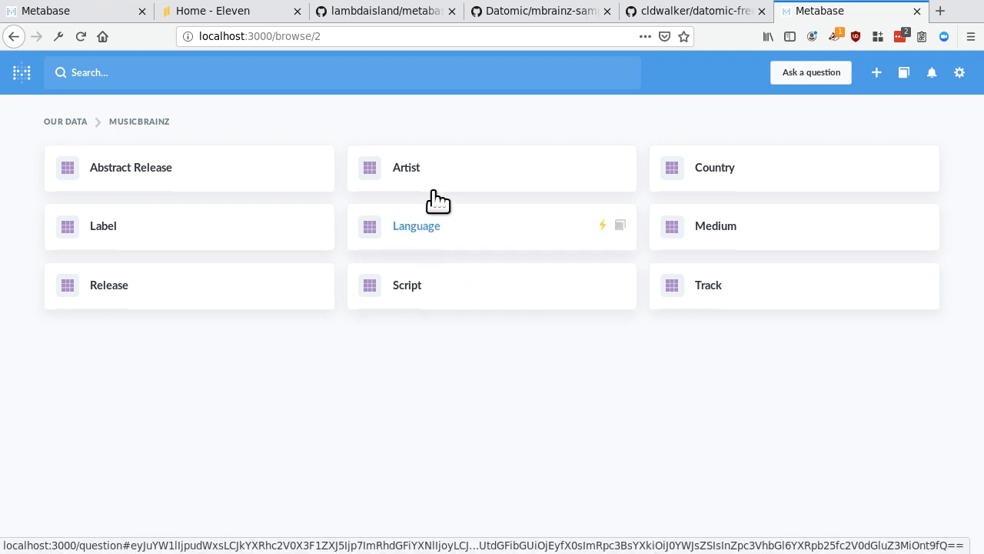
Open the Artist table's raw data and view its generated Datomic query
{"action": "left_click", "coordinate": [406, 167]}
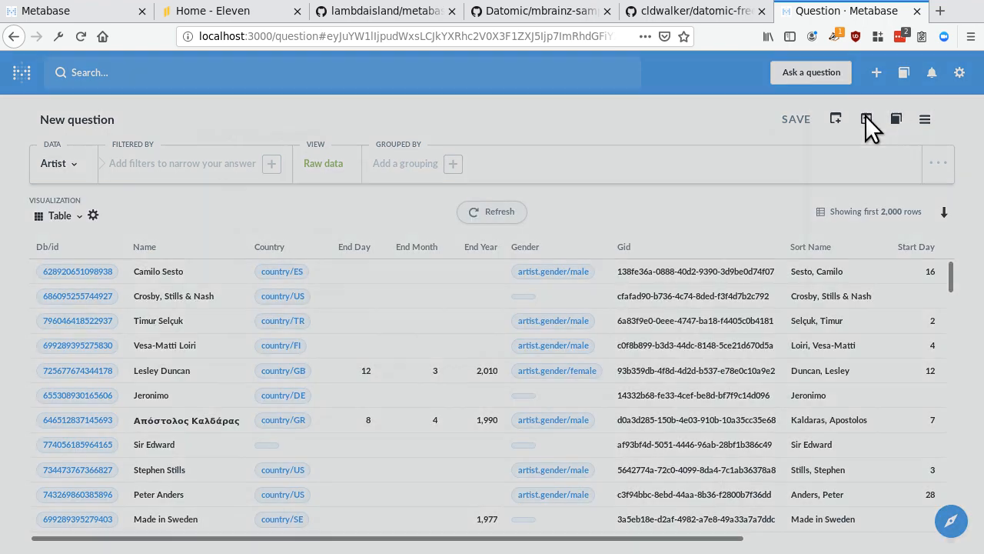
{"action": "left_click", "coordinate": [866, 119]}
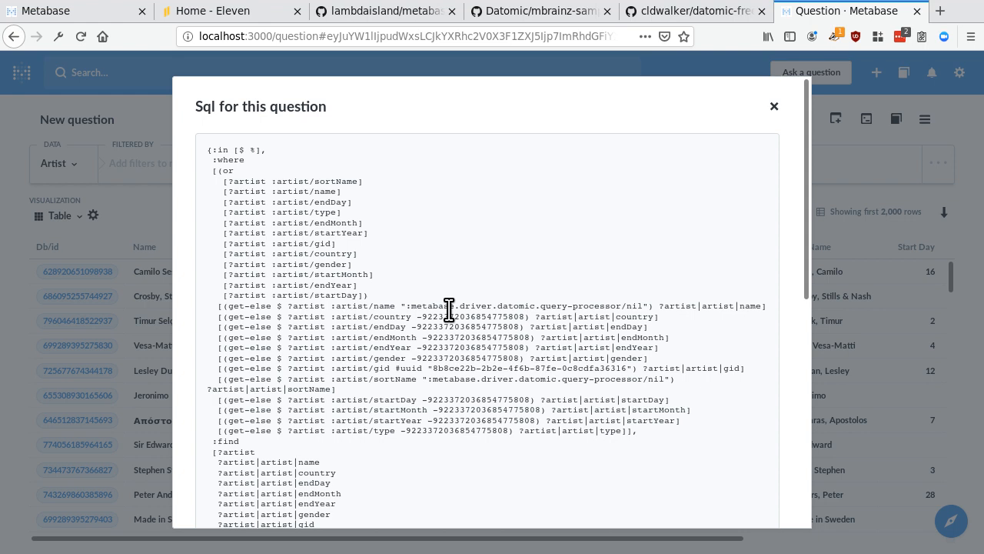
Convert the Artist question into an editable native Datomic query
{"action": "scroll", "scroll_direction": "down", "scroll_amount": 3}
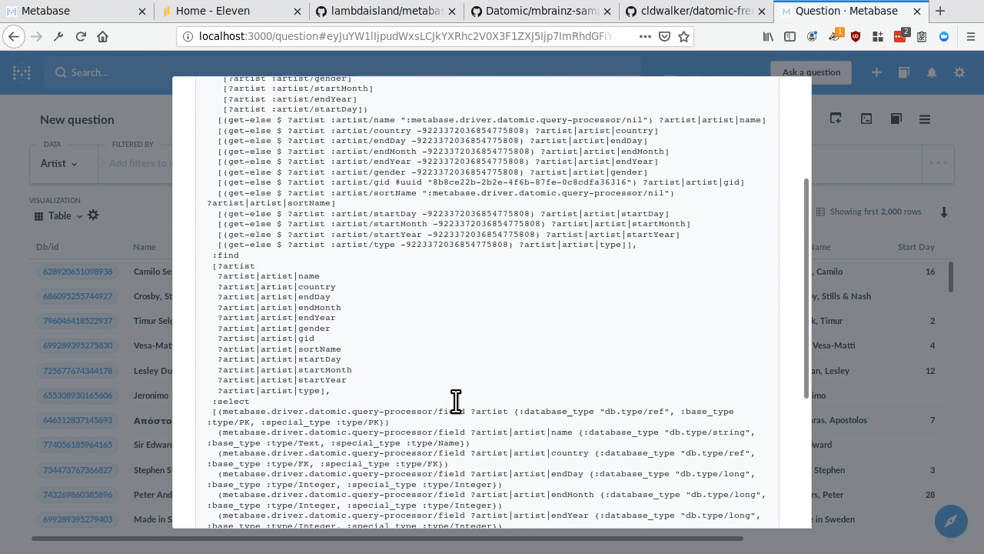
{"action": "scroll", "scroll_direction": "down", "scroll_amount": 3}
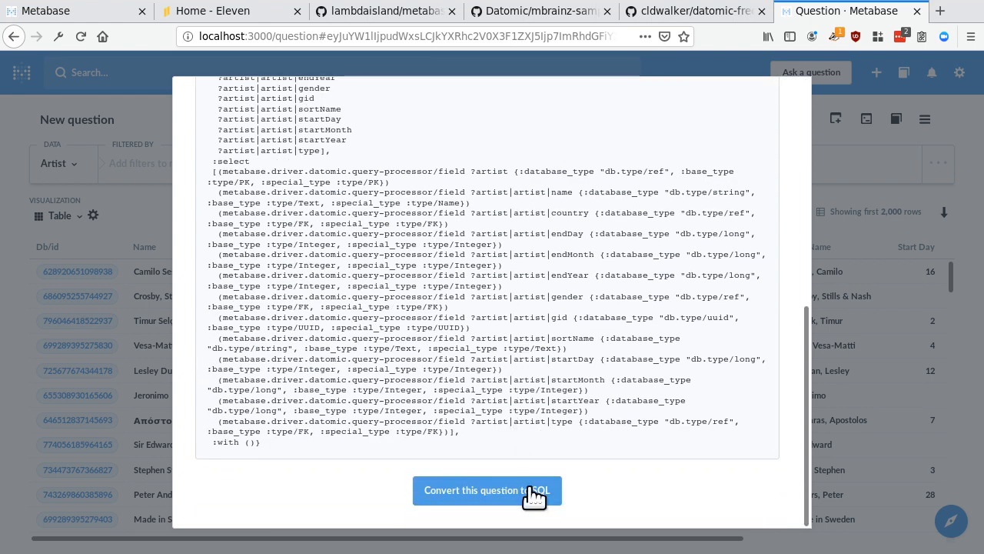
{"action": "left_click", "coordinate": [485, 490]}
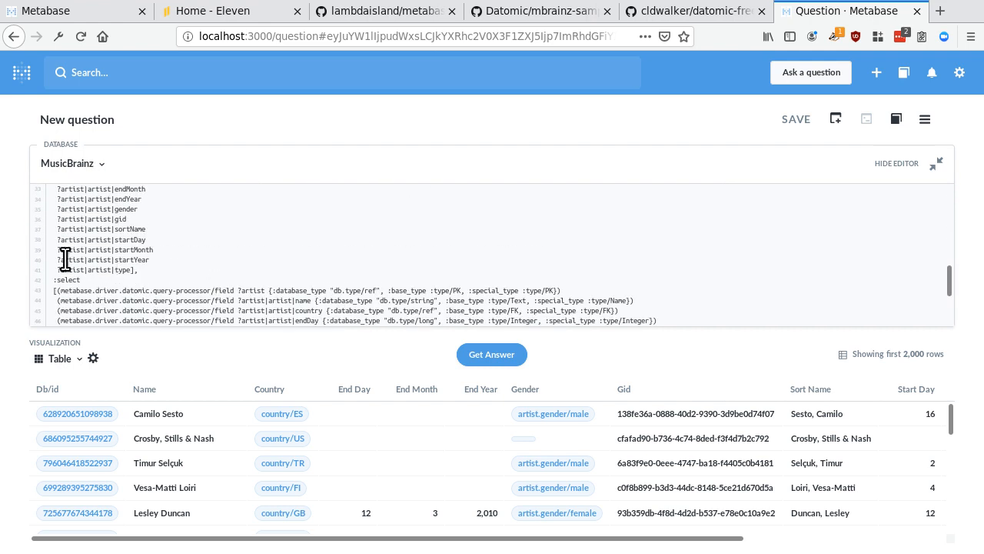
Type the Datalog query [:find ?name :where [_ :artist/name ?name]] into the native editor
{"action": "scroll", "scroll_direction": "down", "scroll_amount": 3}
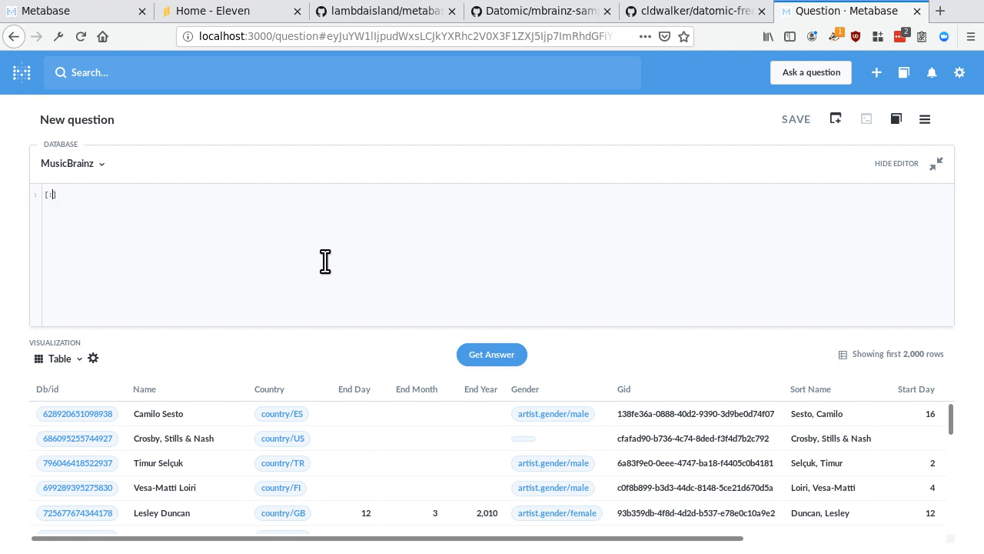
{"action": "type", "text": ":find ?name :"}
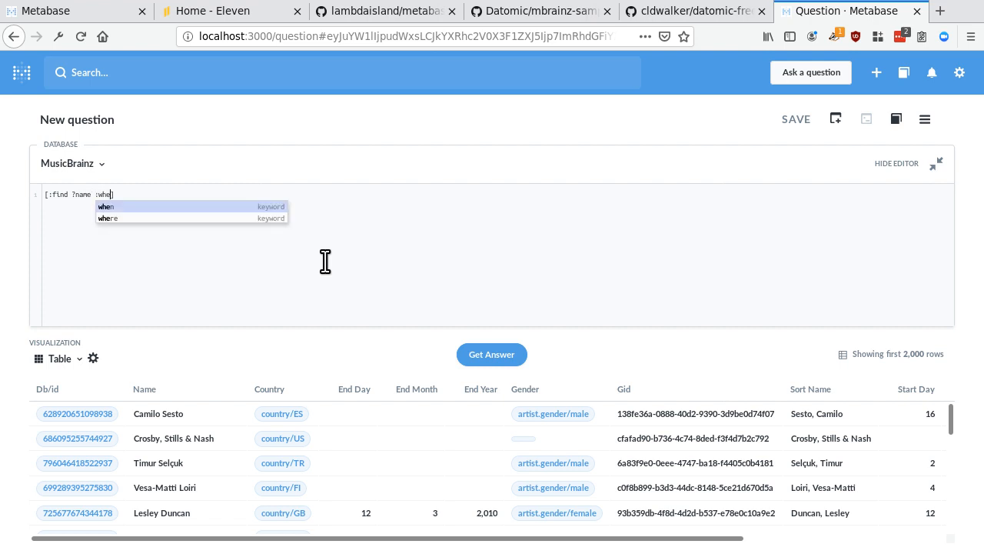
{"action": "type", "text": "where [_ :]]"}
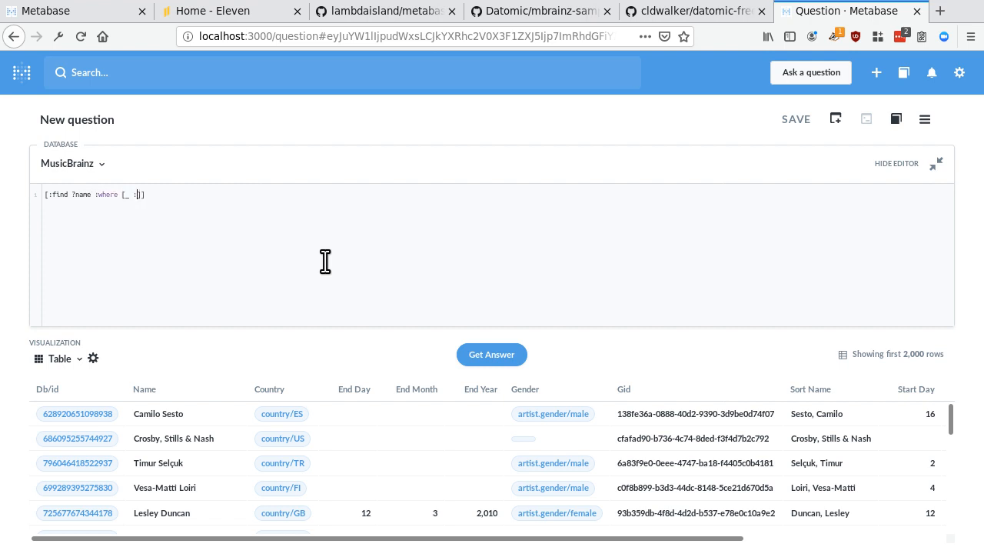
{"action": "type", "text": "artist/name ?name"}
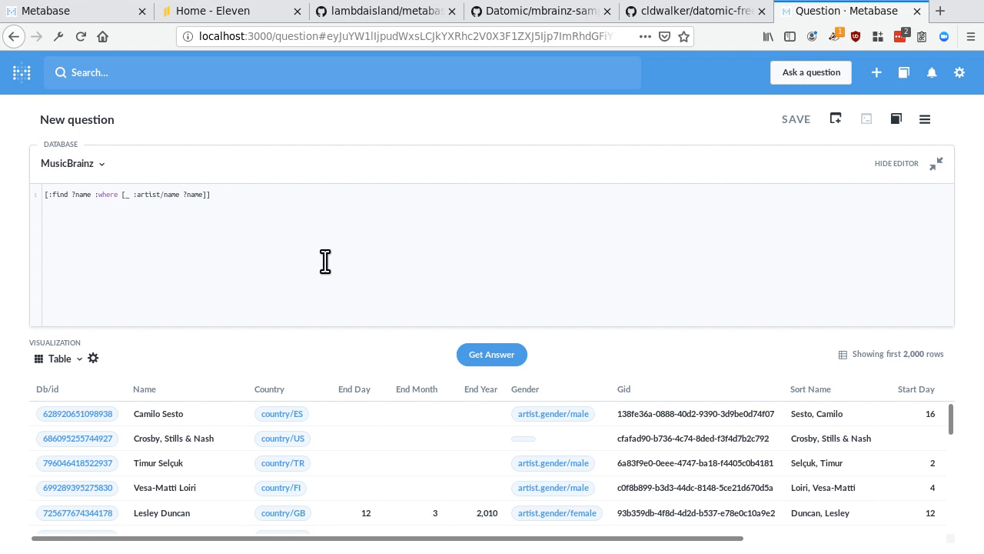
{"action": "mouse_move", "coordinate": [507, 361]}
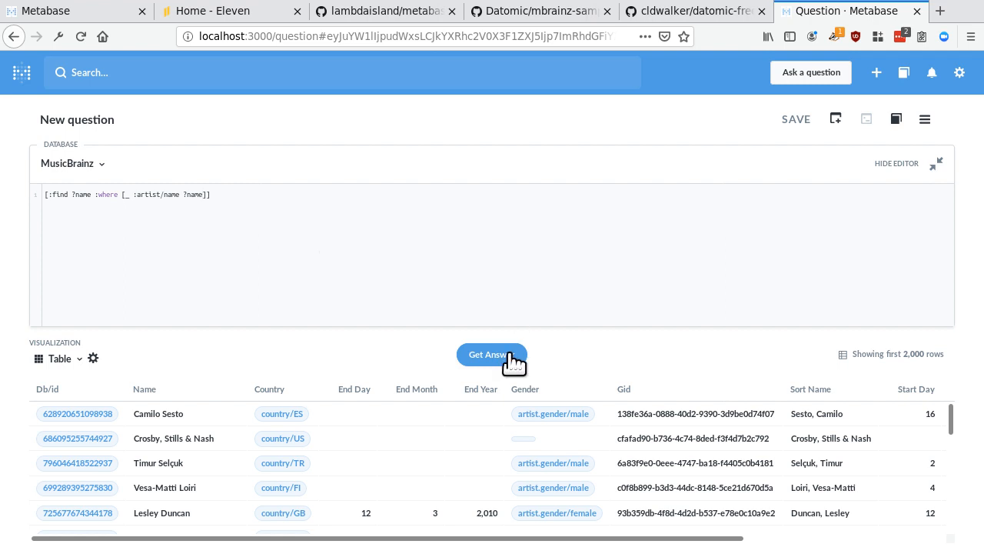
Run the hand-written Datalog query listing artist names like Porter Wagoner and Cowboy
{"action": "left_click", "coordinate": [491, 354]}
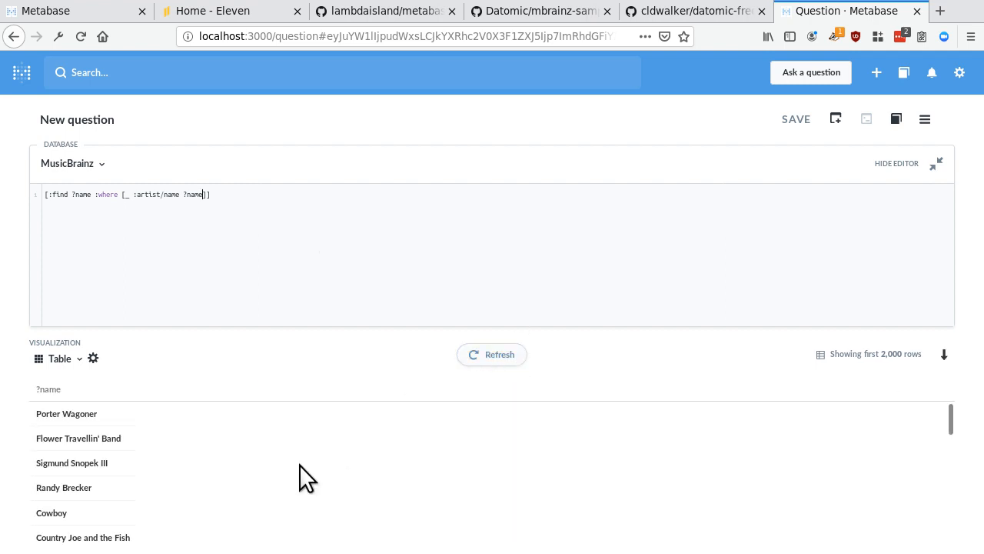
{"action": "mouse_move", "coordinate": [169, 496]}
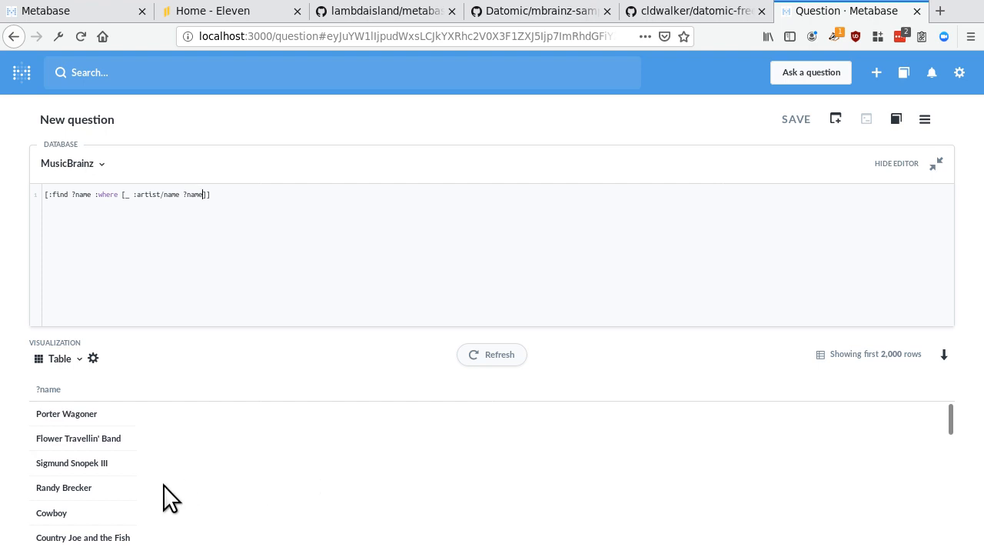
{"action": "left_click", "coordinate": [59, 359]}
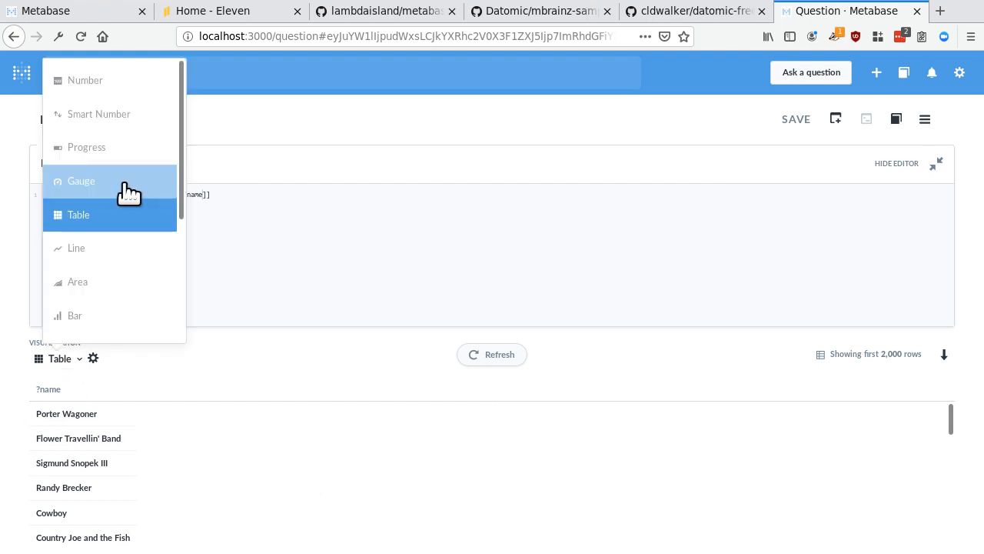
{"action": "mouse_move", "coordinate": [83, 281]}
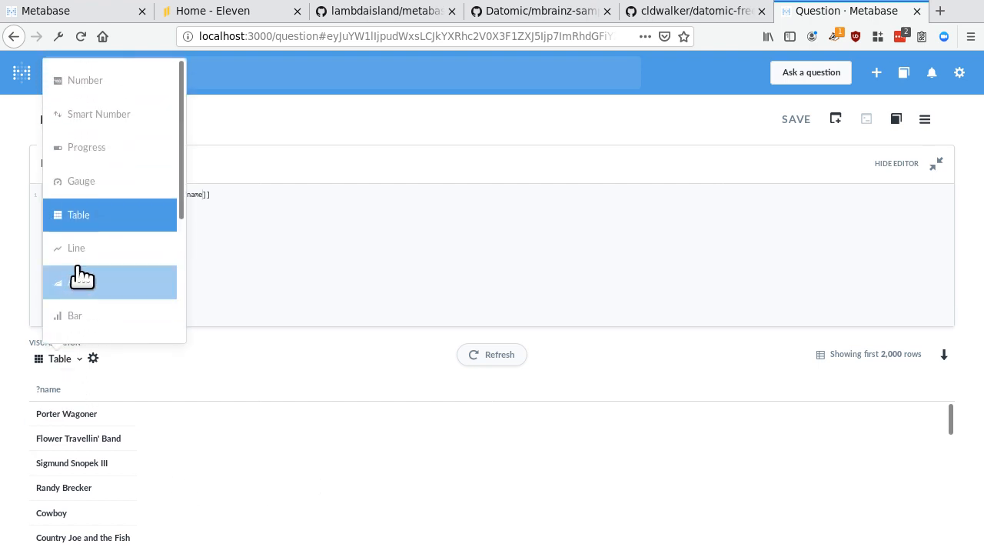